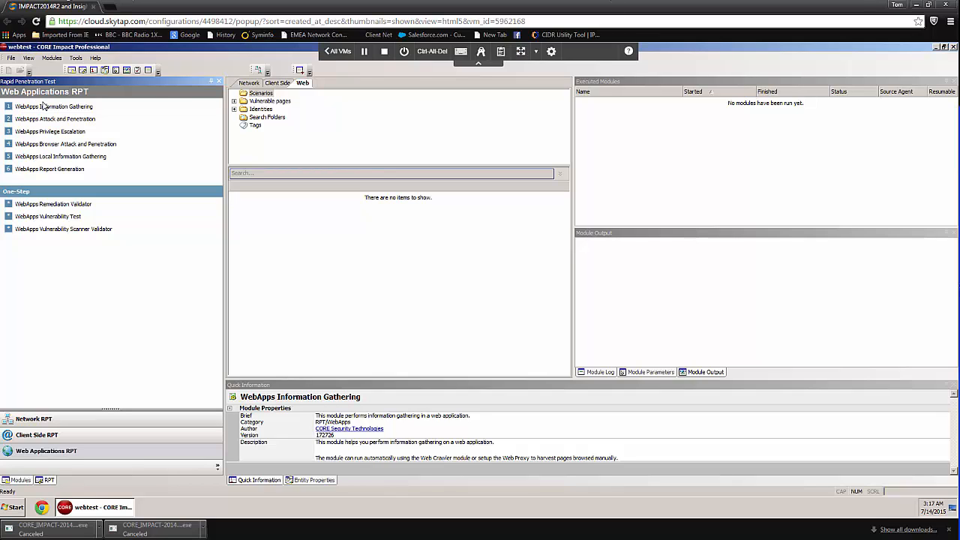
{"action": "mouse_move", "coordinate": [447, 243]}
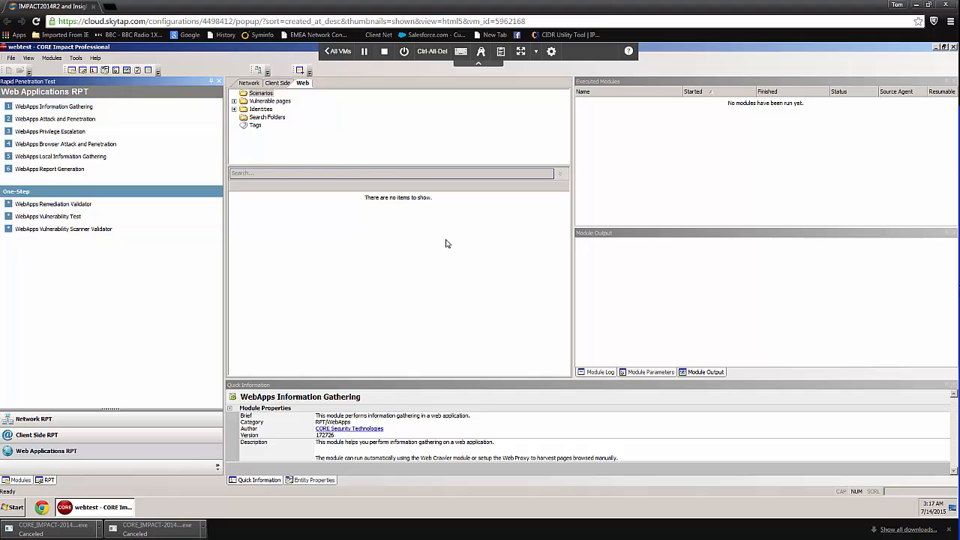
Launch WebApps Information Gathering and begin a new scenario named vmcorelab
{"action": "left_click", "coordinate": [54, 105]}
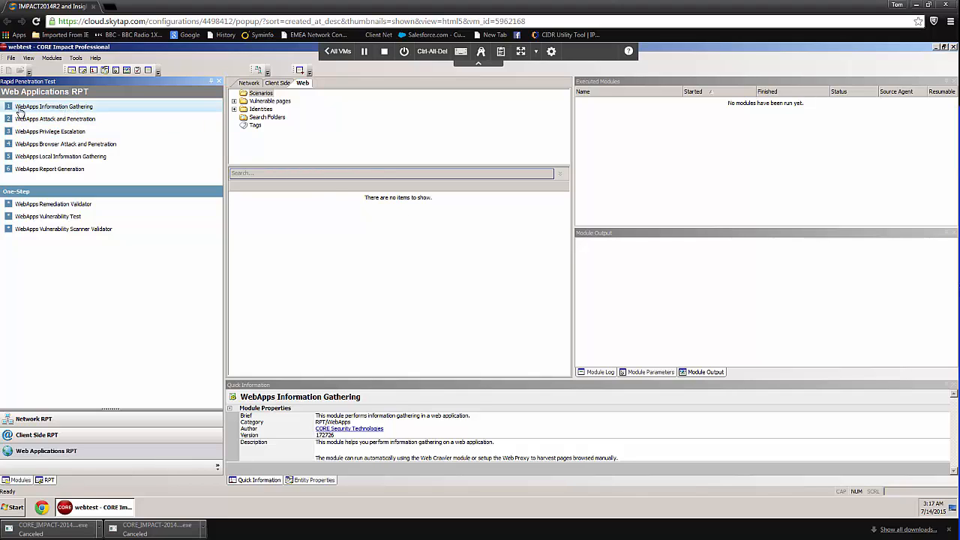
{"action": "mouse_move", "coordinate": [69, 108]}
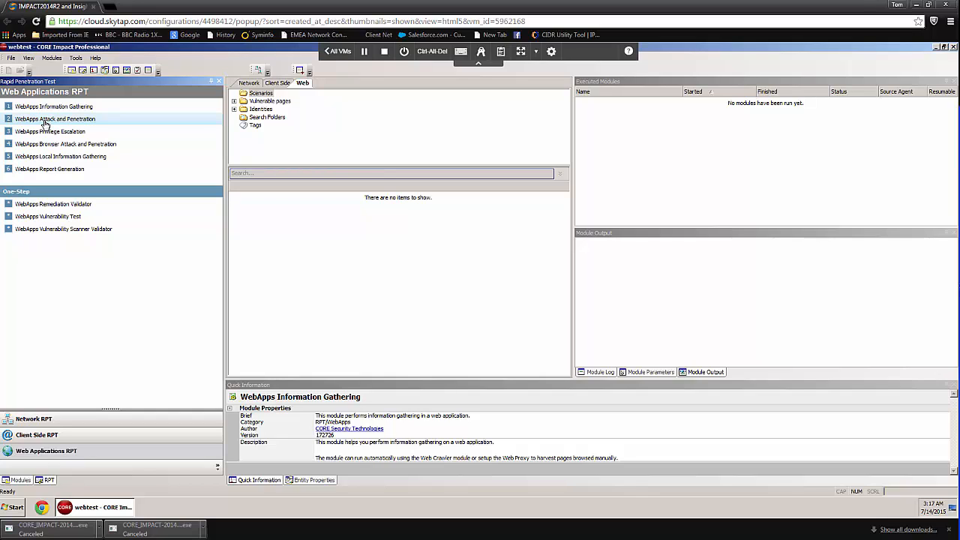
{"action": "mouse_move", "coordinate": [54, 126]}
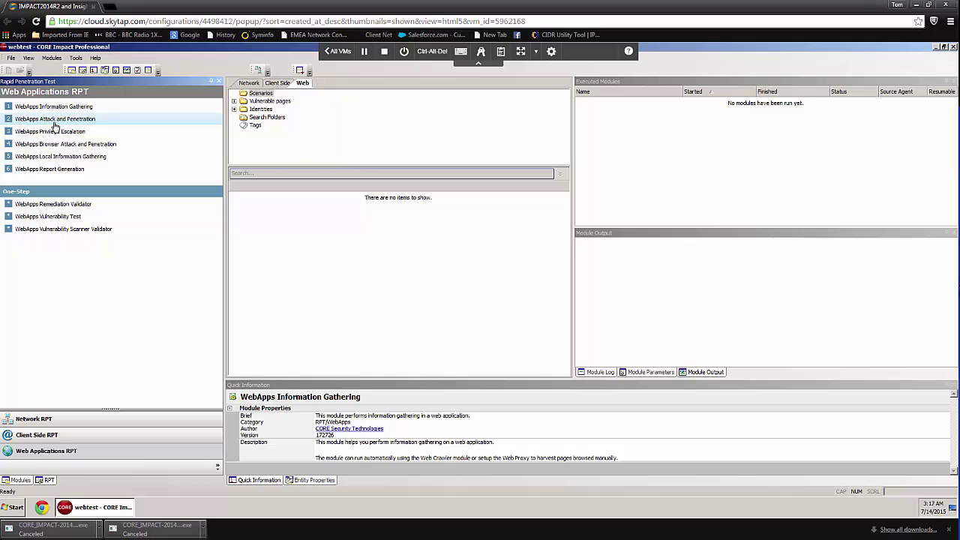
{"action": "left_click", "coordinate": [54, 105]}
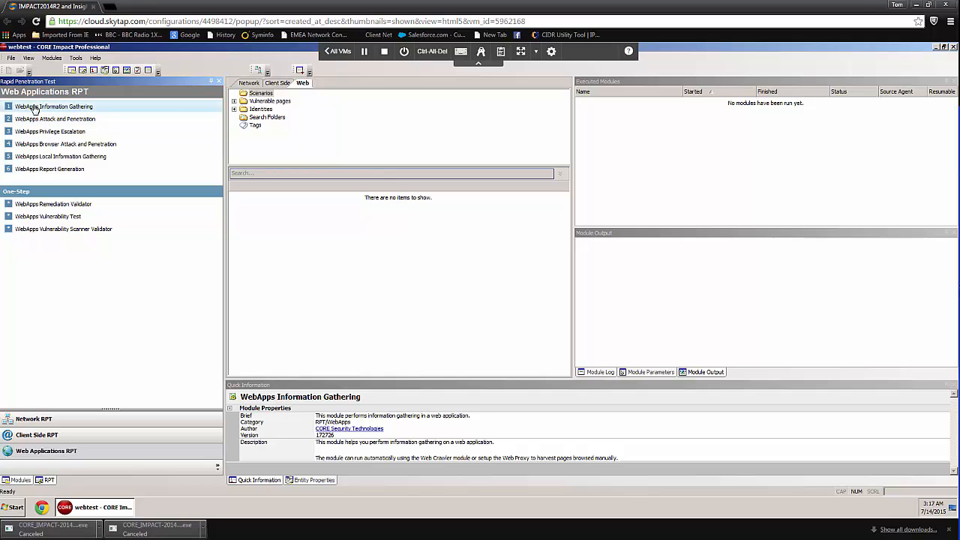
{"action": "double_click", "coordinate": [54, 105]}
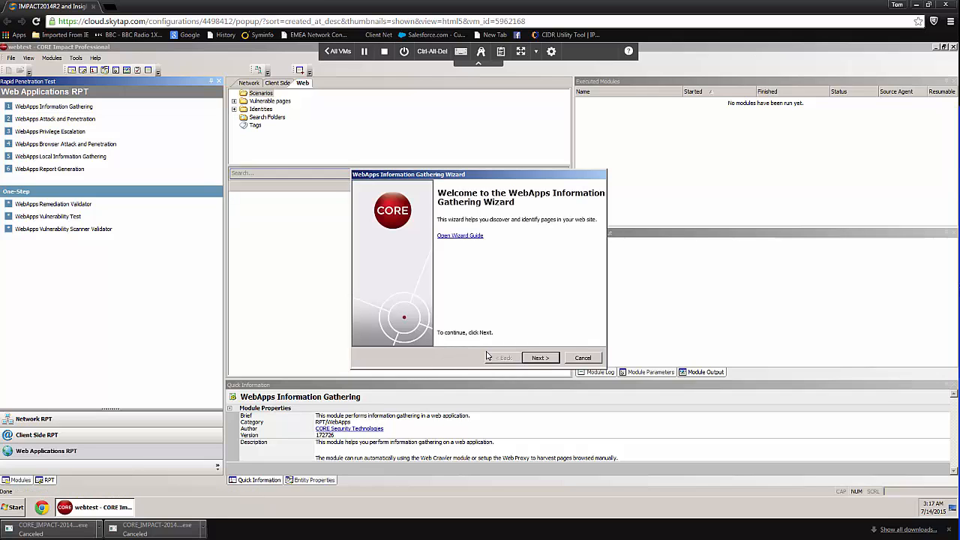
{"action": "mouse_move", "coordinate": [433, 261]}
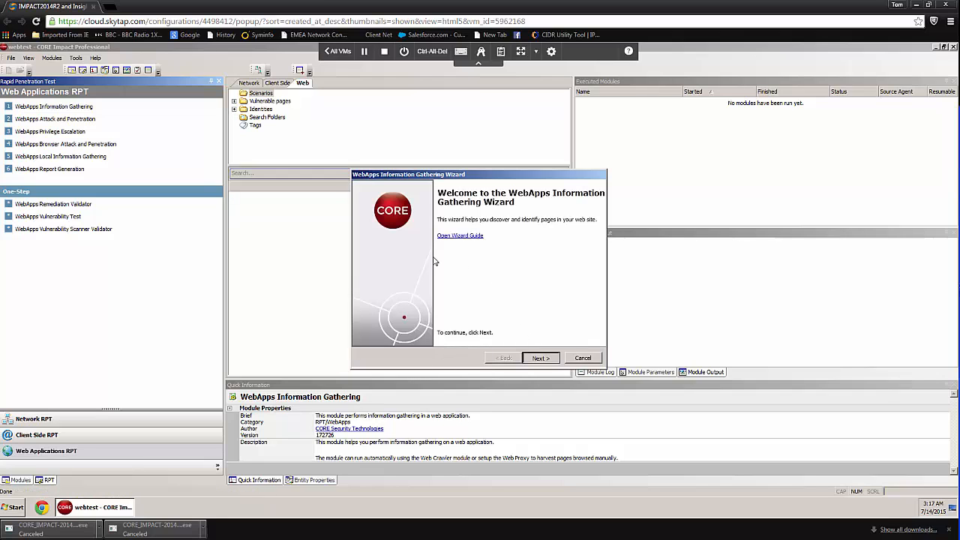
{"action": "left_click", "coordinate": [540, 357]}
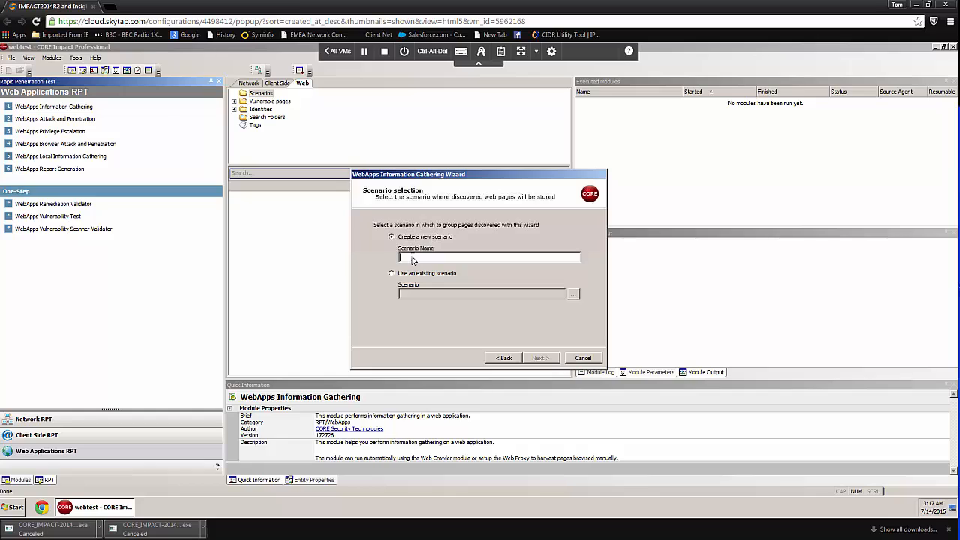
{"action": "type", "text": "vmcorelab"}
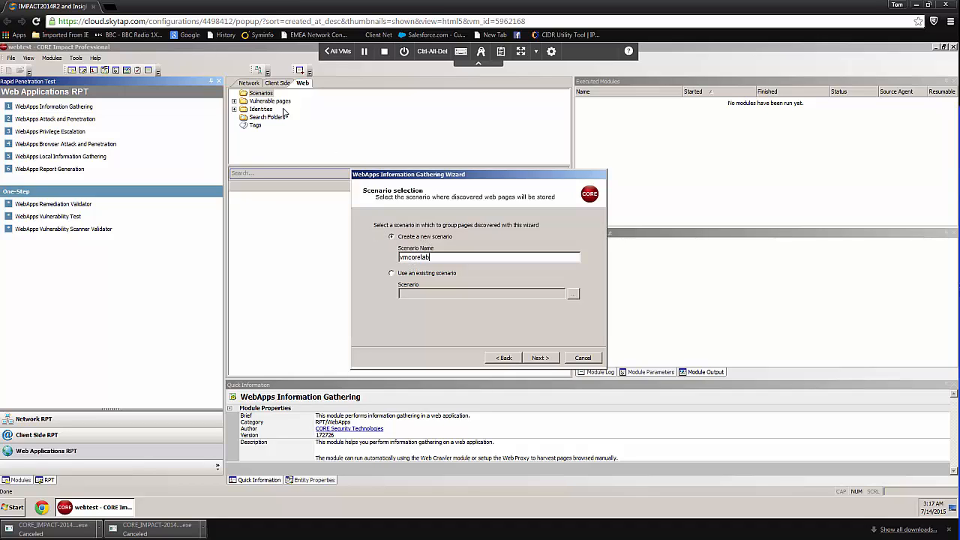
{"action": "mouse_move", "coordinate": [383, 267]}
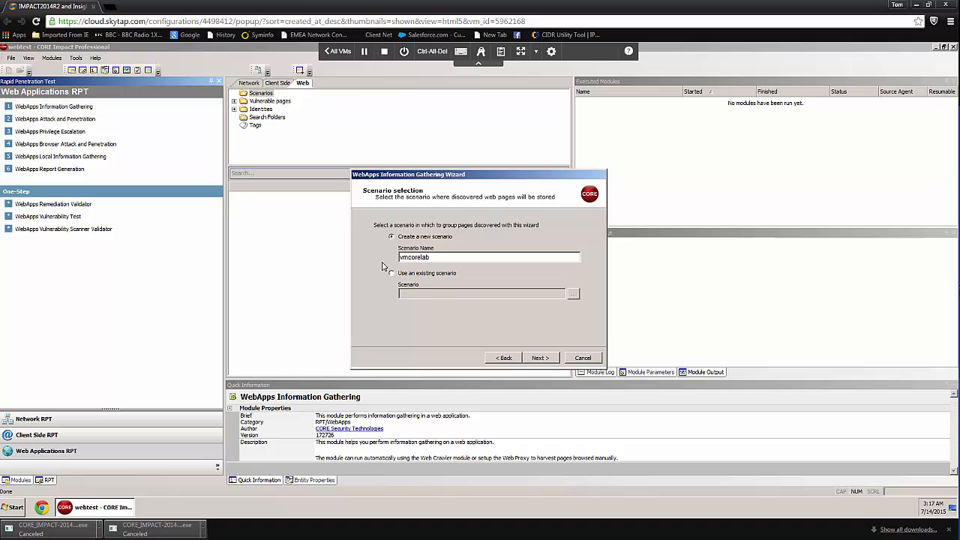
{"action": "mouse_move", "coordinate": [421, 273]}
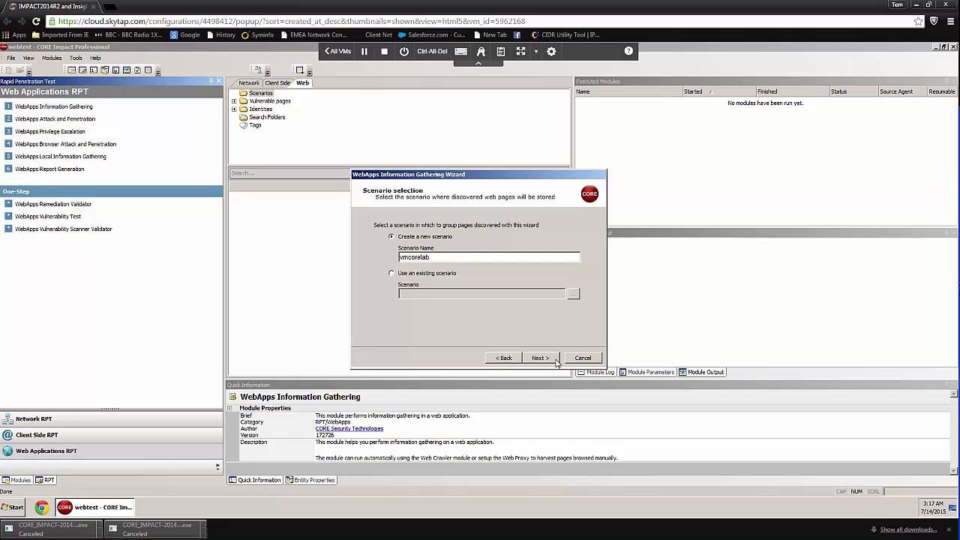
Confirm the vmcorelab scenario and keep 'Crawl a known web application' as the mode
{"action": "left_click", "coordinate": [540, 357]}
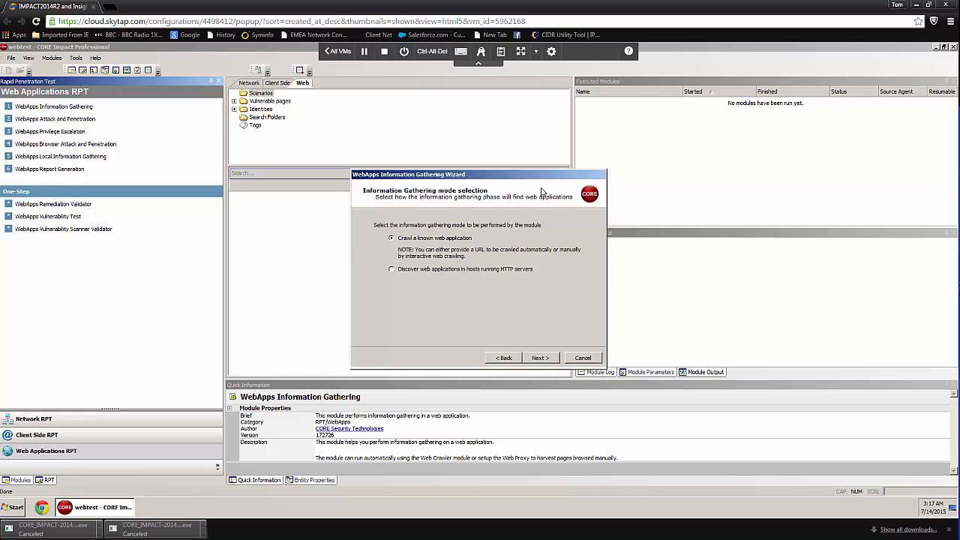
{"action": "mouse_move", "coordinate": [411, 249]}
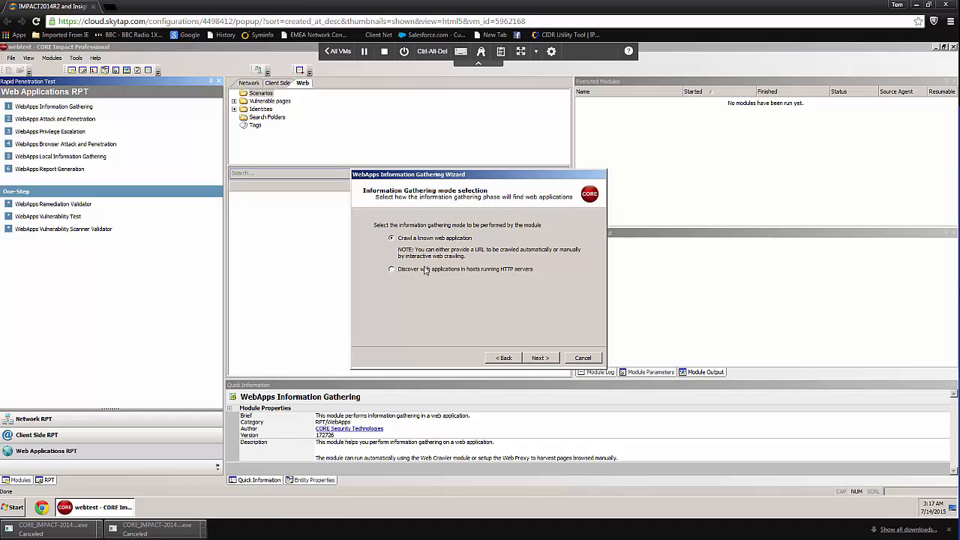
{"action": "mouse_move", "coordinate": [327, 153]}
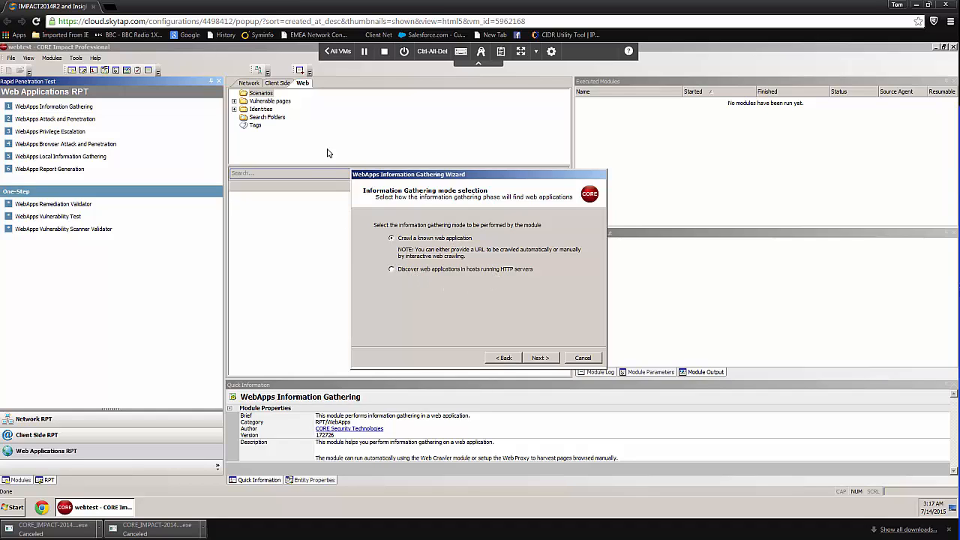
{"action": "mouse_move", "coordinate": [457, 241]}
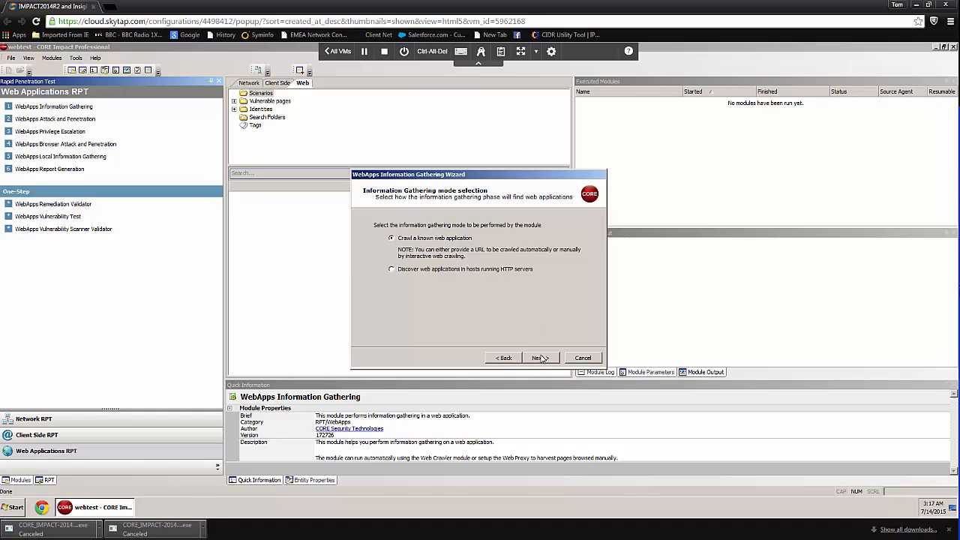
{"action": "left_click", "coordinate": [540, 357]}
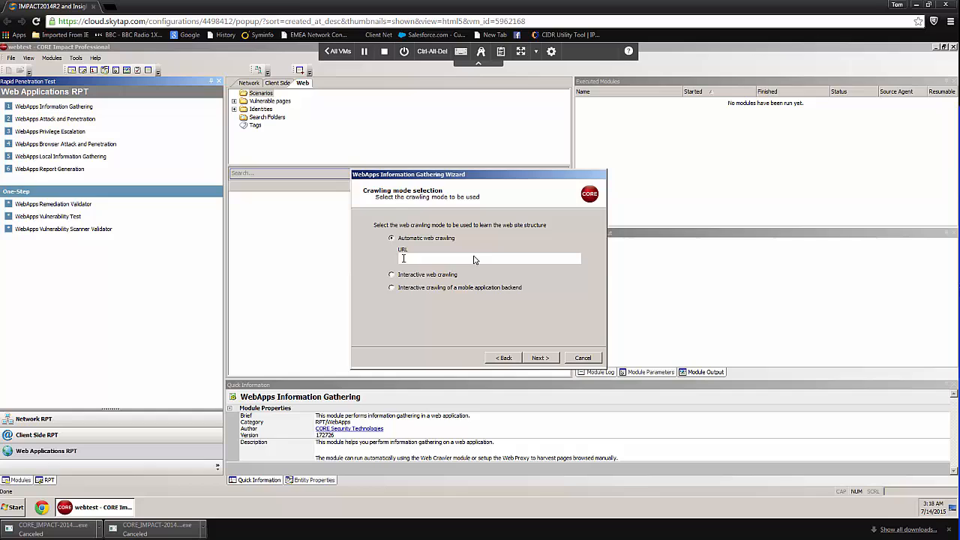
{"action": "type", "text": "http://www.example.com/"}
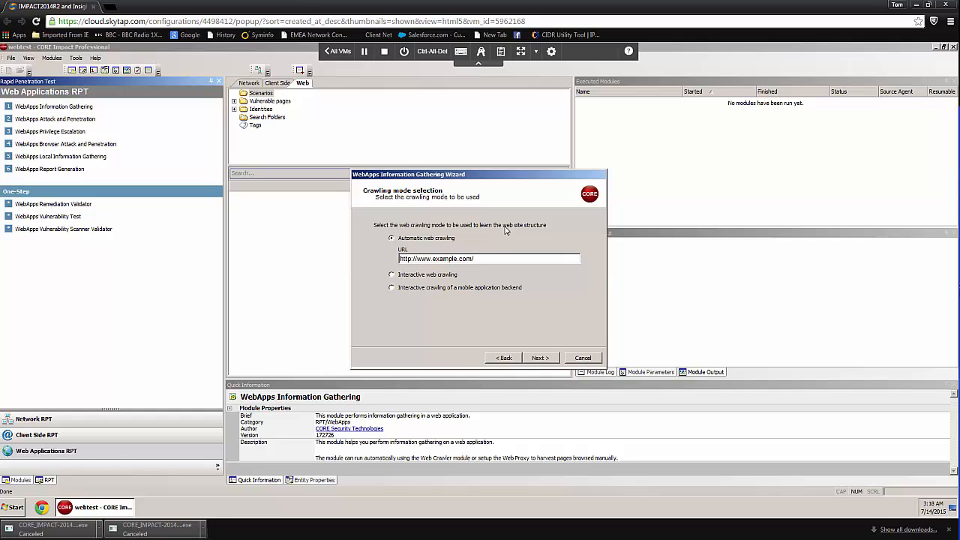
{"action": "mouse_move", "coordinate": [462, 231]}
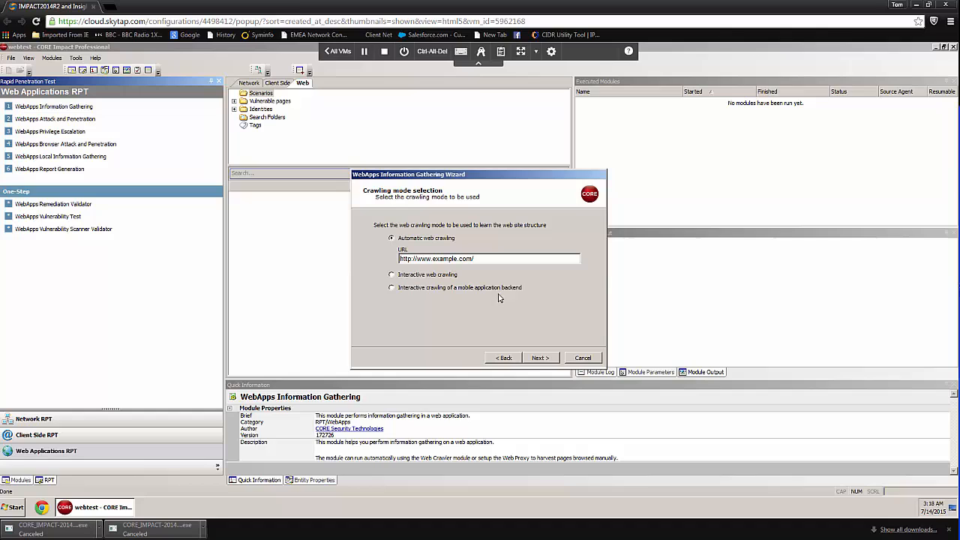
{"action": "mouse_move", "coordinate": [402, 273]}
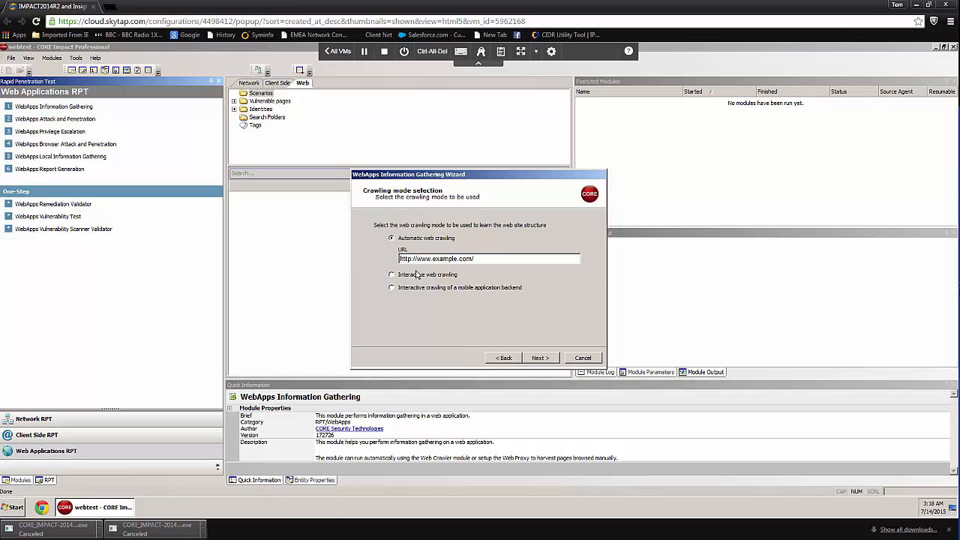
{"action": "mouse_move", "coordinate": [414, 270]}
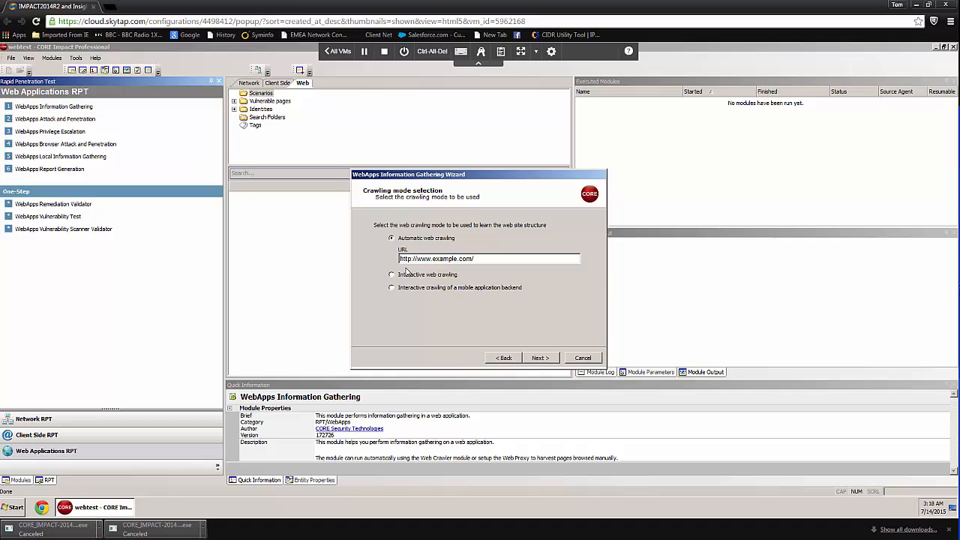
{"action": "mouse_move", "coordinate": [471, 375]}
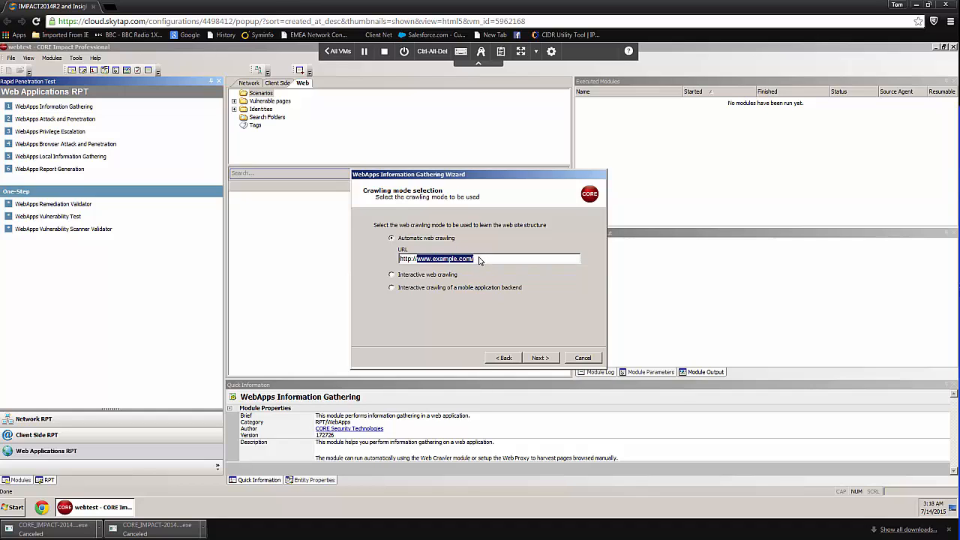
{"action": "type", "text": "http://www"}
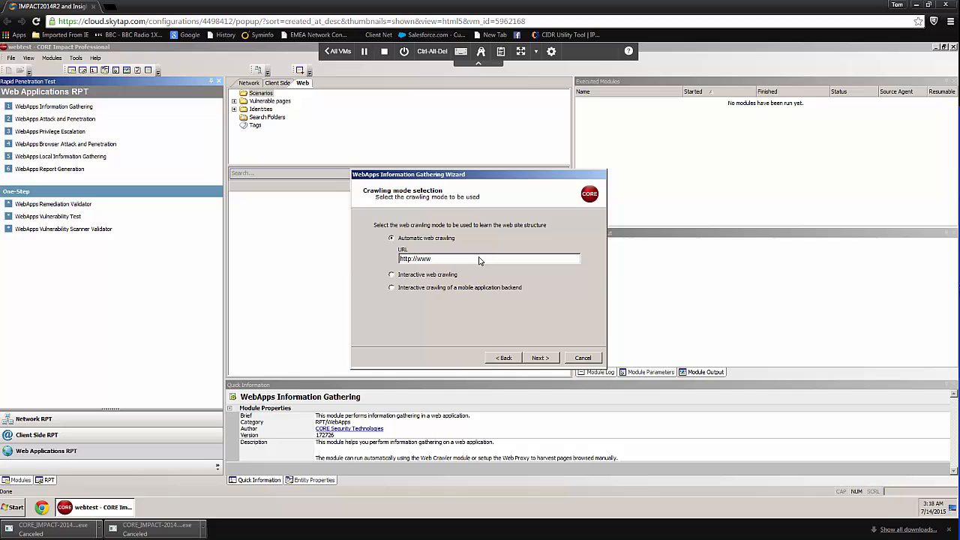
{"action": "type", "text": ".vmcor"}
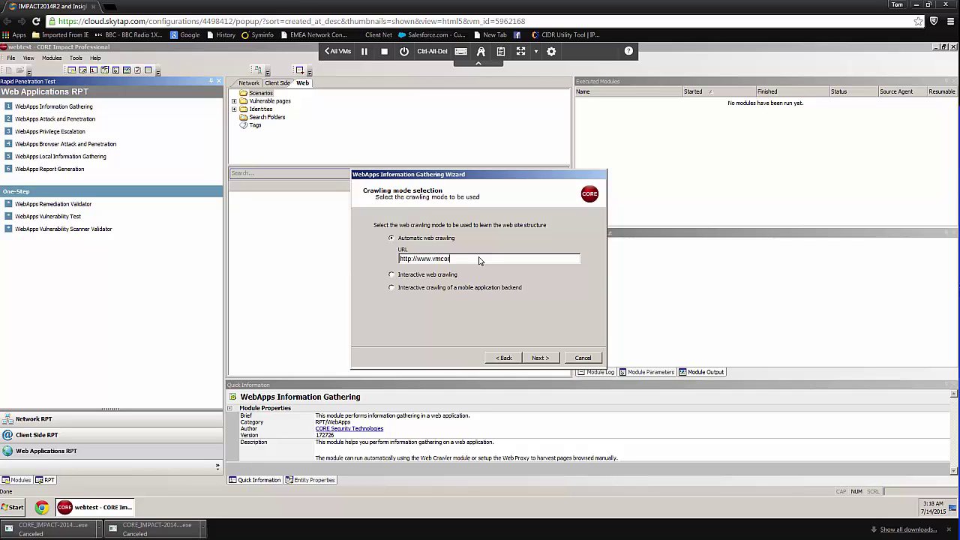
{"action": "type", "text": "elab"}
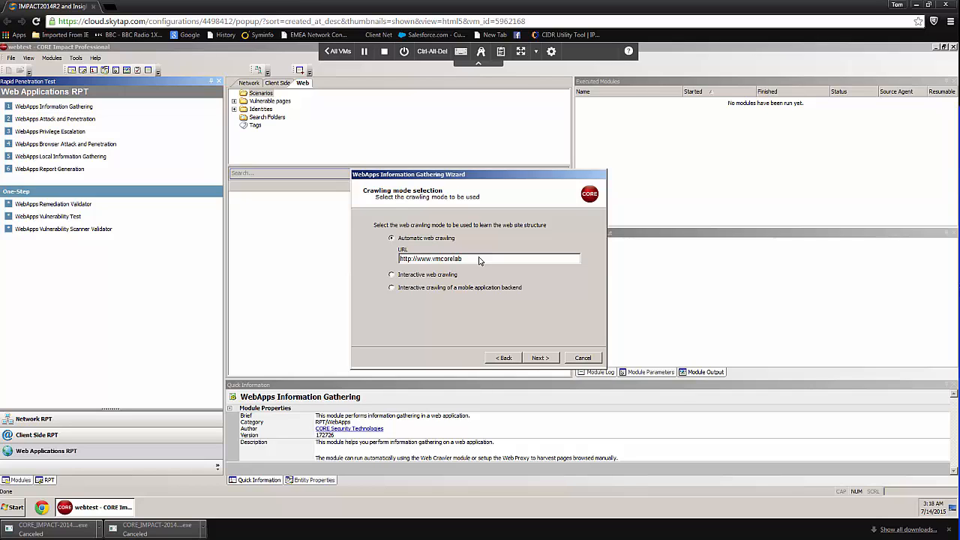
{"action": "type", "text": ".com"}
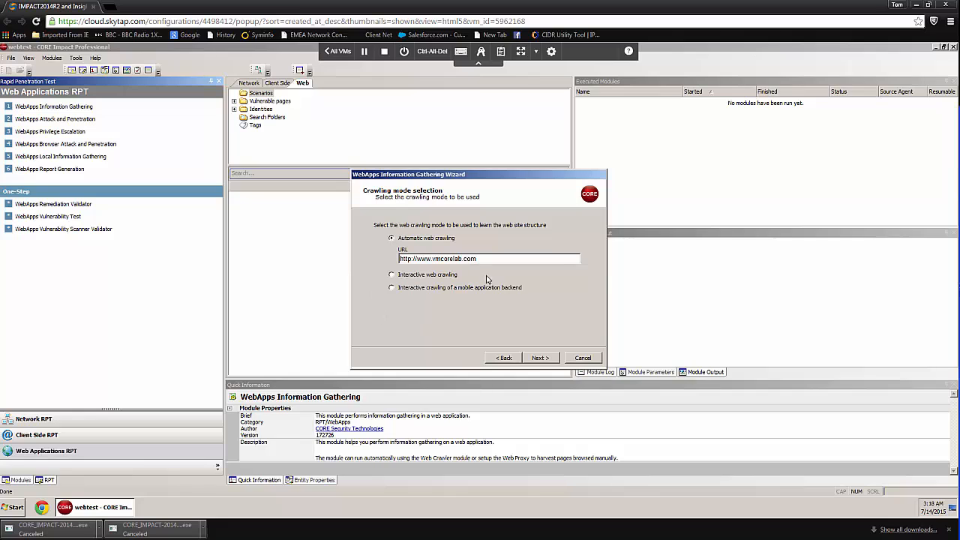
Keep a direct connection to the web site and reach the automatic crawling options
{"action": "left_click", "coordinate": [540, 357]}
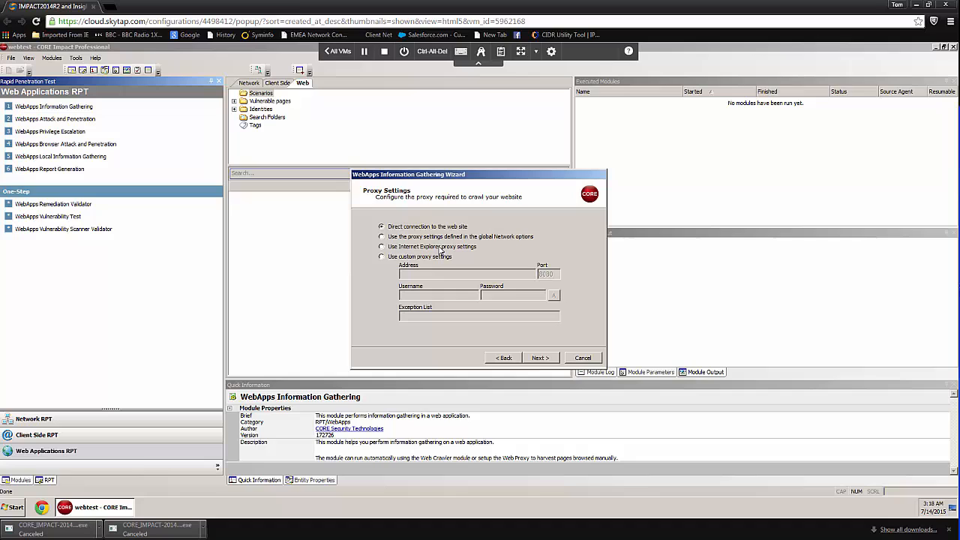
{"action": "mouse_move", "coordinate": [465, 225]}
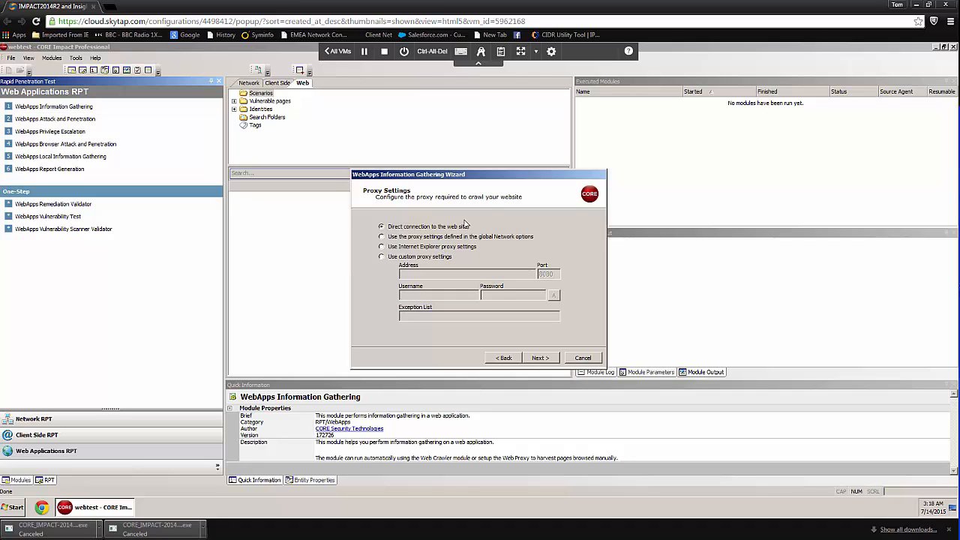
{"action": "mouse_move", "coordinate": [553, 366]}
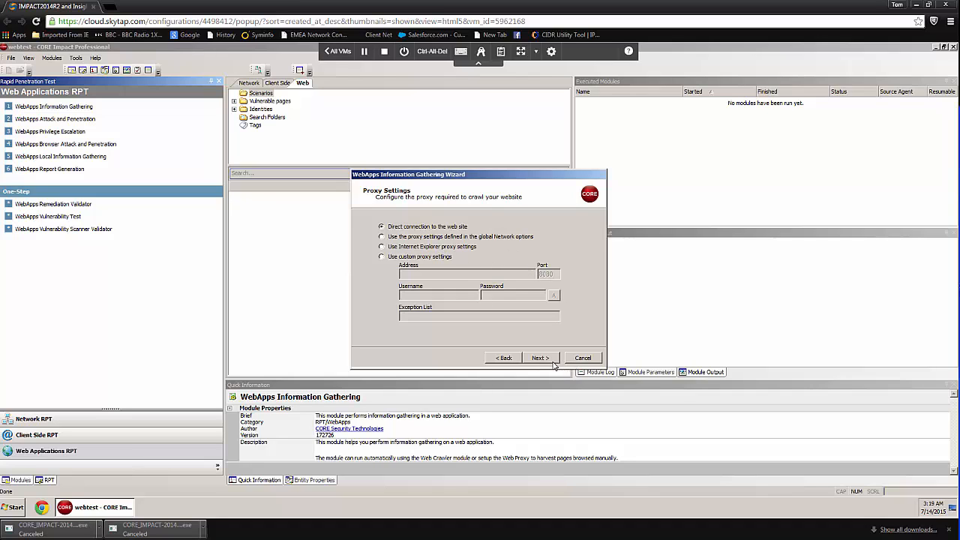
{"action": "left_click", "coordinate": [540, 357]}
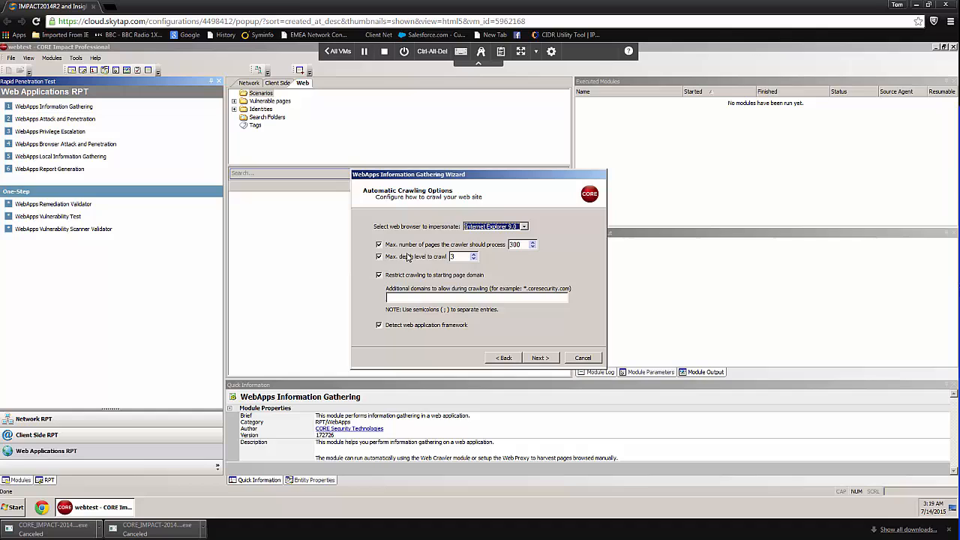
{"action": "mouse_move", "coordinate": [412, 255]}
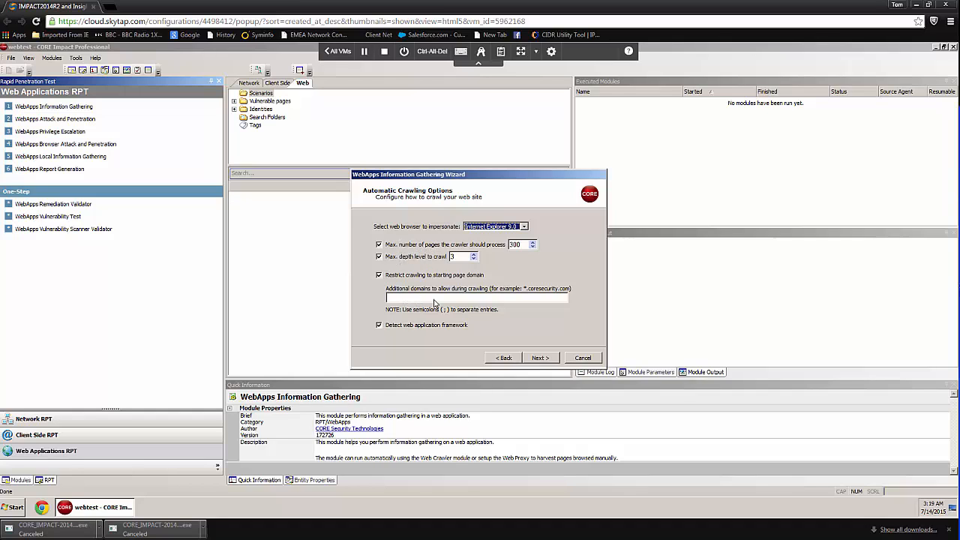
{"action": "mouse_move", "coordinate": [486, 284]}
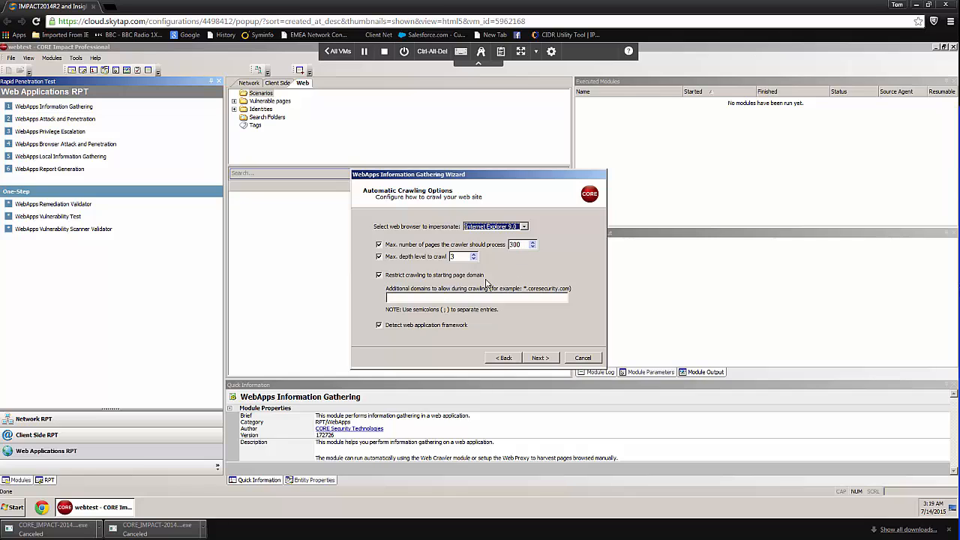
{"action": "mouse_move", "coordinate": [552, 360]}
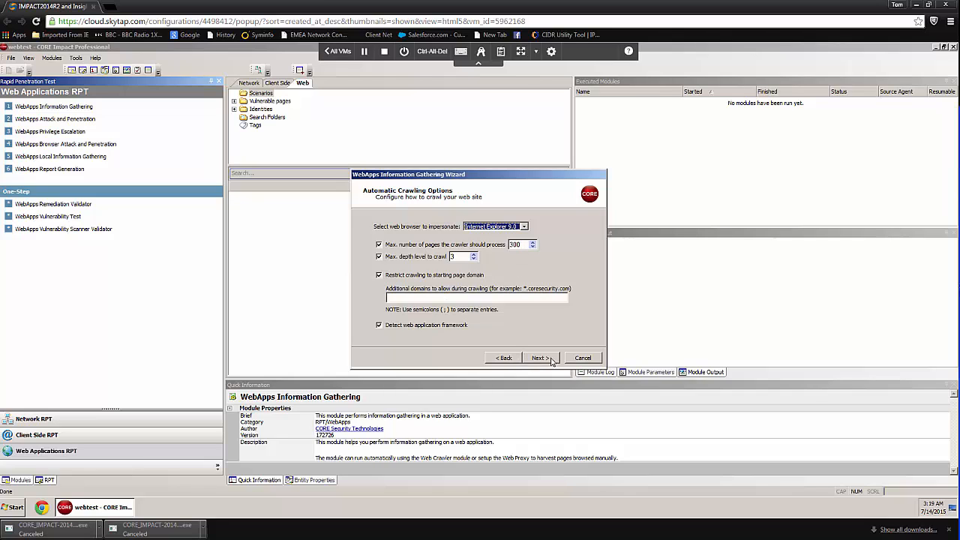
Tick 'Use session management', view its settings, then return to Crawling Options (contd)
{"action": "left_click", "coordinate": [540, 357]}
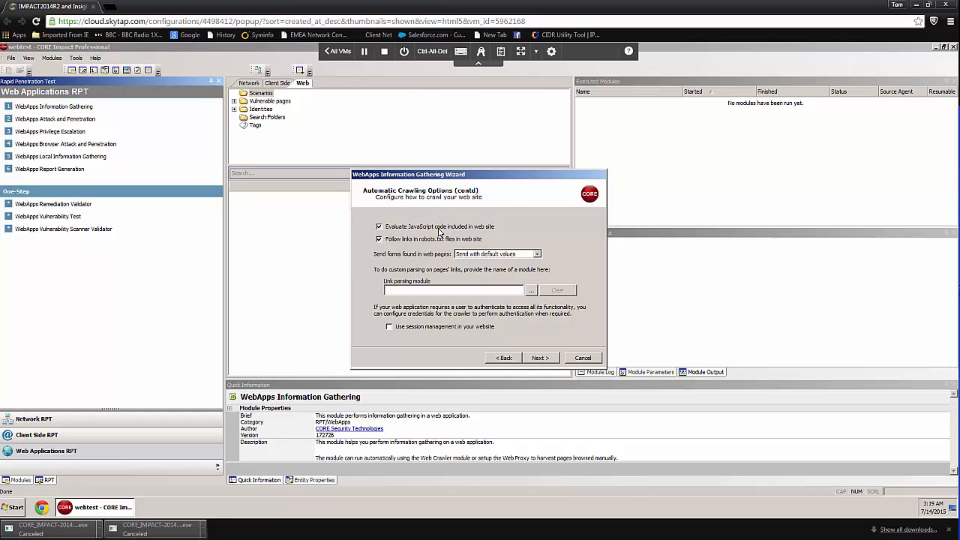
{"action": "mouse_move", "coordinate": [444, 213]}
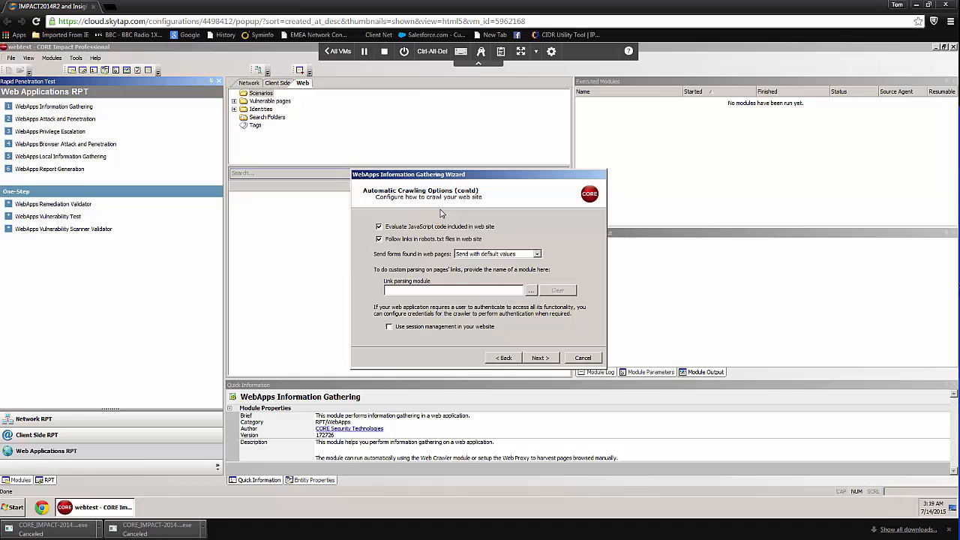
{"action": "mouse_move", "coordinate": [462, 243]}
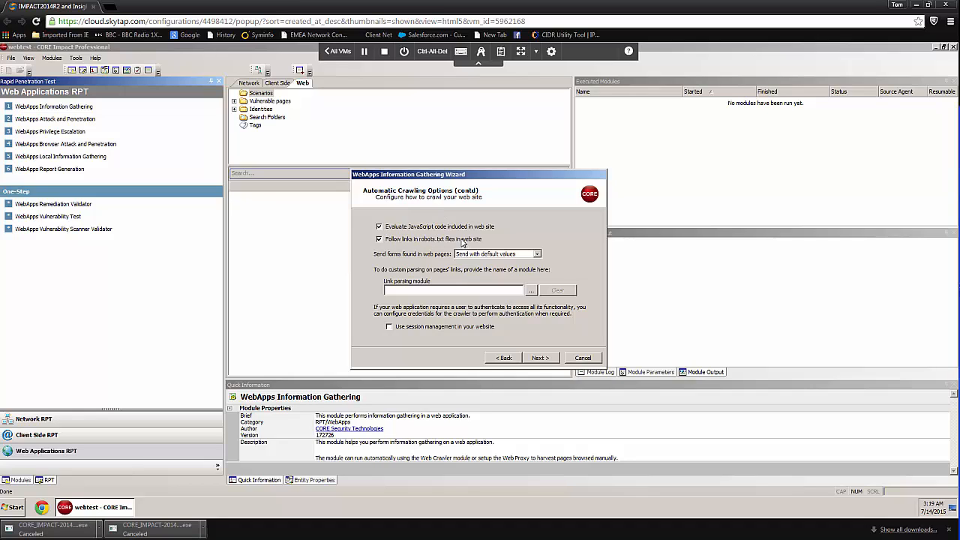
{"action": "mouse_move", "coordinate": [435, 308]}
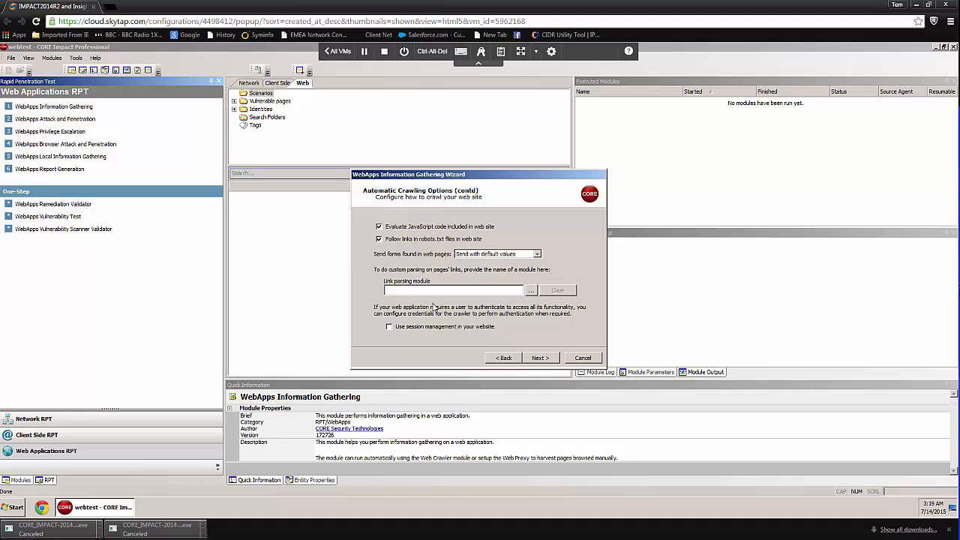
{"action": "left_click", "coordinate": [390, 326]}
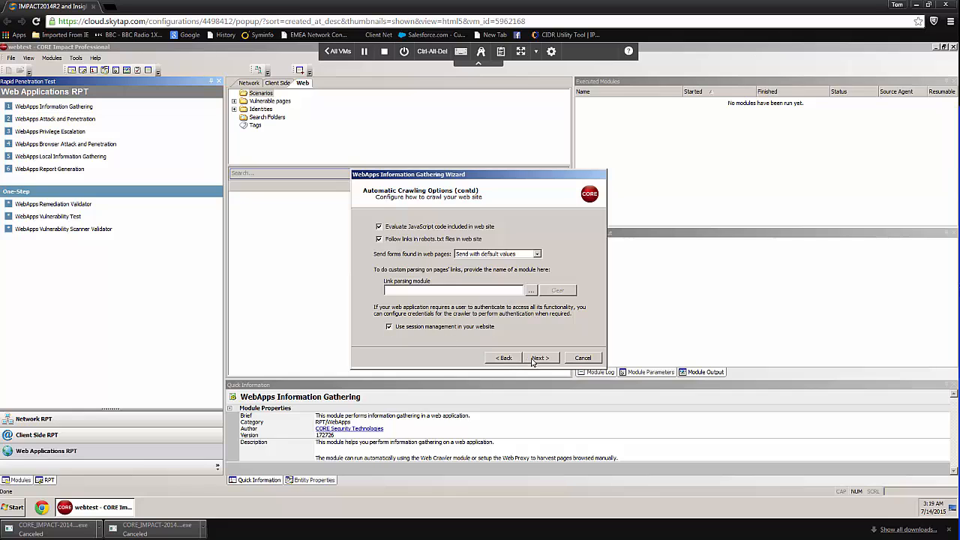
{"action": "left_click", "coordinate": [540, 357]}
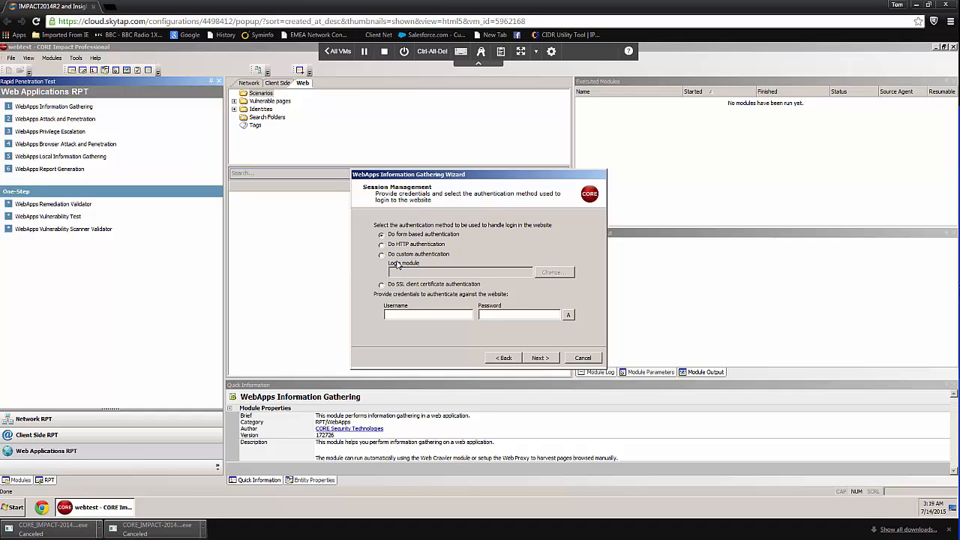
{"action": "mouse_move", "coordinate": [429, 258]}
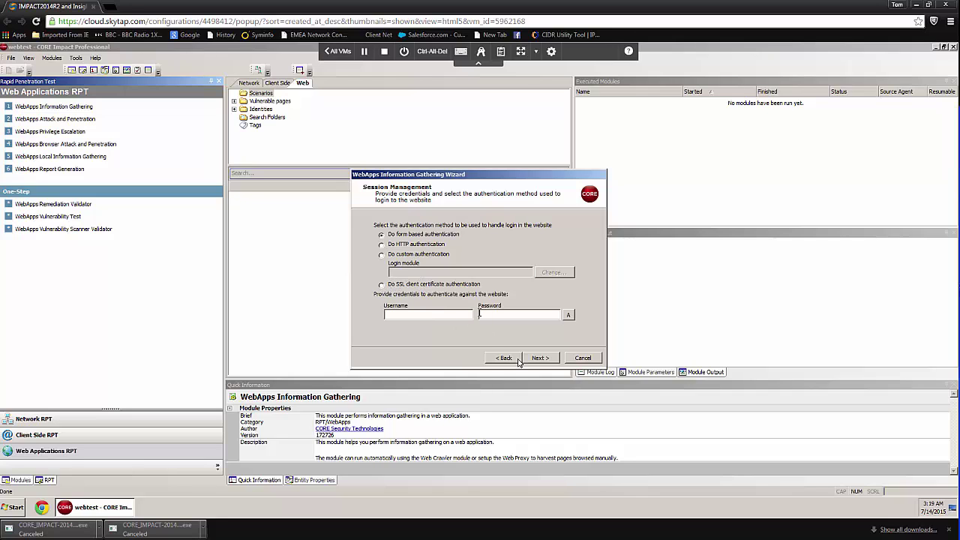
{"action": "left_click", "coordinate": [539, 357]}
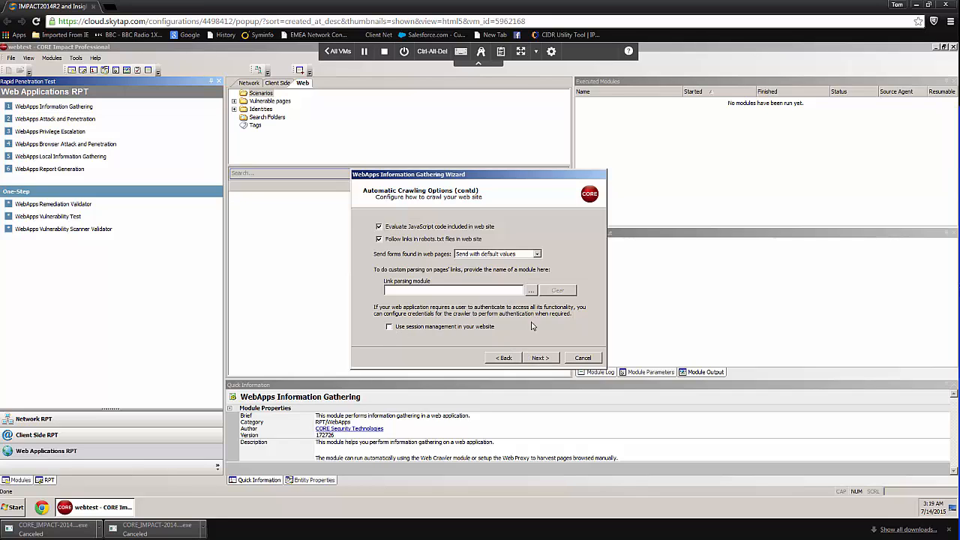
Disable 'Search for SOAP web services definitions' and finish to launch the module
{"action": "left_click", "coordinate": [539, 357]}
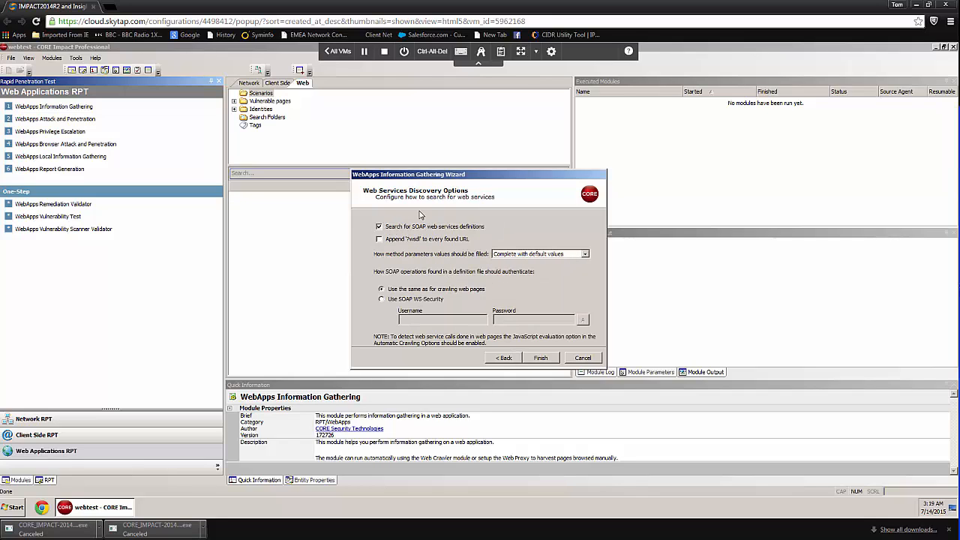
{"action": "mouse_move", "coordinate": [420, 215]}
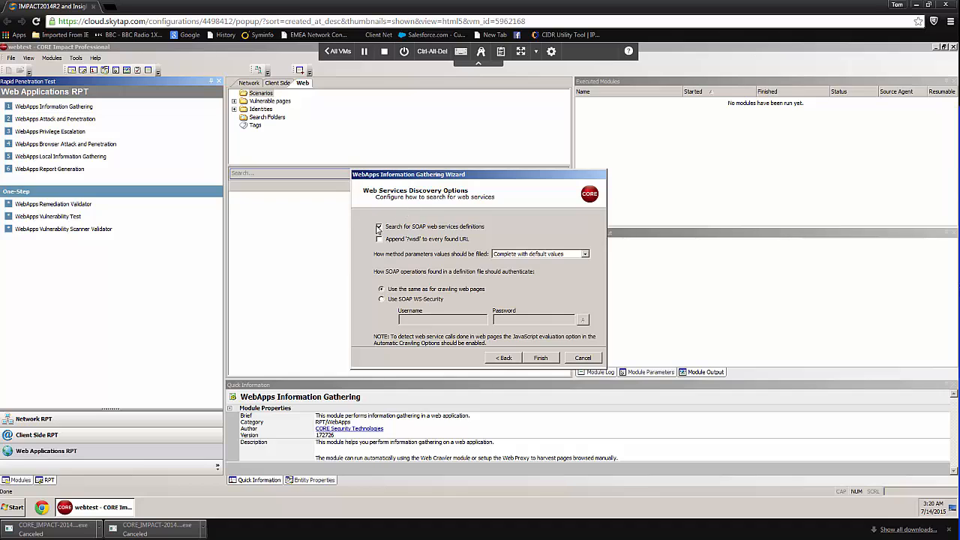
{"action": "left_click", "coordinate": [378, 225]}
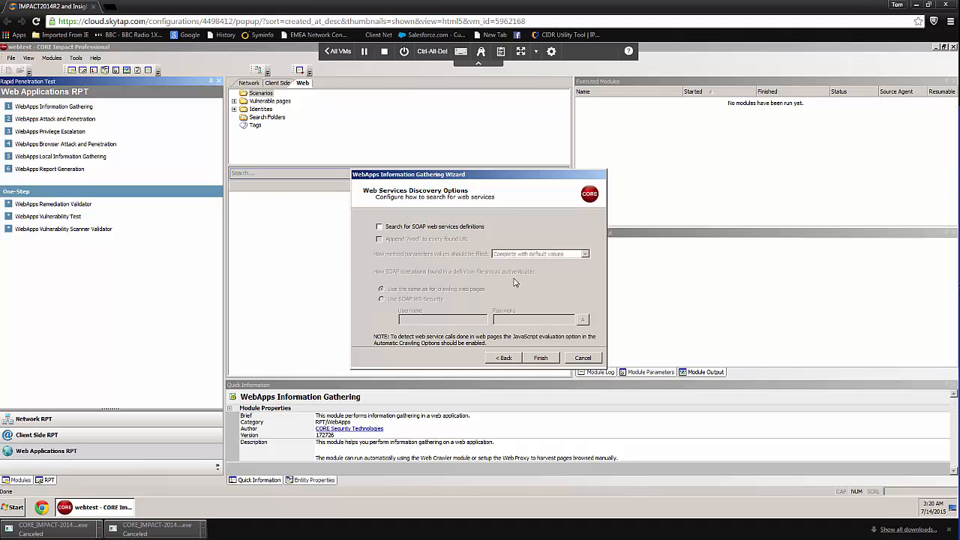
{"action": "mouse_move", "coordinate": [423, 249]}
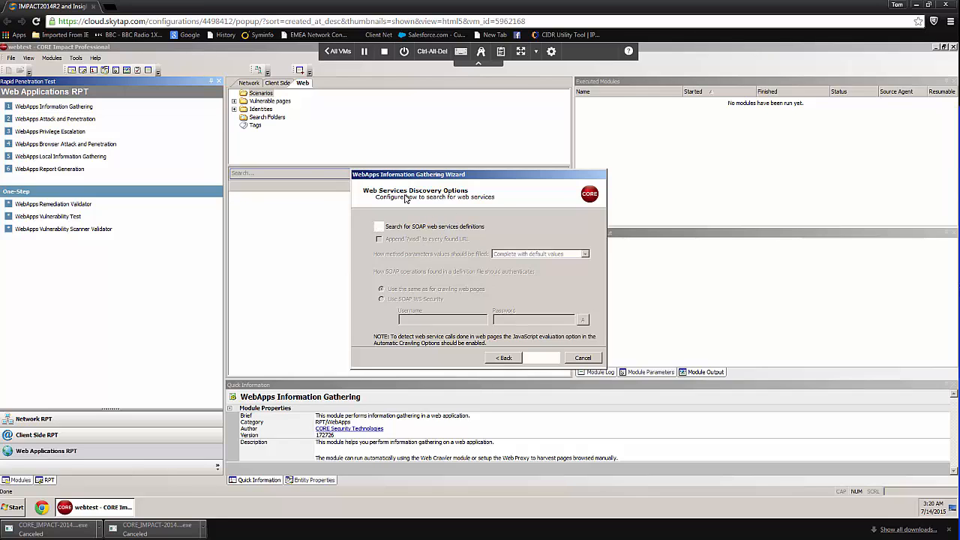
{"action": "left_click", "coordinate": [541, 357]}
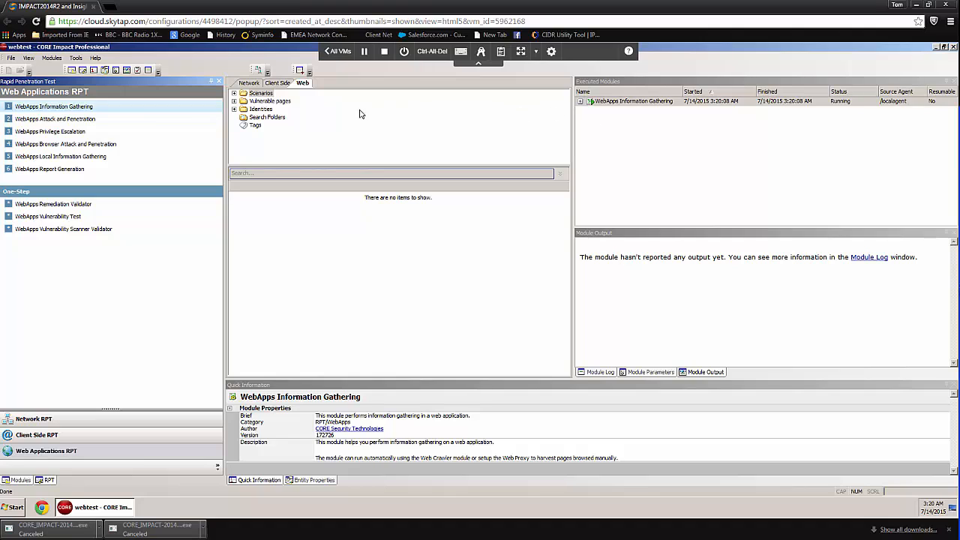
{"action": "mouse_move", "coordinate": [636, 339]}
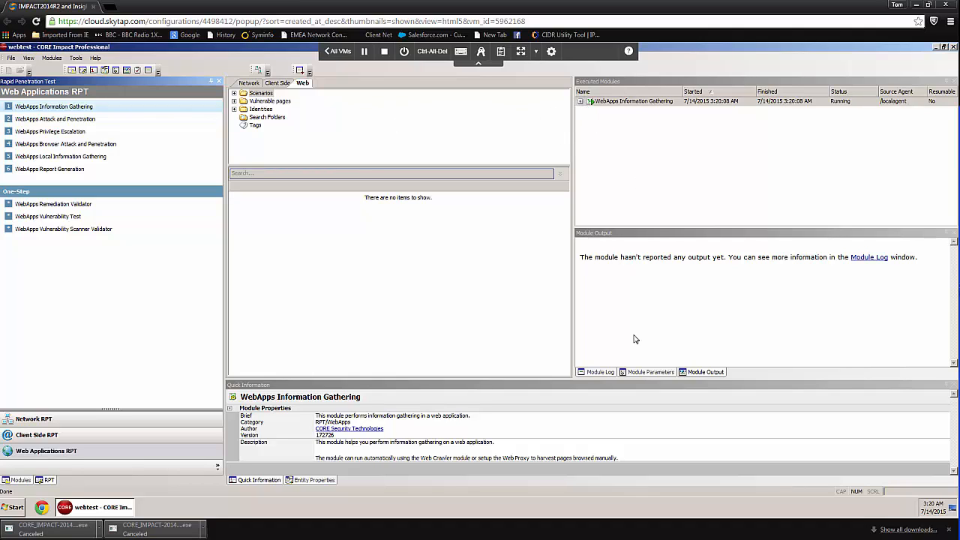
Review the crawler's module log and the pages discovered under the vmcorelab scenario
{"action": "left_click", "coordinate": [600, 372]}
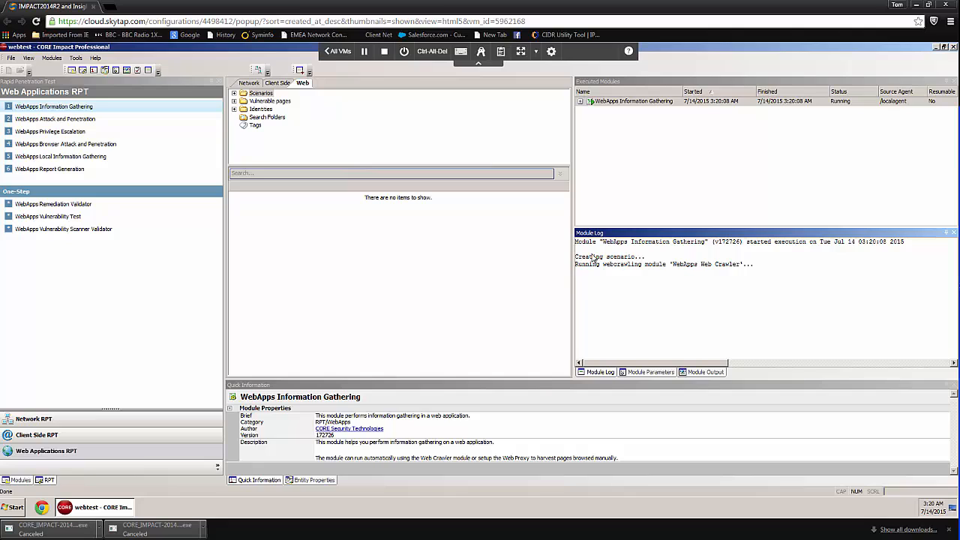
{"action": "mouse_move", "coordinate": [575, 111]}
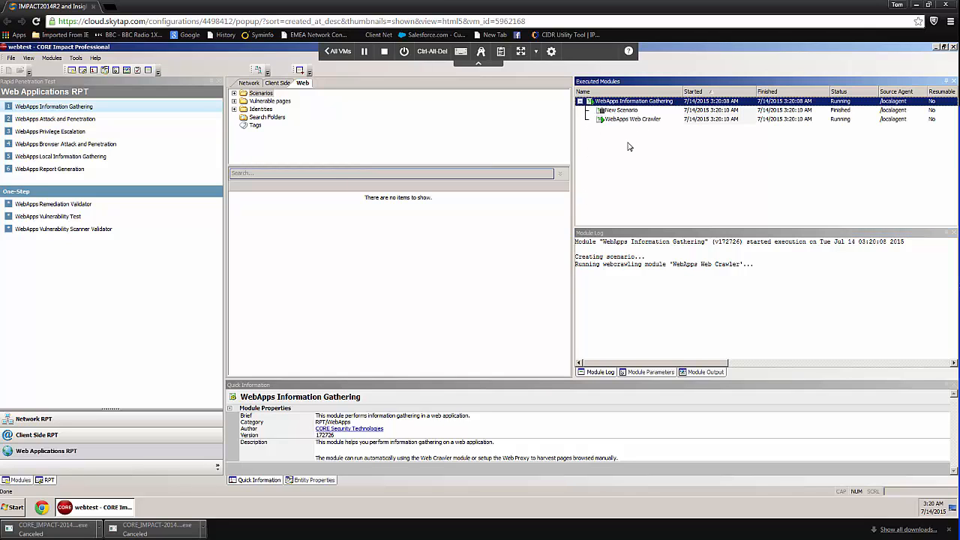
{"action": "mouse_move", "coordinate": [621, 117]}
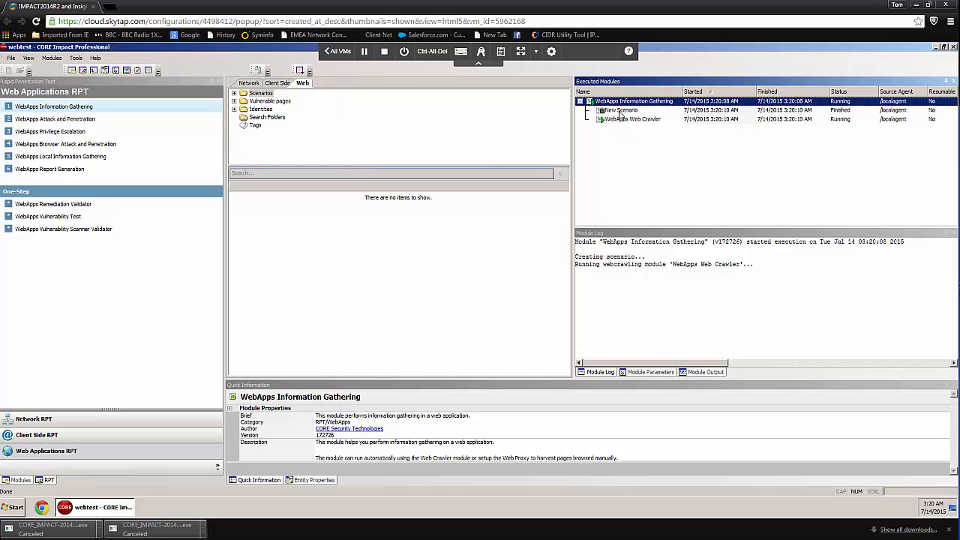
{"action": "left_click", "coordinate": [633, 120]}
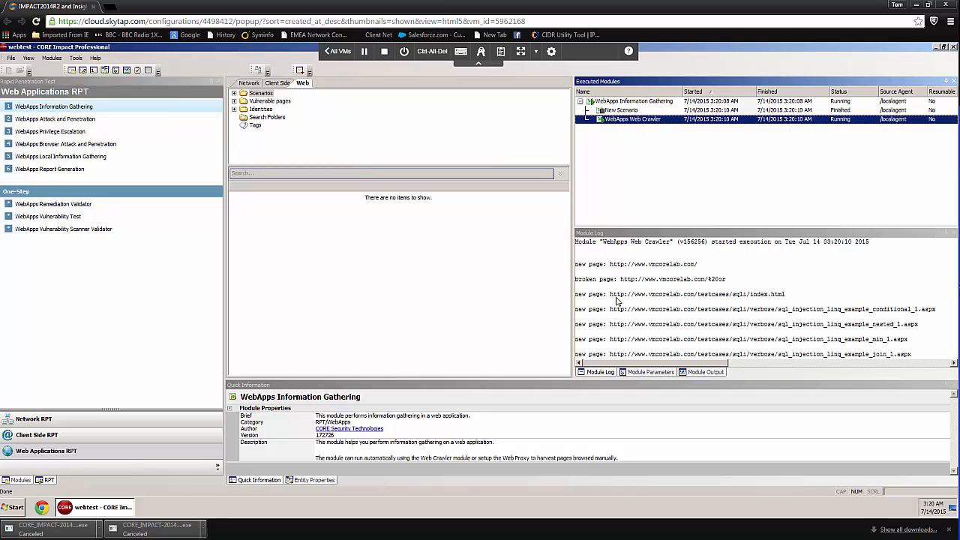
{"action": "mouse_move", "coordinate": [306, 108]}
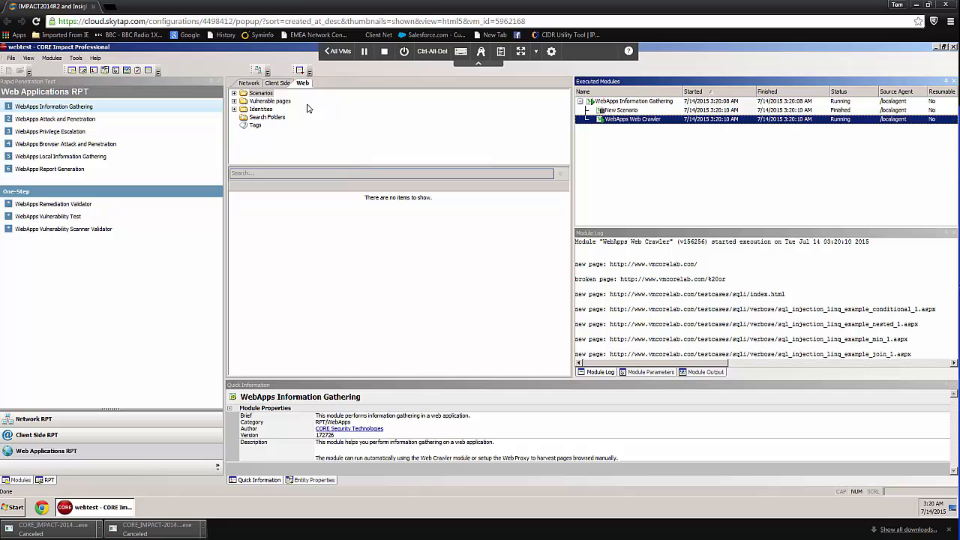
{"action": "left_click", "coordinate": [234, 93]}
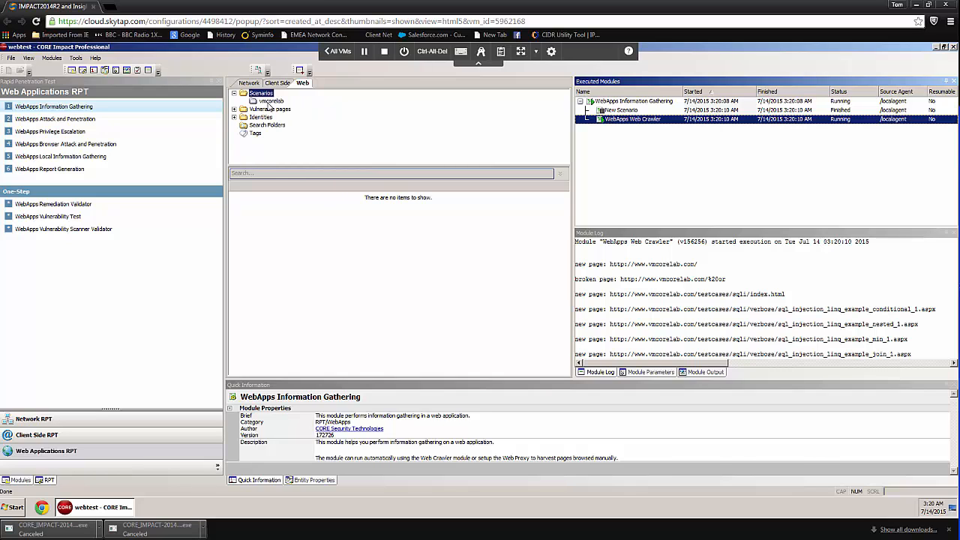
{"action": "left_click", "coordinate": [270, 101]}
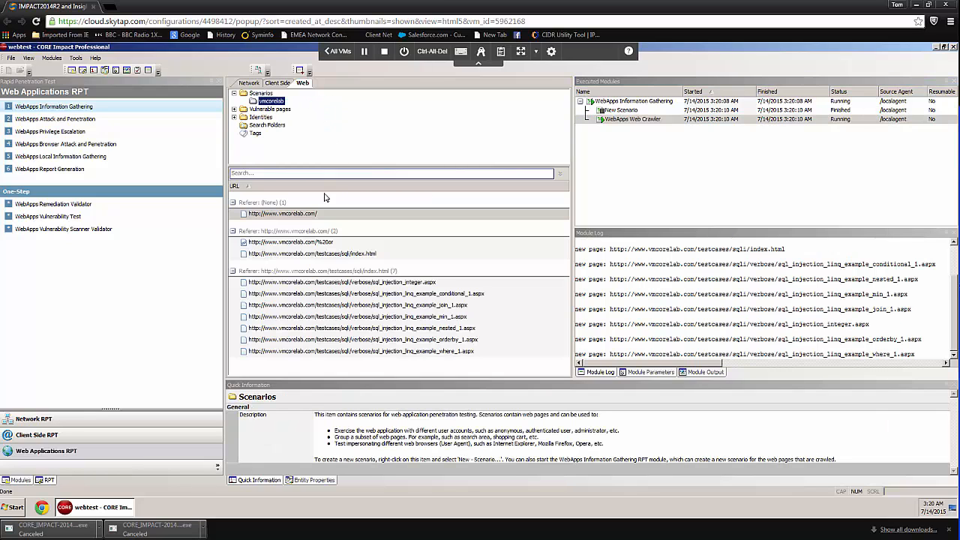
{"action": "left_click", "coordinate": [270, 101]}
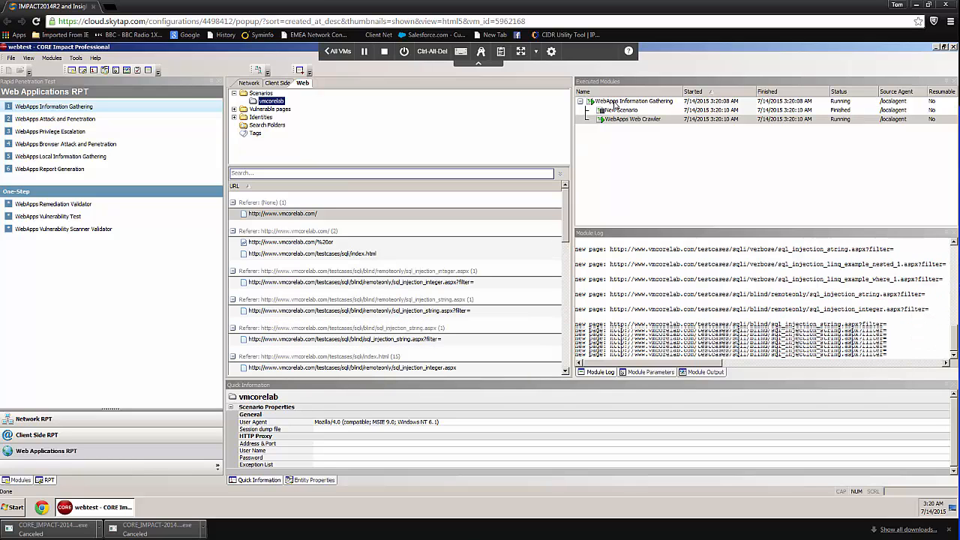
{"action": "left_click", "coordinate": [633, 102]}
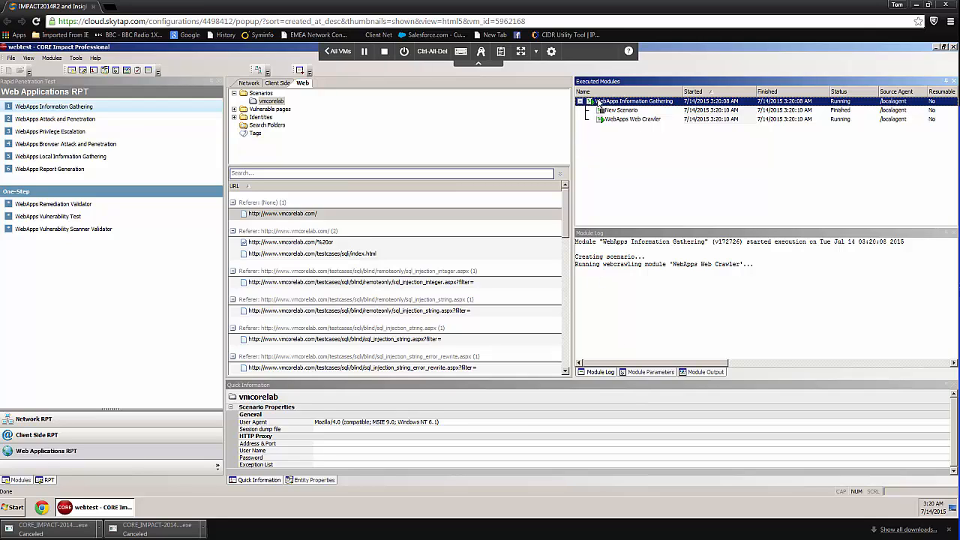
{"action": "left_click", "coordinate": [704, 371]}
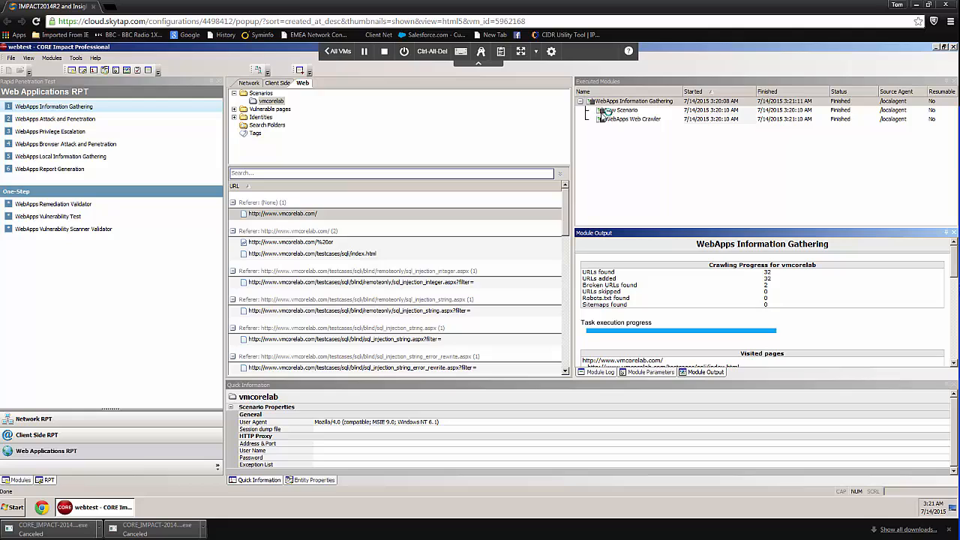
{"action": "mouse_move", "coordinate": [672, 333]}
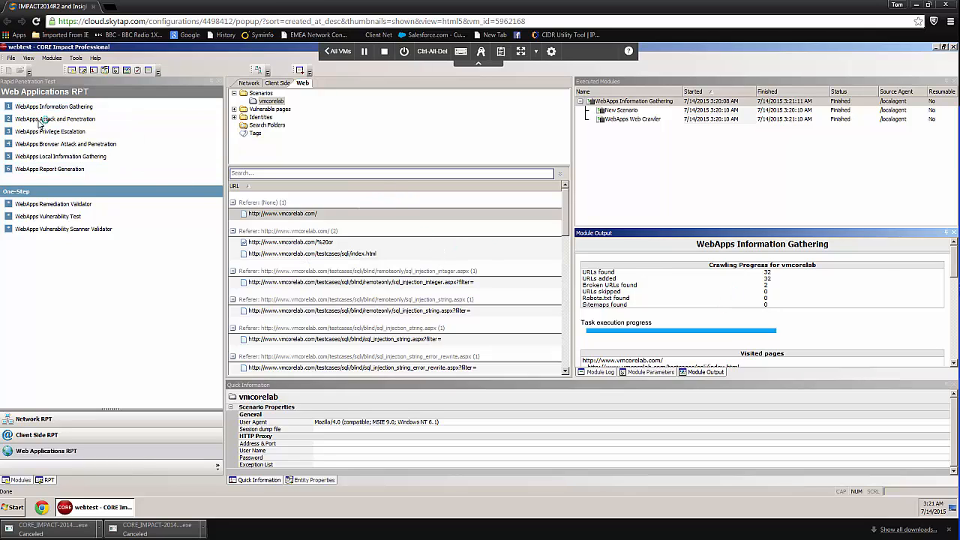
Launch WebApps Attack and Penetration and browse the scenario list for targets
{"action": "double_click", "coordinate": [54, 118]}
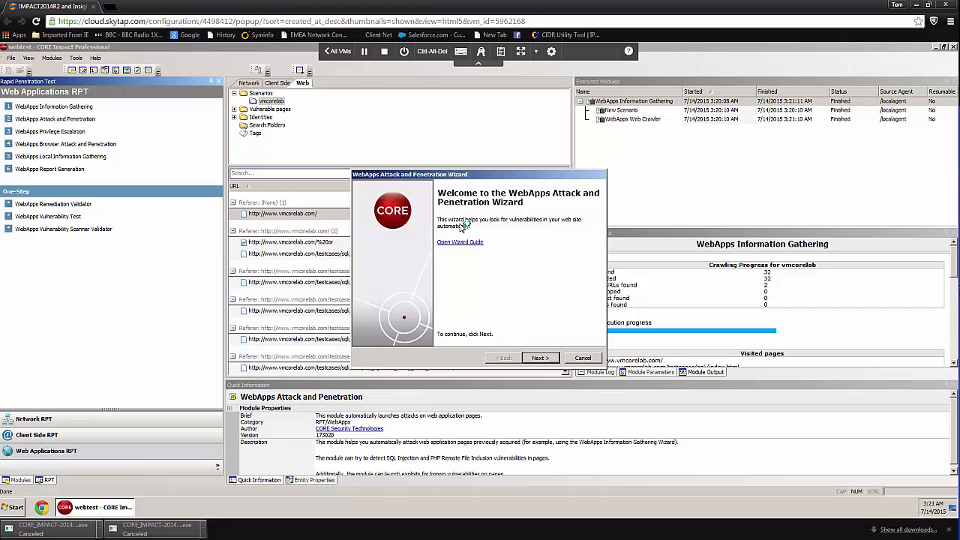
{"action": "left_click", "coordinate": [540, 356]}
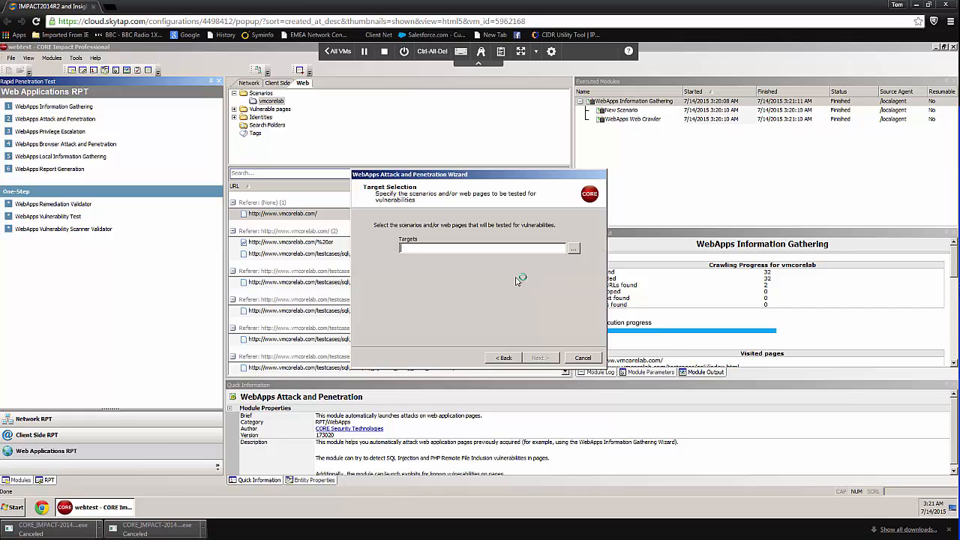
{"action": "left_click", "coordinate": [573, 249]}
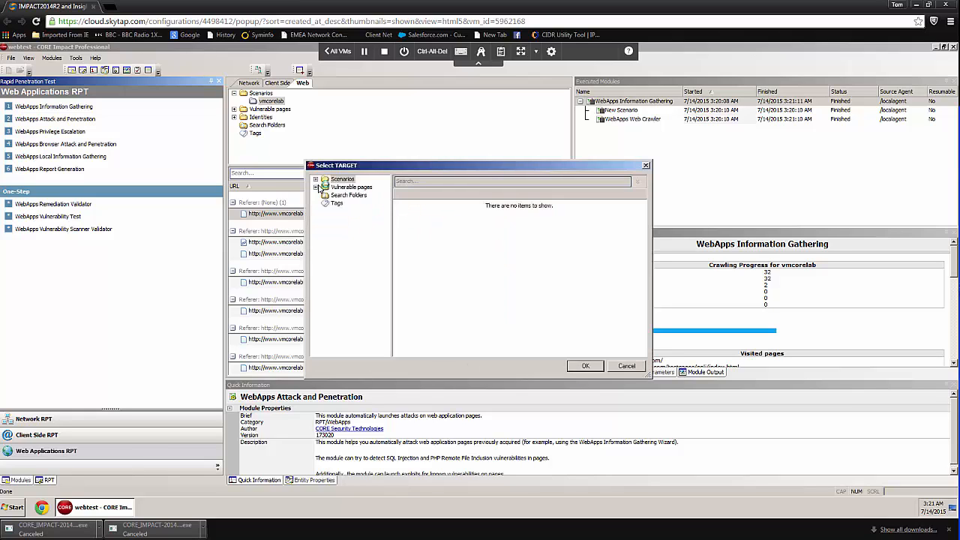
{"action": "left_click", "coordinate": [316, 179]}
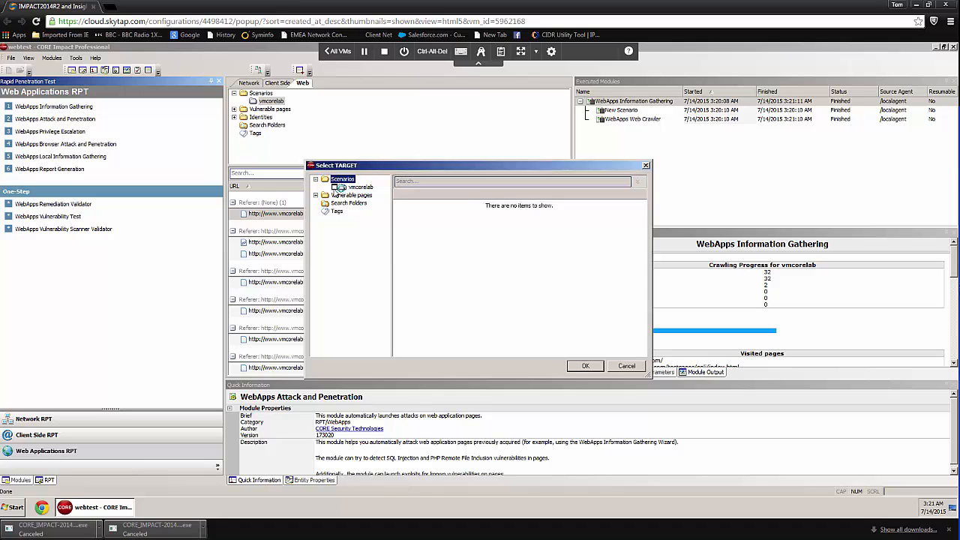
Select the vmcorelab scenario as the target and continue to risk type selection
{"action": "left_click", "coordinate": [335, 186]}
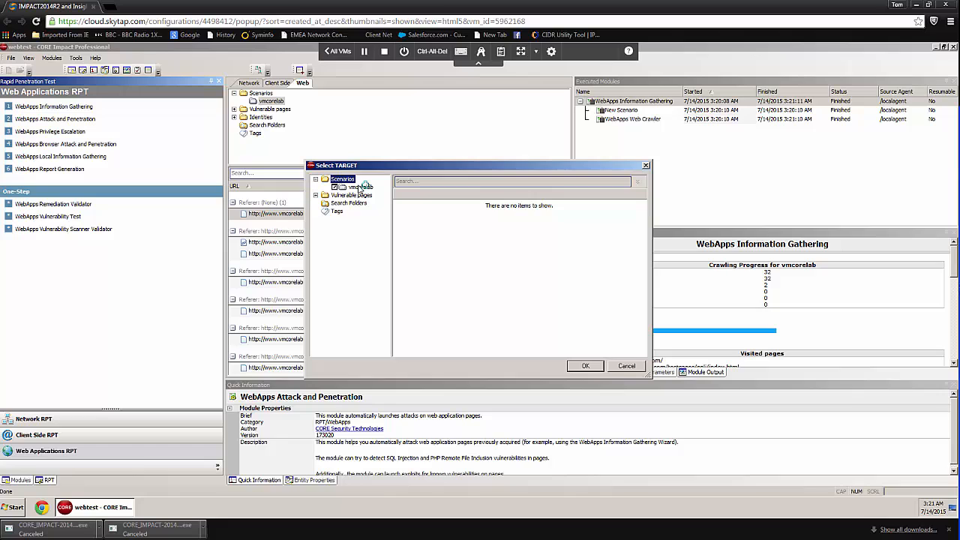
{"action": "left_click", "coordinate": [360, 186]}
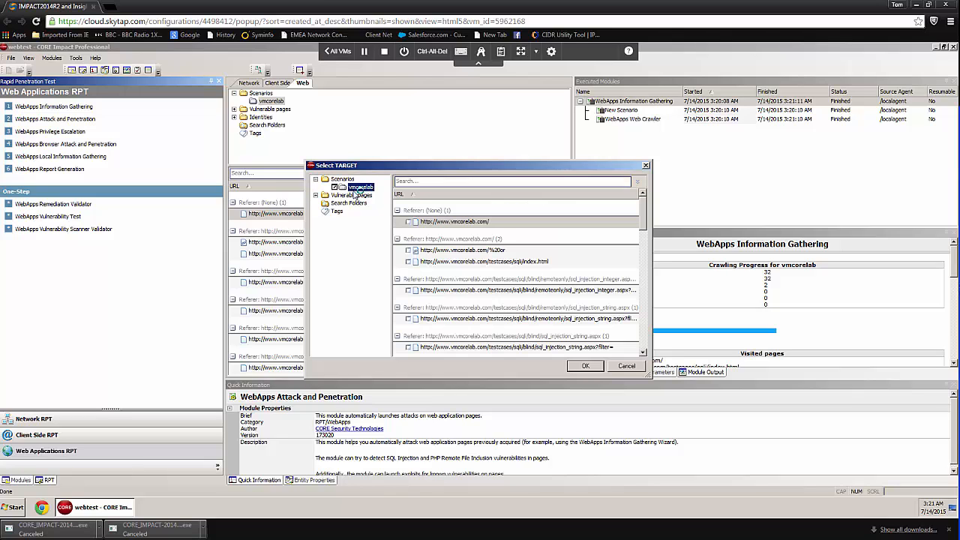
{"action": "left_click", "coordinate": [524, 318]}
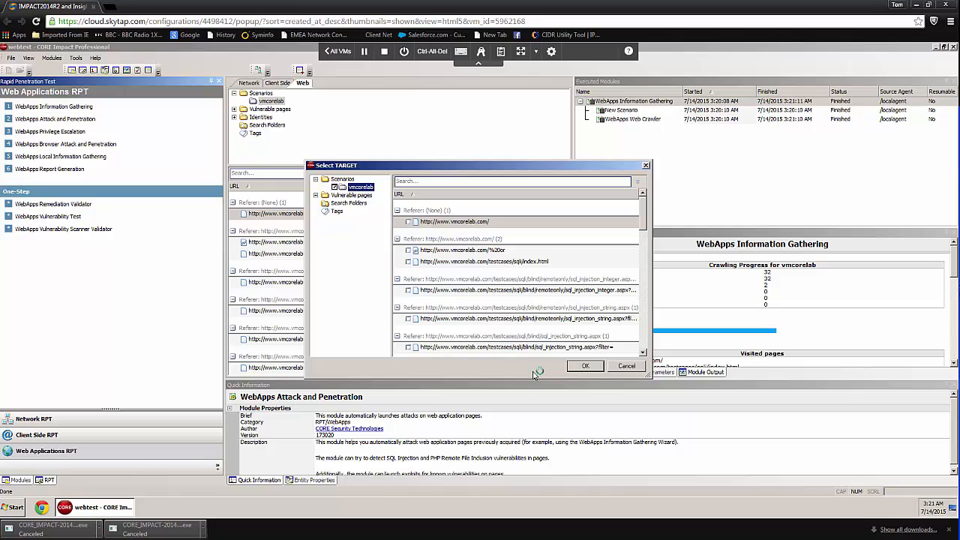
{"action": "left_click", "coordinate": [585, 366]}
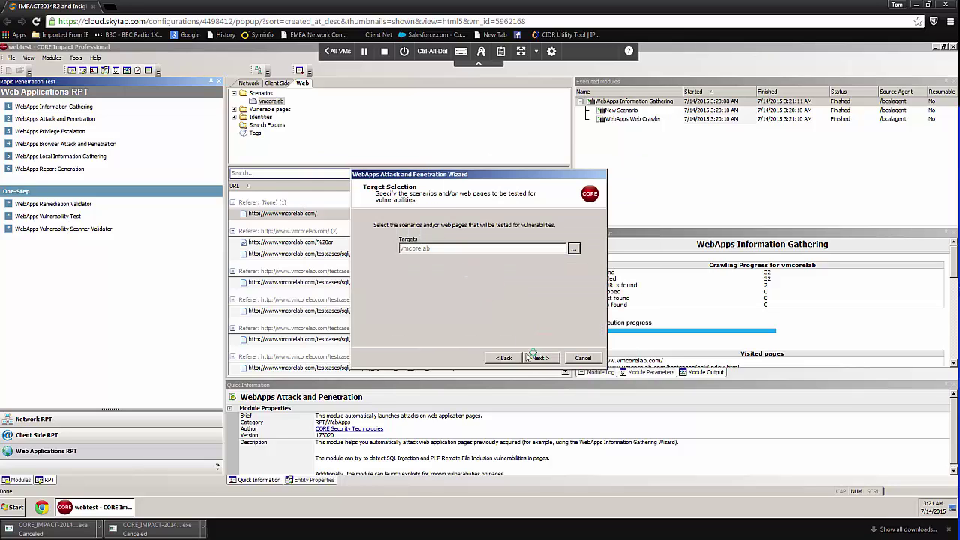
{"action": "left_click", "coordinate": [537, 357]}
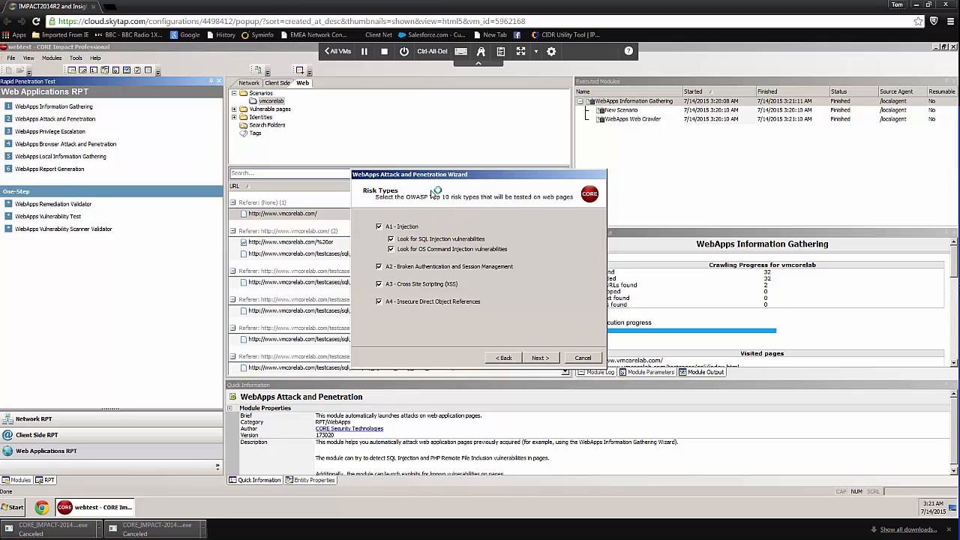
{"action": "mouse_move", "coordinate": [446, 219]}
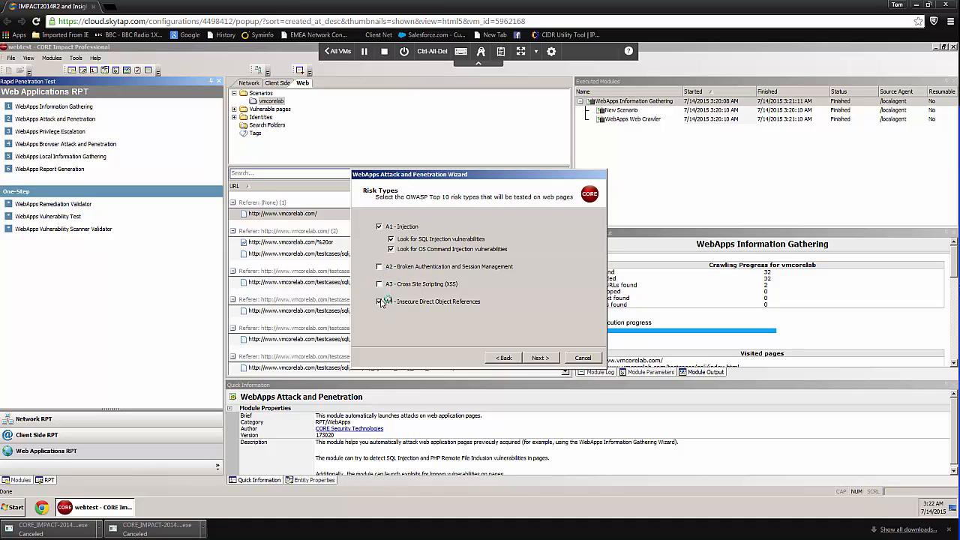
Uncheck A2–A10 and PHP file inclusion, keeping only A1 Injection
{"action": "left_click", "coordinate": [380, 300]}
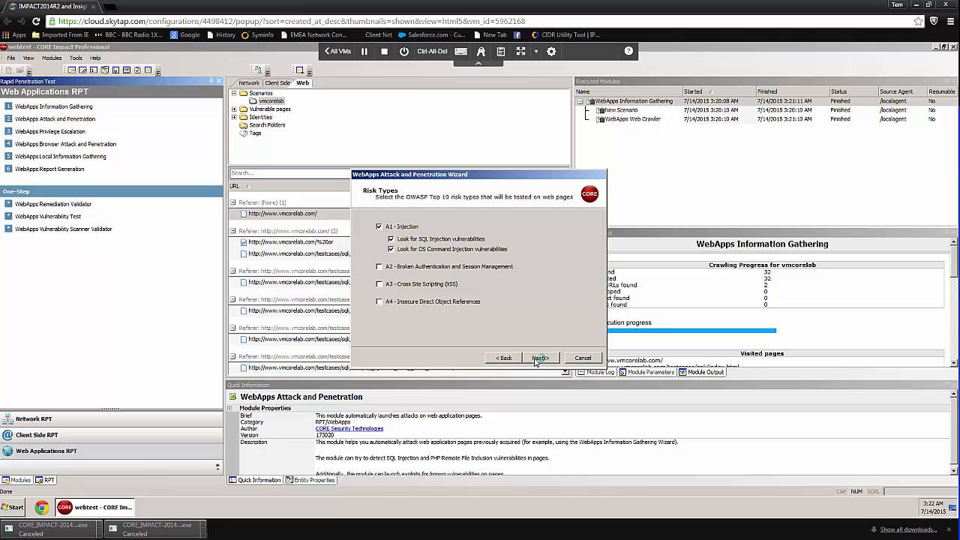
{"action": "left_click", "coordinate": [540, 357]}
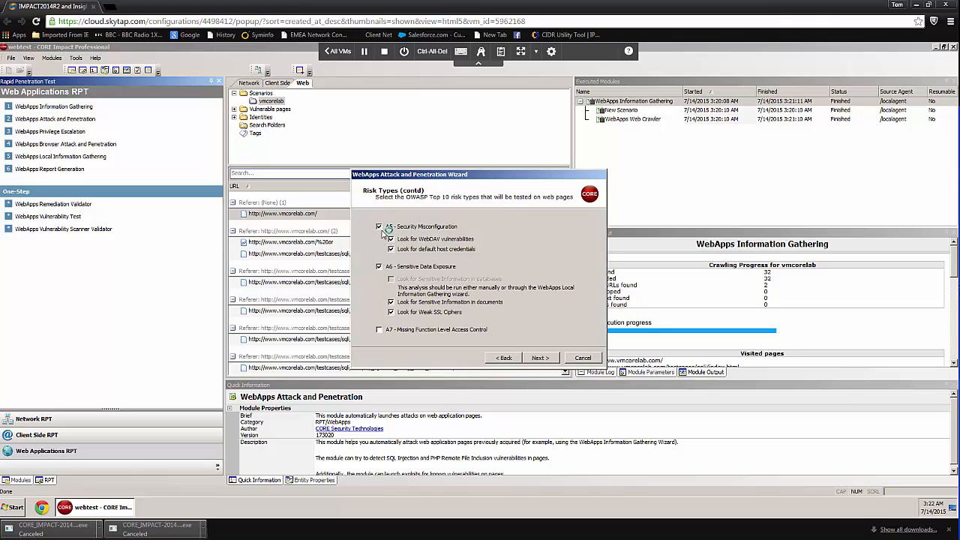
{"action": "left_click", "coordinate": [380, 225]}
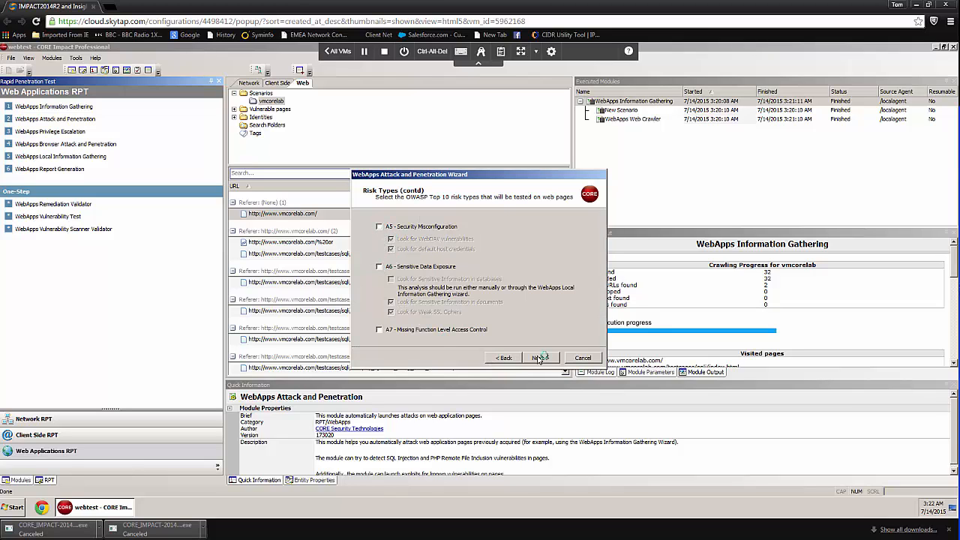
{"action": "left_click", "coordinate": [540, 357]}
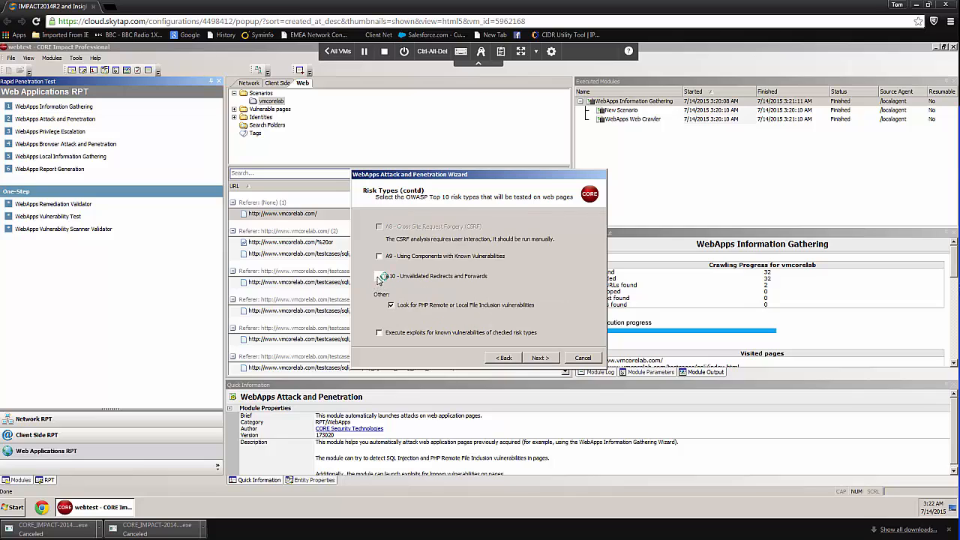
{"action": "left_click", "coordinate": [378, 276]}
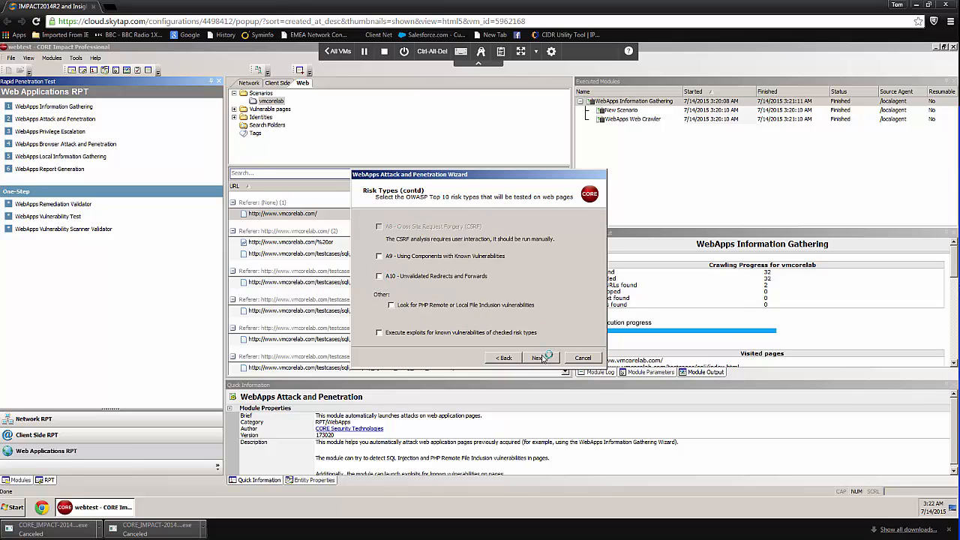
{"action": "left_click", "coordinate": [537, 357]}
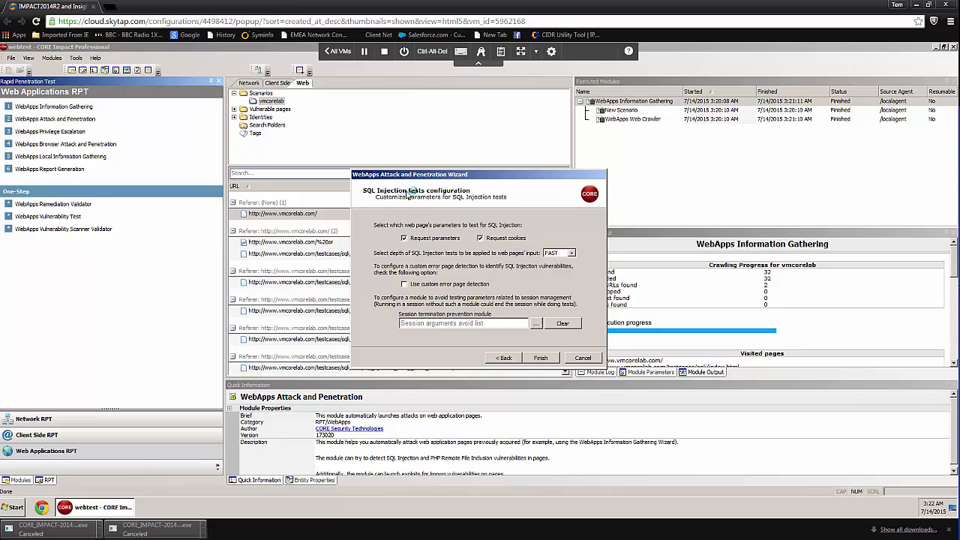
{"action": "mouse_move", "coordinate": [363, 258]}
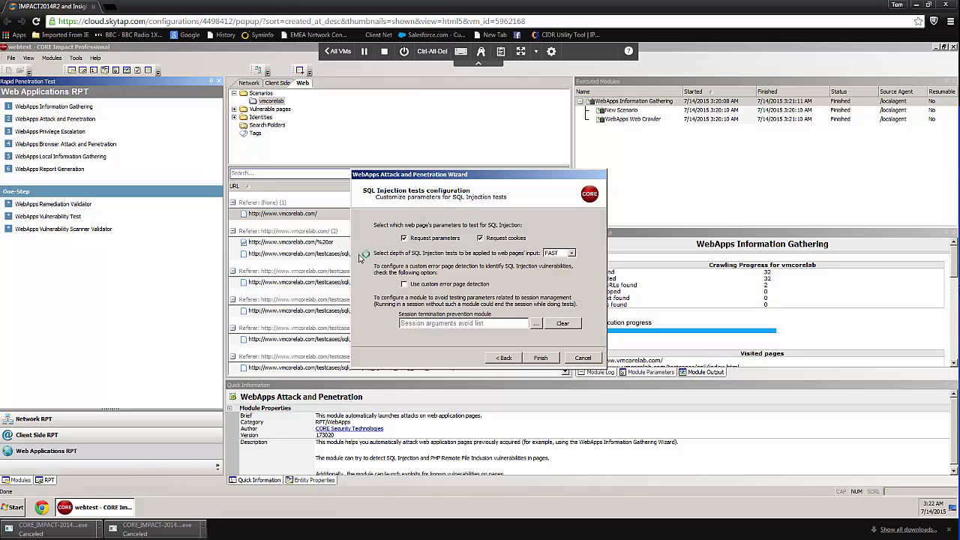
{"action": "mouse_move", "coordinate": [522, 213]}
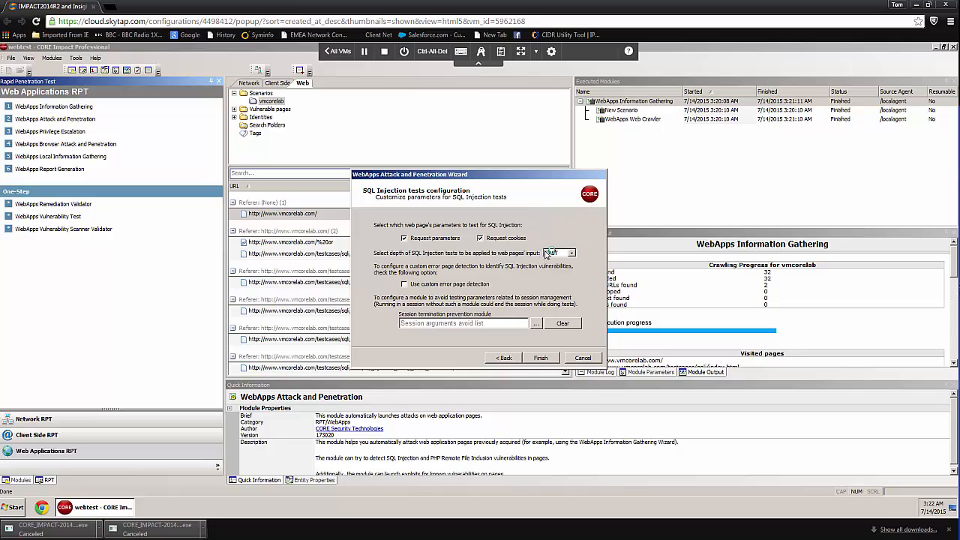
Choose a SQL injection test depth and finish to launch the attack on vmcorelab
{"action": "left_click", "coordinate": [573, 252]}
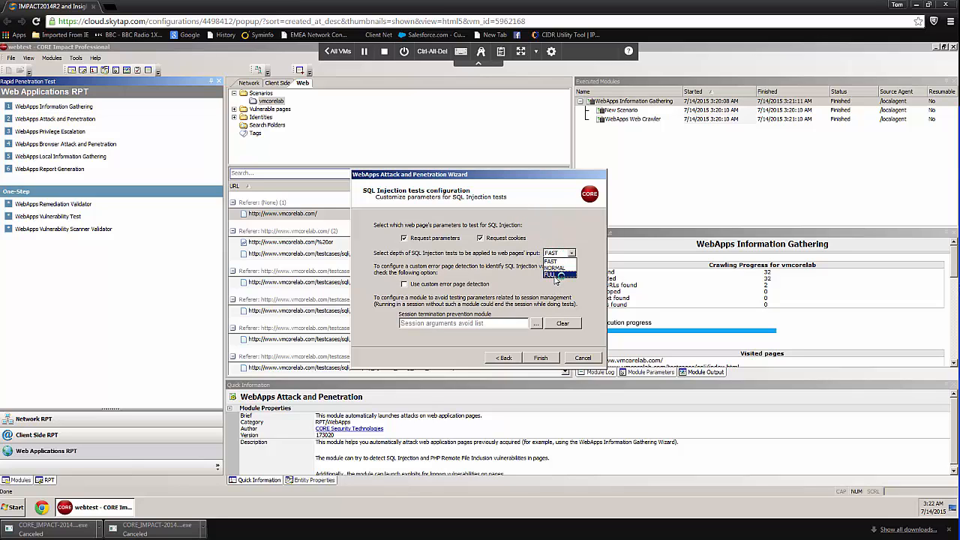
{"action": "left_click", "coordinate": [549, 275]}
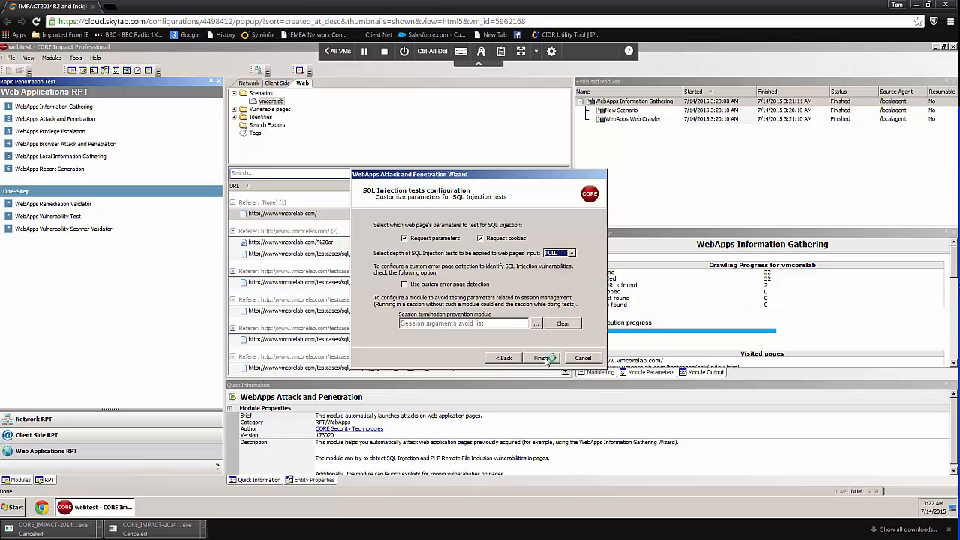
{"action": "left_click", "coordinate": [542, 357]}
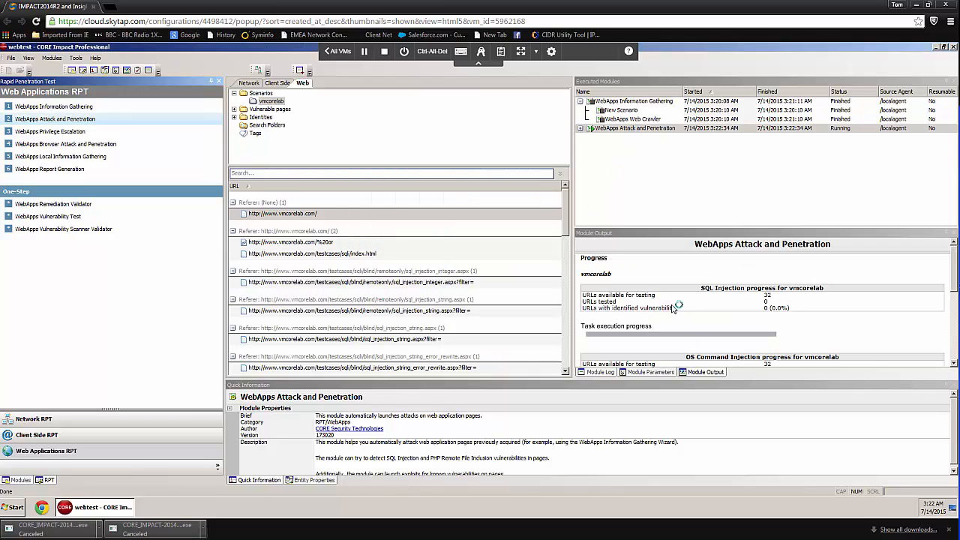
{"action": "mouse_move", "coordinate": [753, 273]}
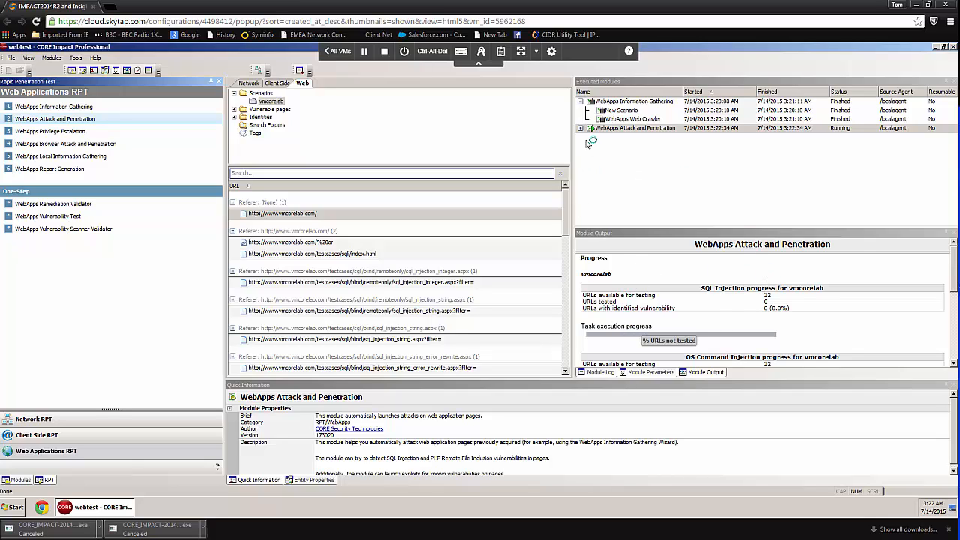
Expand the running WebApps attack and view an OS Command Injection Analyzer's module log
{"action": "left_click", "coordinate": [633, 128]}
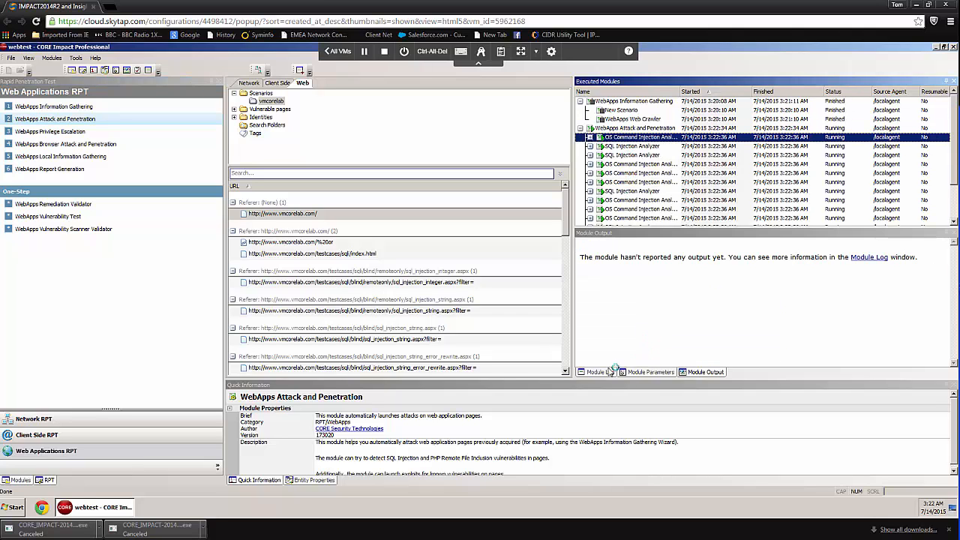
{"action": "left_click", "coordinate": [639, 172]}
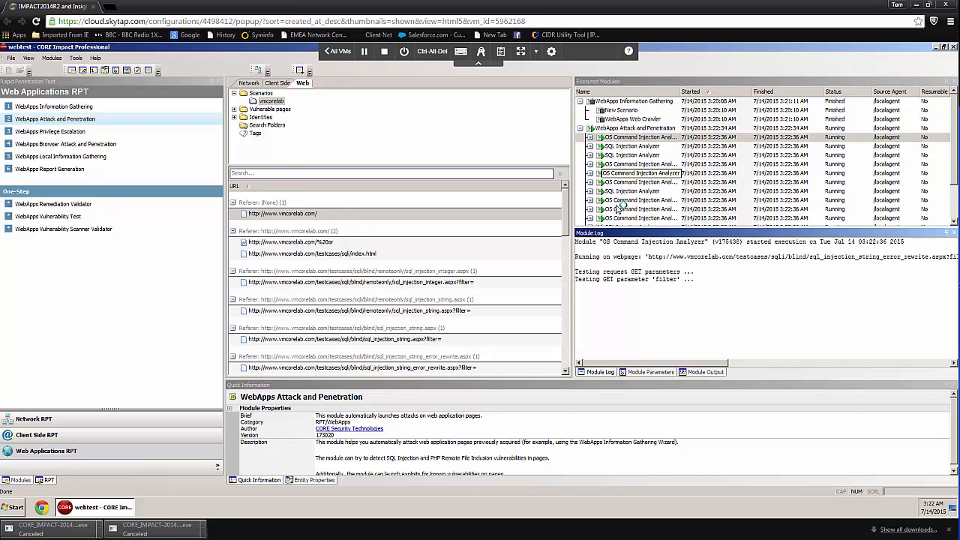
{"action": "left_click", "coordinate": [637, 136]}
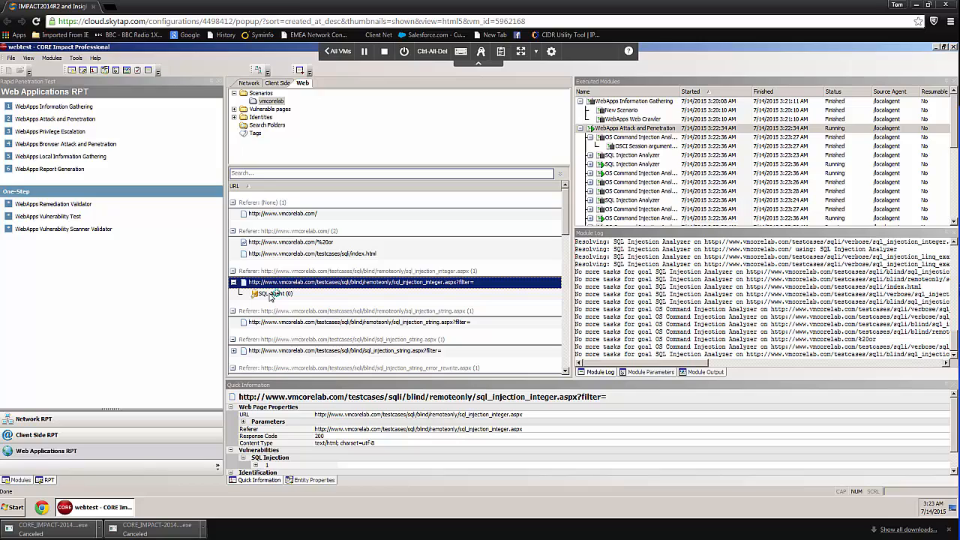
{"action": "left_click", "coordinate": [273, 293]}
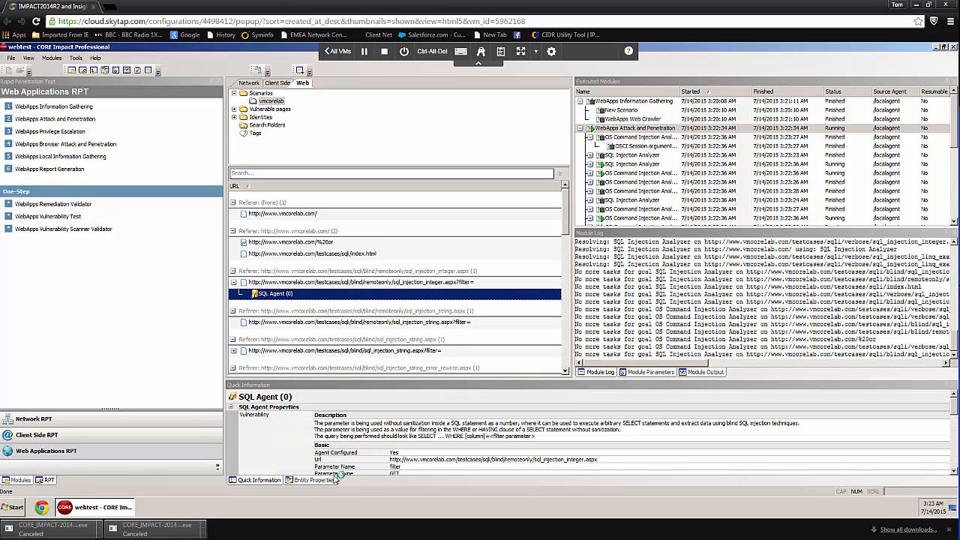
{"action": "mouse_move", "coordinate": [366, 411]}
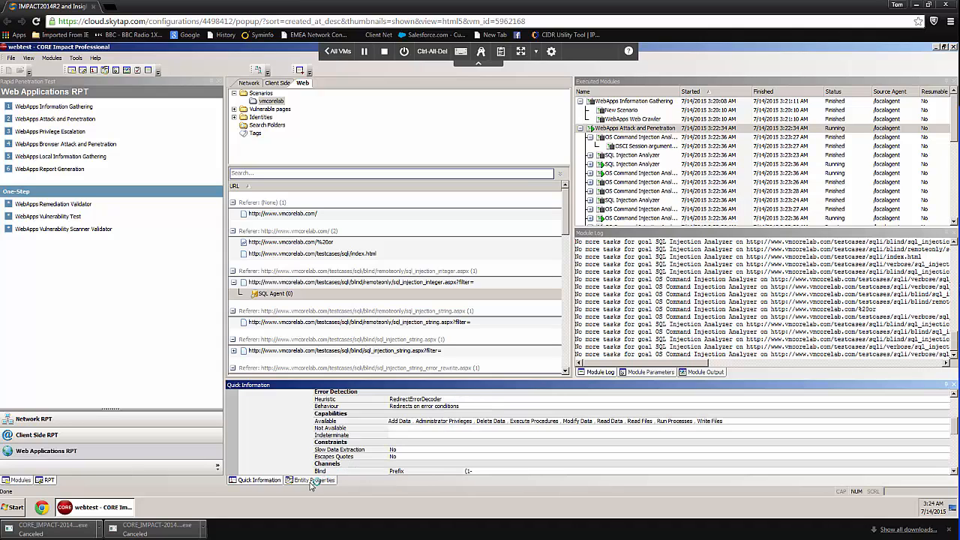
{"action": "left_click", "coordinate": [314, 480]}
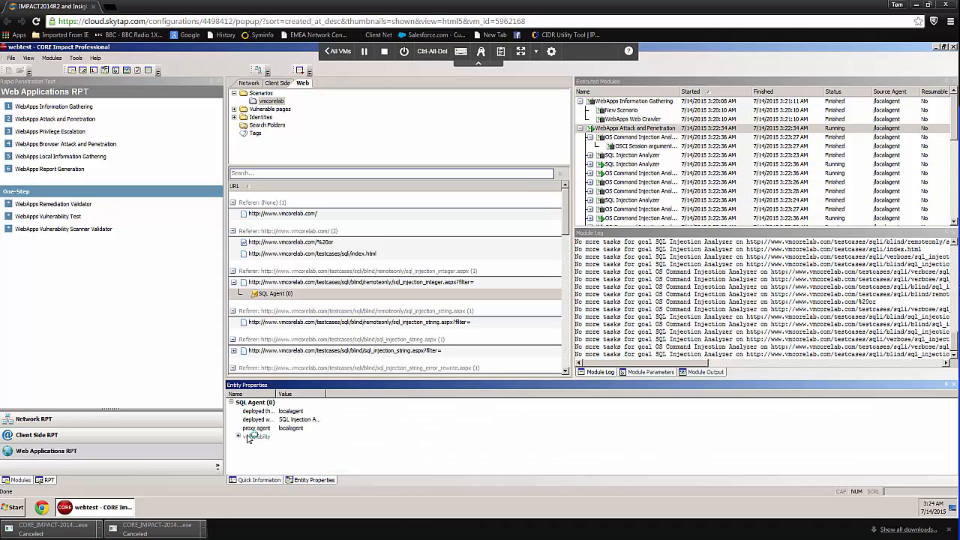
{"action": "left_click", "coordinate": [258, 436]}
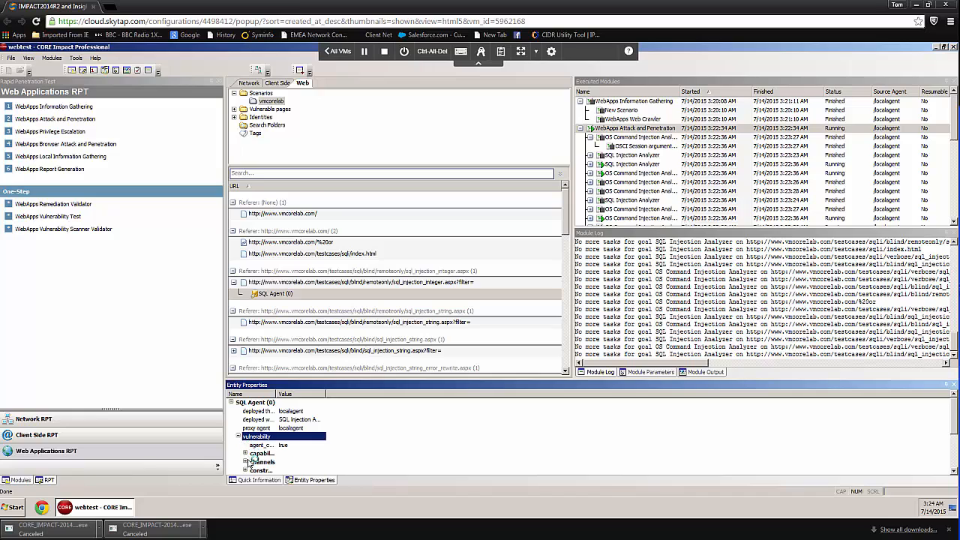
{"action": "left_click", "coordinate": [261, 462]}
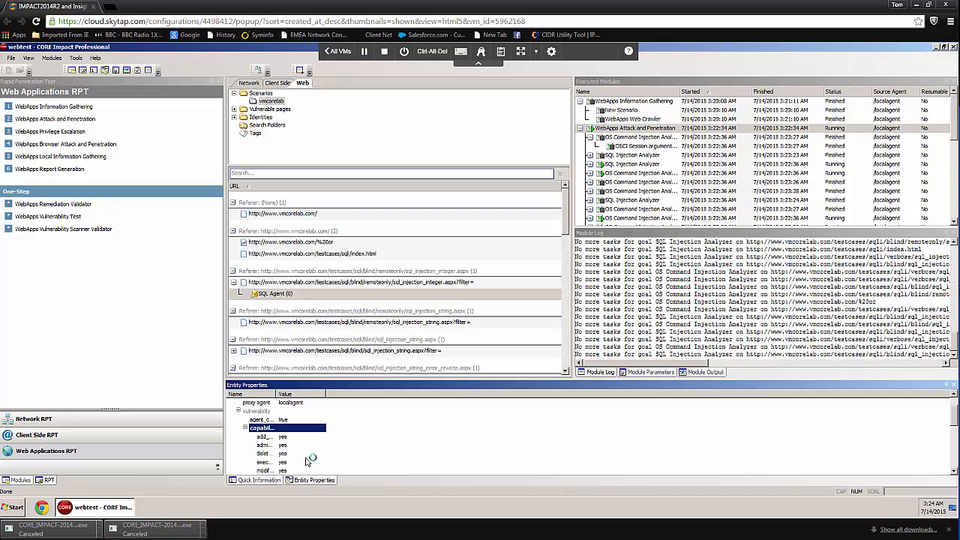
{"action": "left_click", "coordinate": [258, 480]}
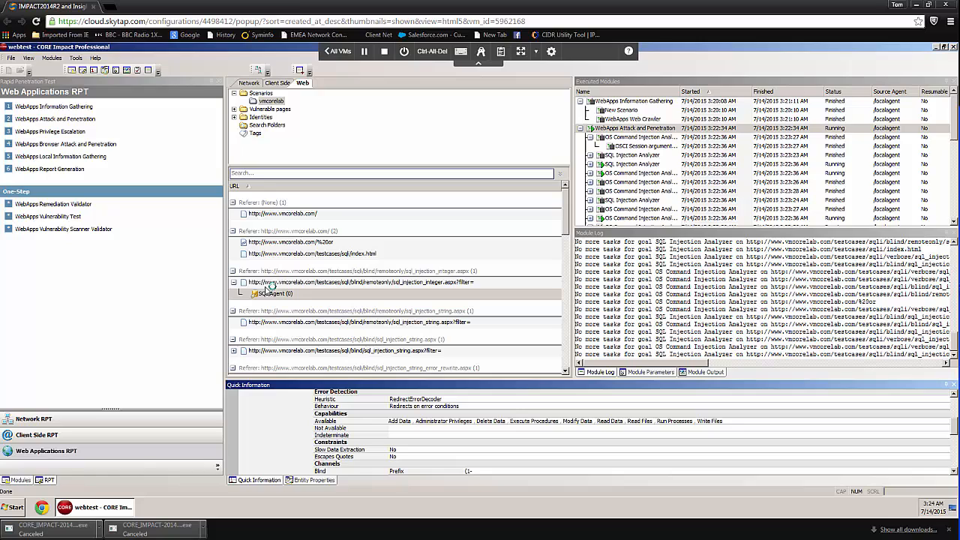
{"action": "mouse_move", "coordinate": [309, 287]}
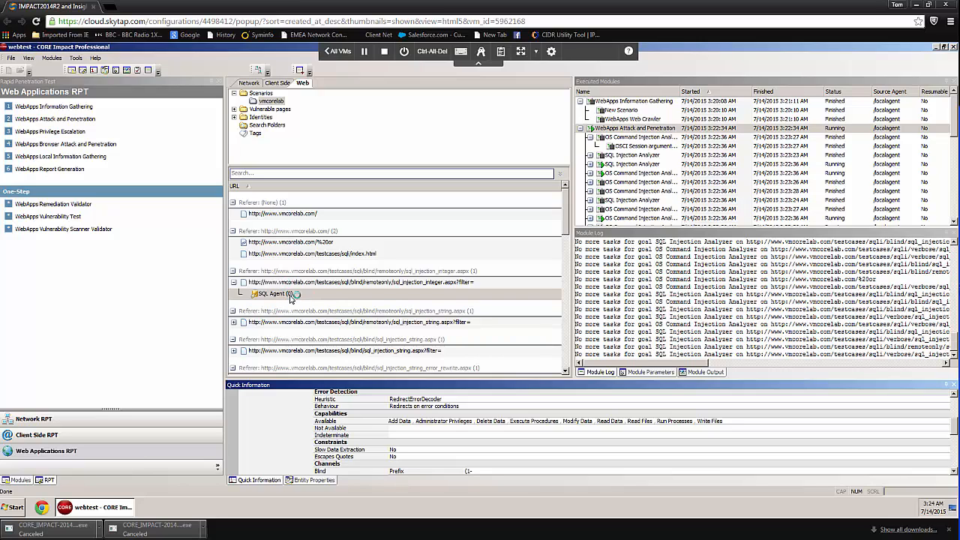
{"action": "mouse_move", "coordinate": [279, 297]}
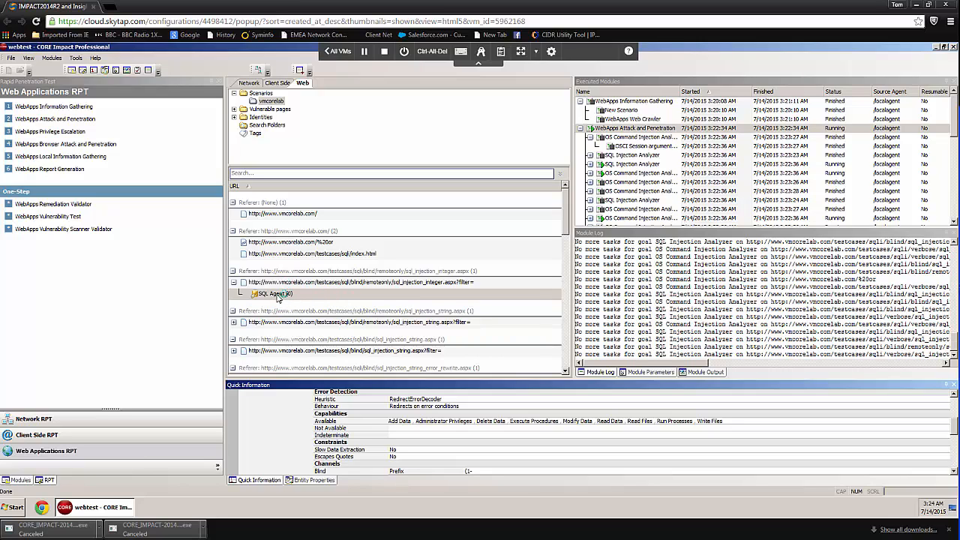
Bring up the SQL Agent (0) action menu with Command Shell, SQL Shell, Web Page and Properties
{"action": "right_click", "coordinate": [272, 293]}
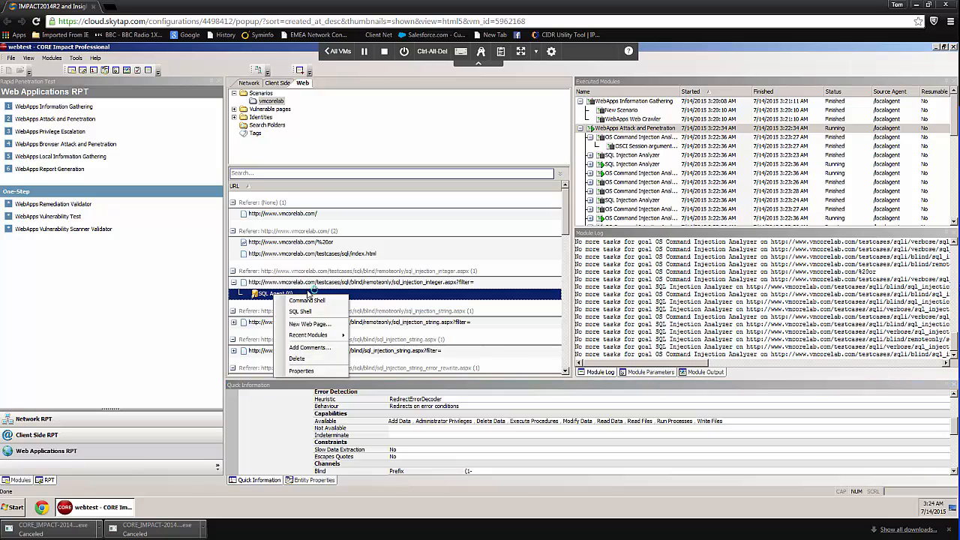
{"action": "mouse_move", "coordinate": [301, 312]}
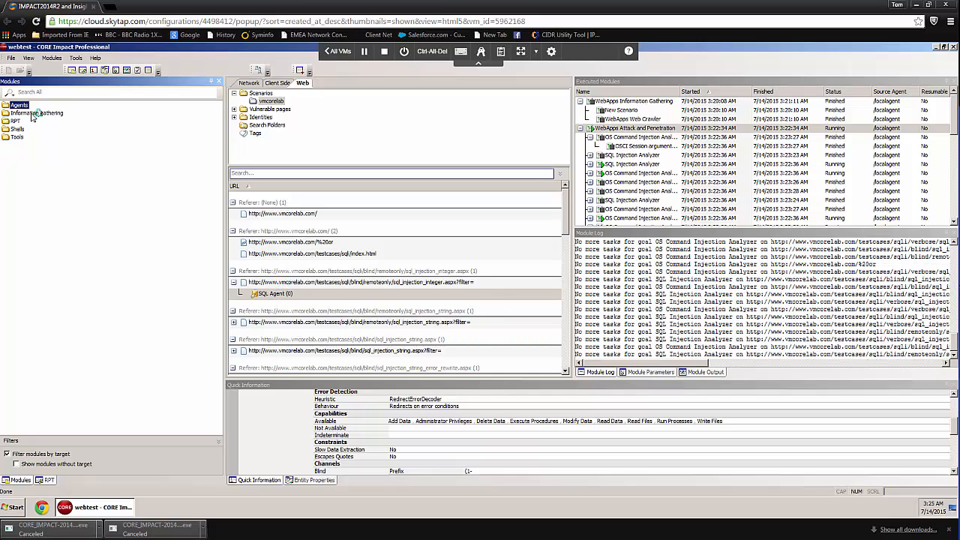
Expand the Information gathering group to list SQL modules like Get Database Logins and Get Database Version
{"action": "left_click", "coordinate": [12, 120]}
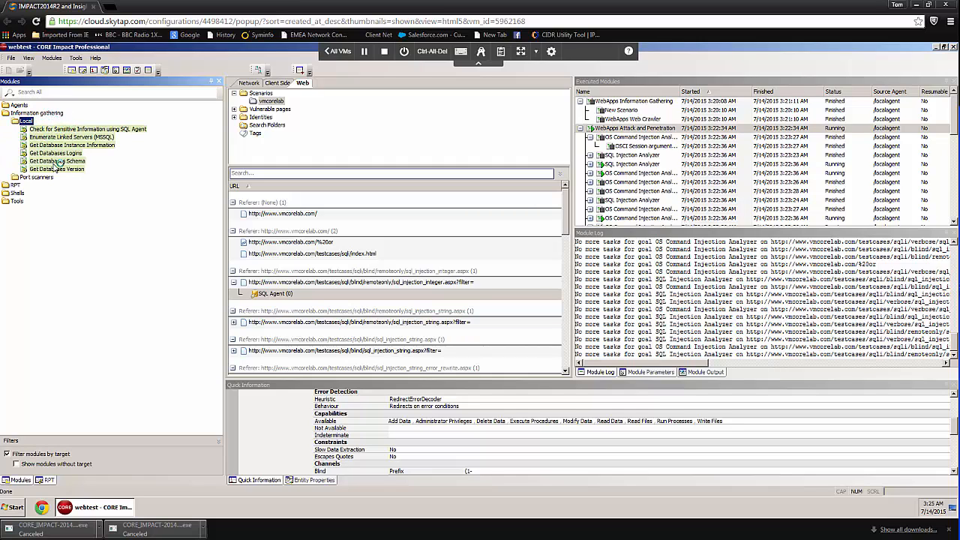
{"action": "mouse_move", "coordinate": [57, 168]}
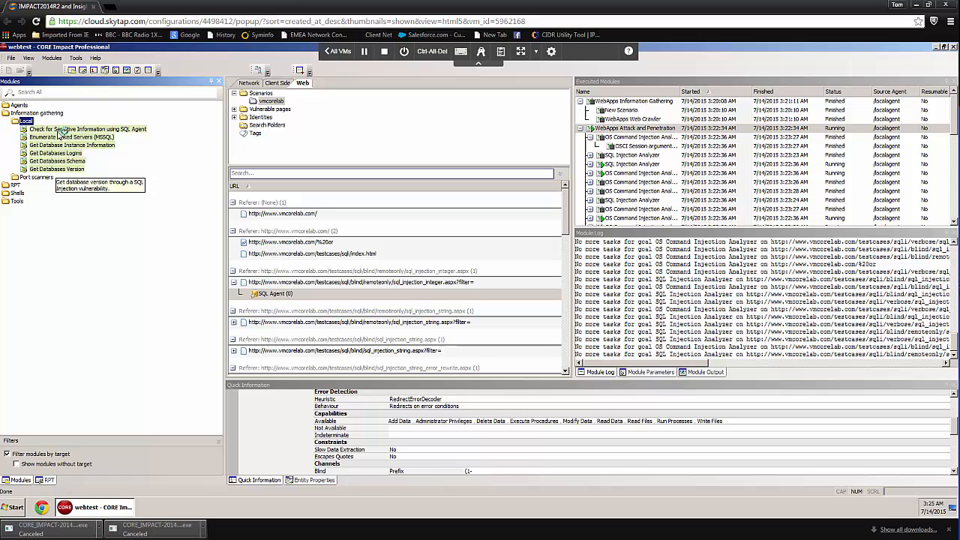
{"action": "mouse_move", "coordinate": [60, 211]}
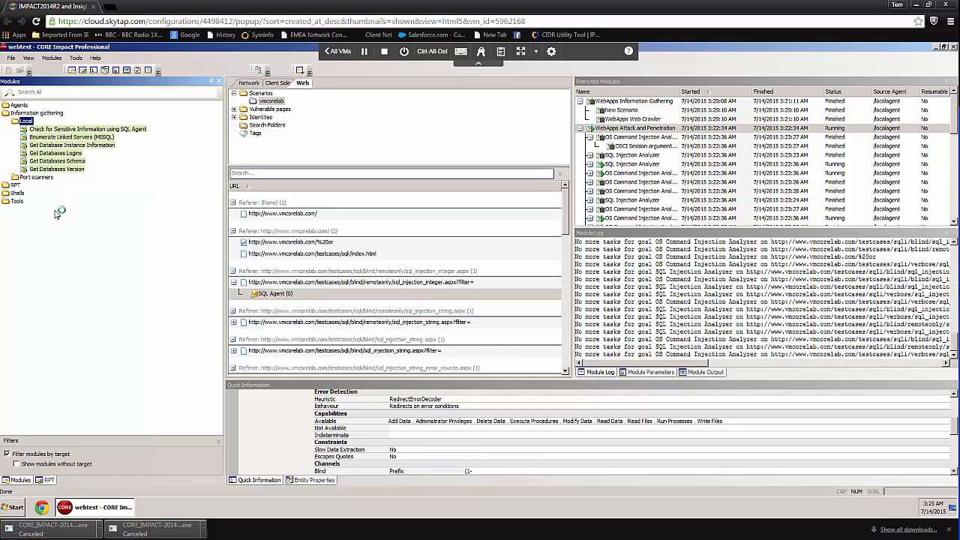
{"action": "mouse_move", "coordinate": [84, 160]}
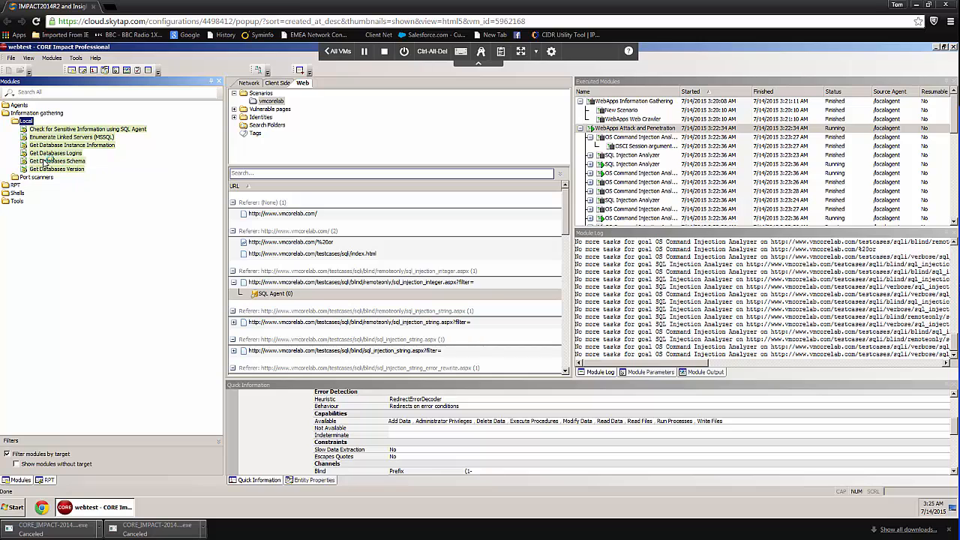
{"action": "mouse_move", "coordinate": [57, 161]}
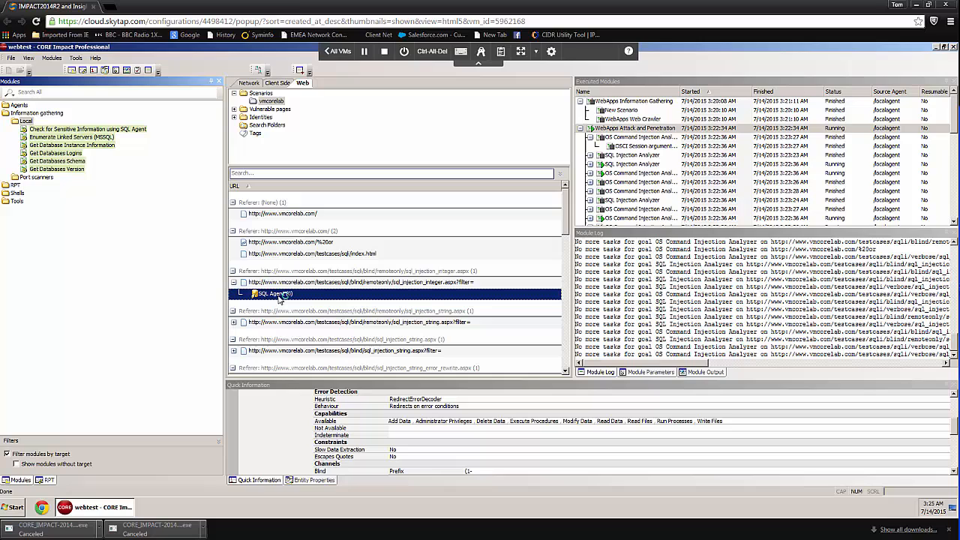
Run Get Database Schema on SQL Agent (0) to list the AdventureWorks tables and columns
{"action": "double_click", "coordinate": [273, 292]}
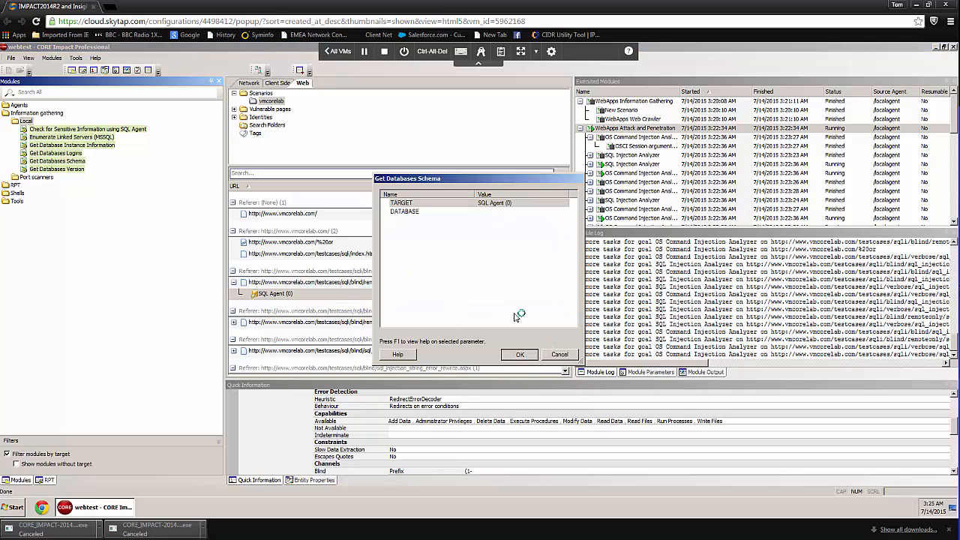
{"action": "left_click", "coordinate": [519, 354]}
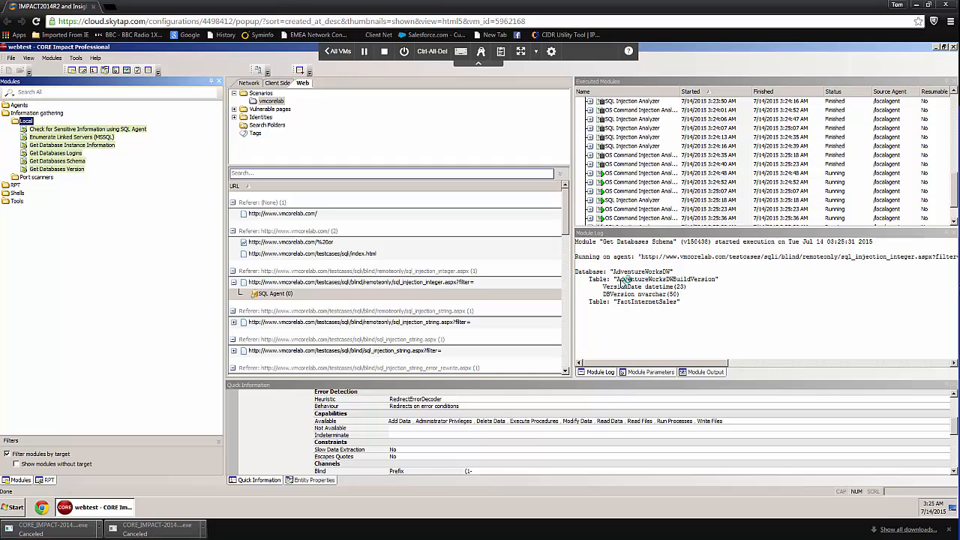
{"action": "mouse_move", "coordinate": [636, 309]}
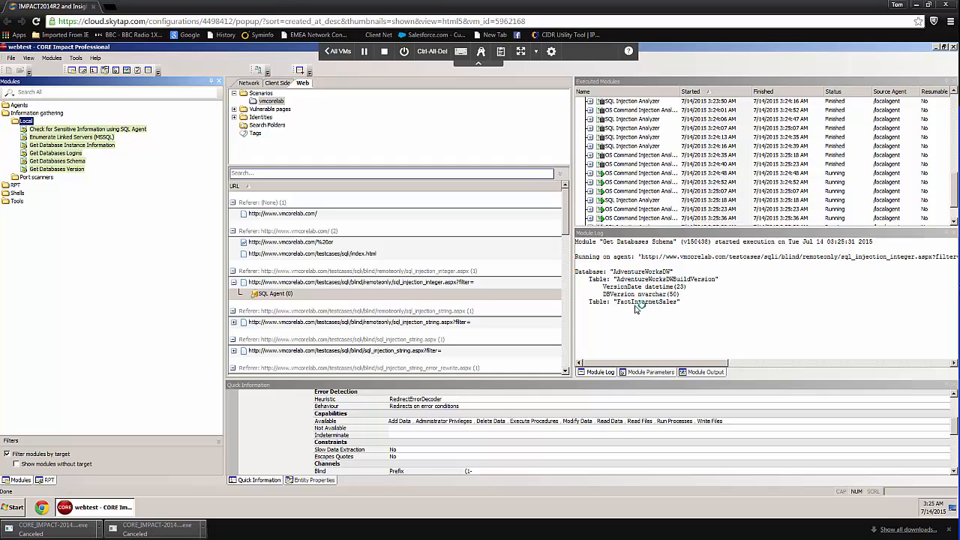
Review the schema output, then start an SQL Shell on SQL Agent (0) connected to Microsoft SQL Server 9.00
{"action": "scroll", "scroll_direction": "down", "scroll_amount": 3}
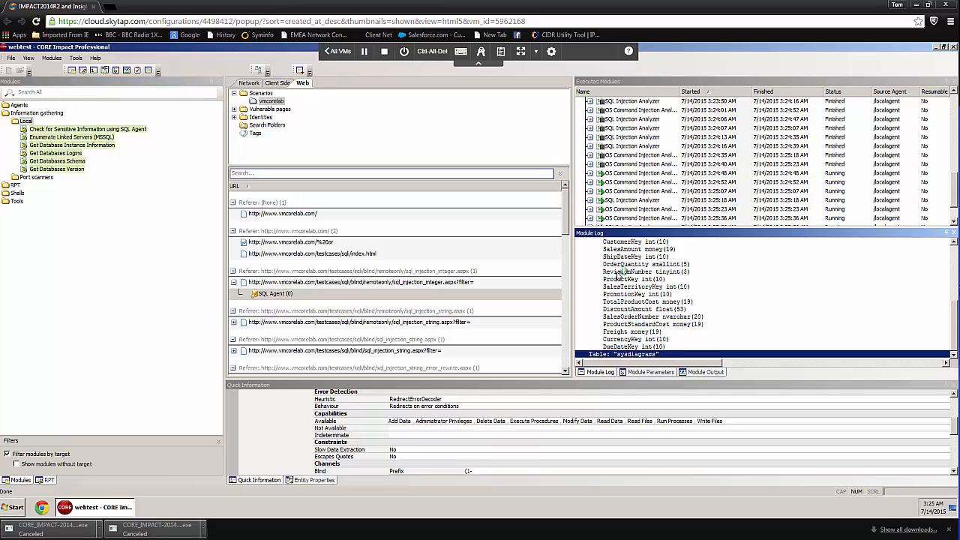
{"action": "scroll", "scroll_direction": "down", "scroll_amount": 3}
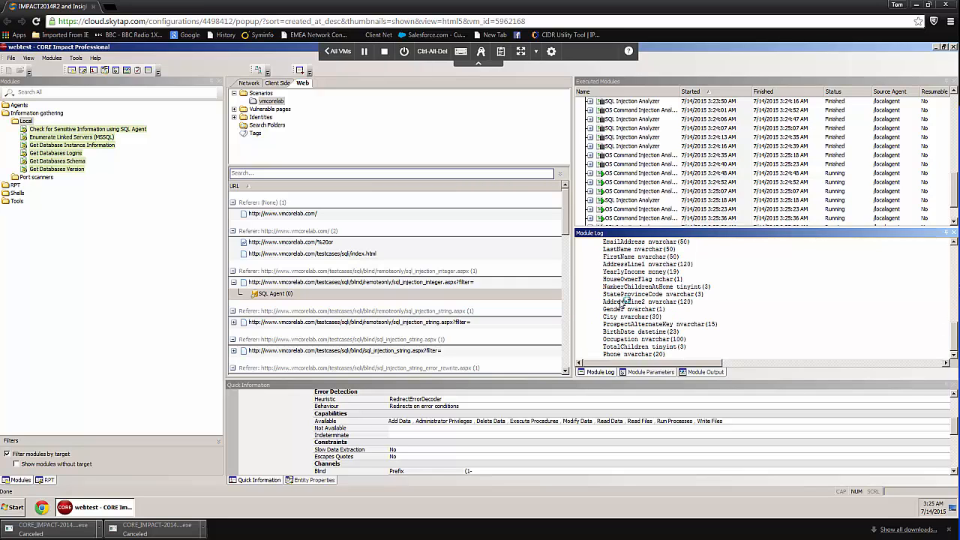
{"action": "scroll", "scroll_direction": "down", "scroll_amount": 3}
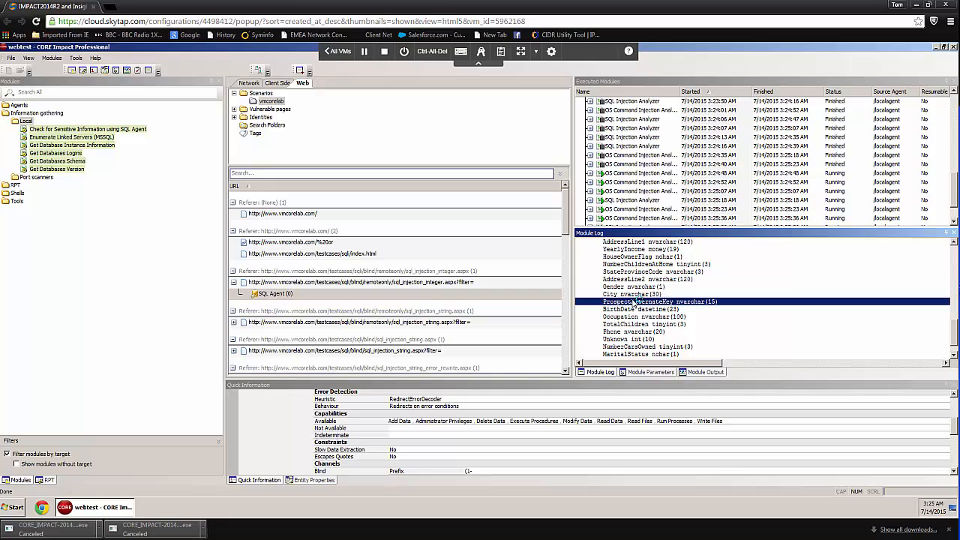
{"action": "scroll", "scroll_direction": "up", "scroll_amount": 3}
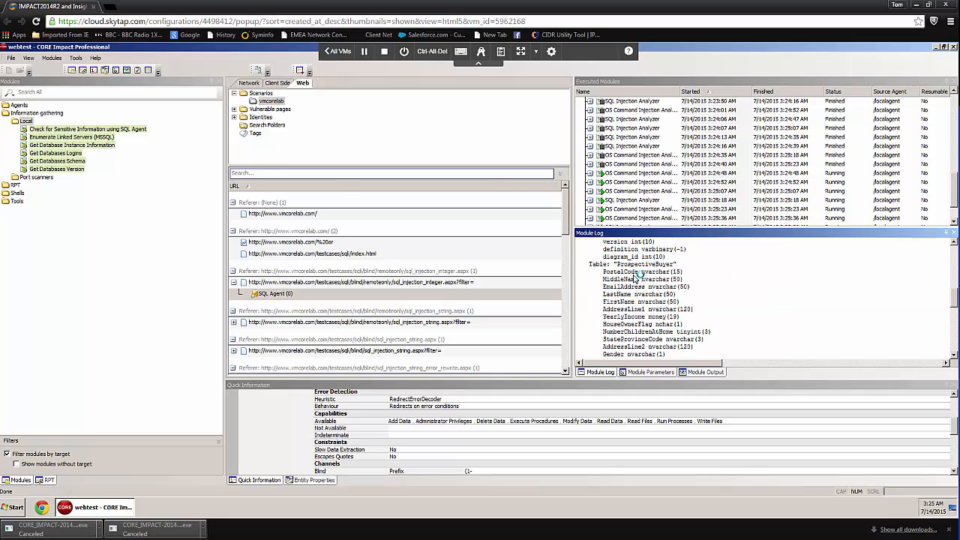
{"action": "scroll", "scroll_direction": "down", "scroll_amount": 3}
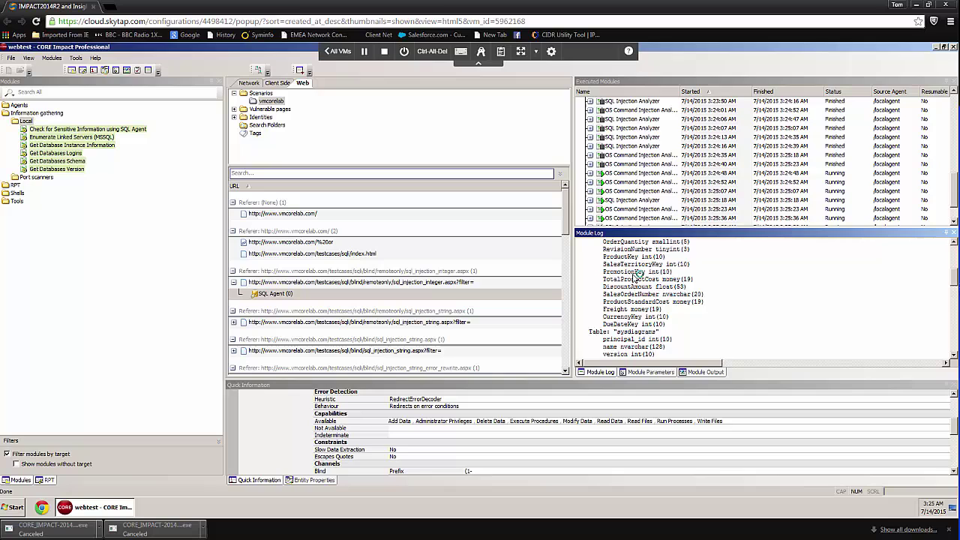
{"action": "scroll", "scroll_direction": "up", "scroll_amount": 3}
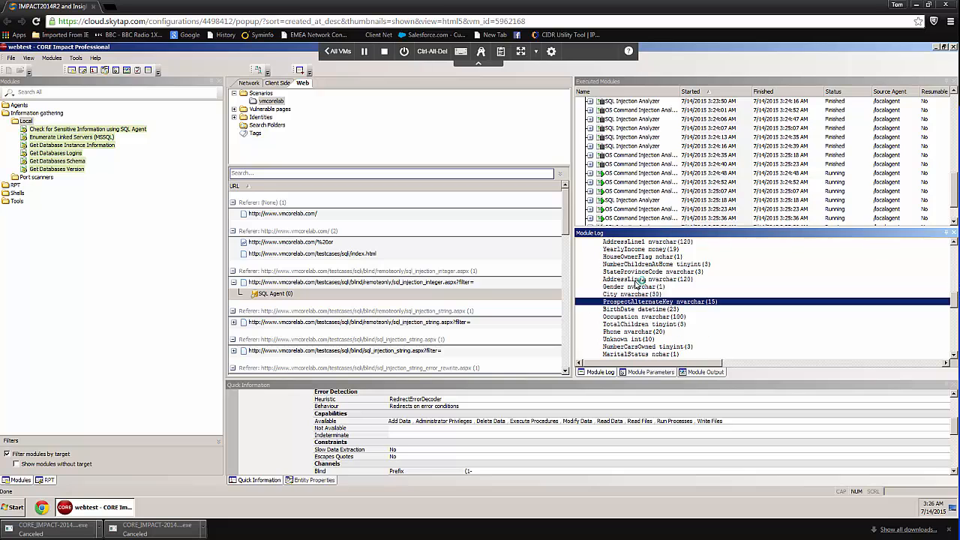
{"action": "scroll", "scroll_direction": "down", "scroll_amount": 3}
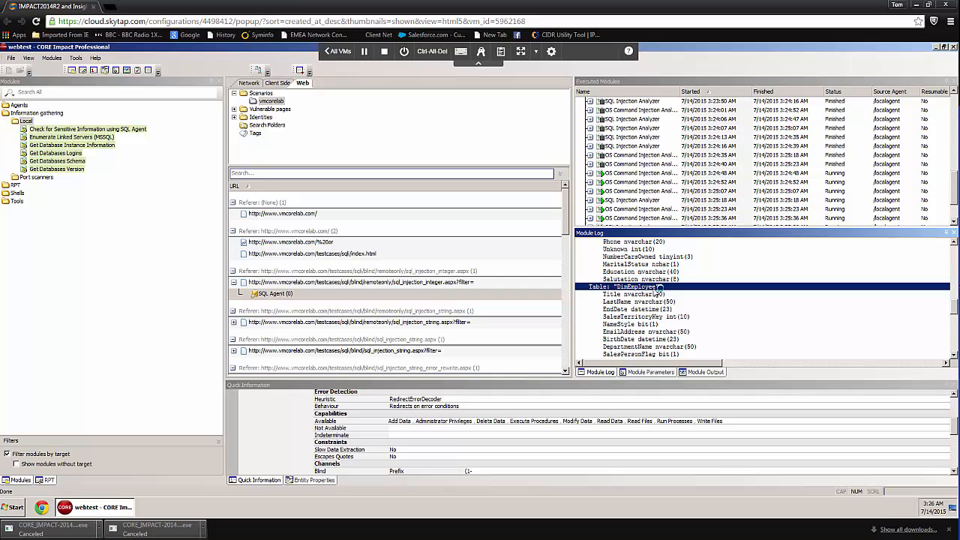
{"action": "scroll", "scroll_direction": "down", "scroll_amount": 3}
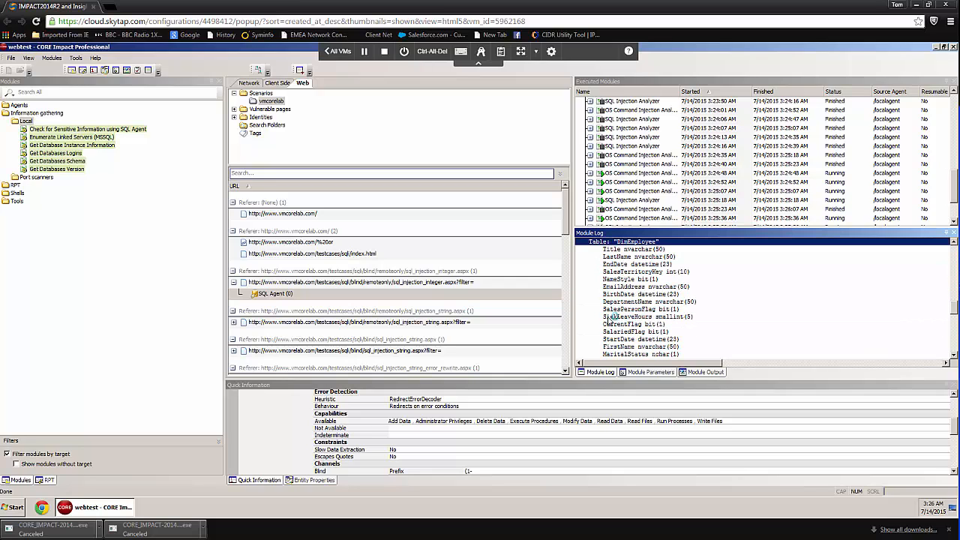
{"action": "scroll", "scroll_direction": "down", "scroll_amount": 3}
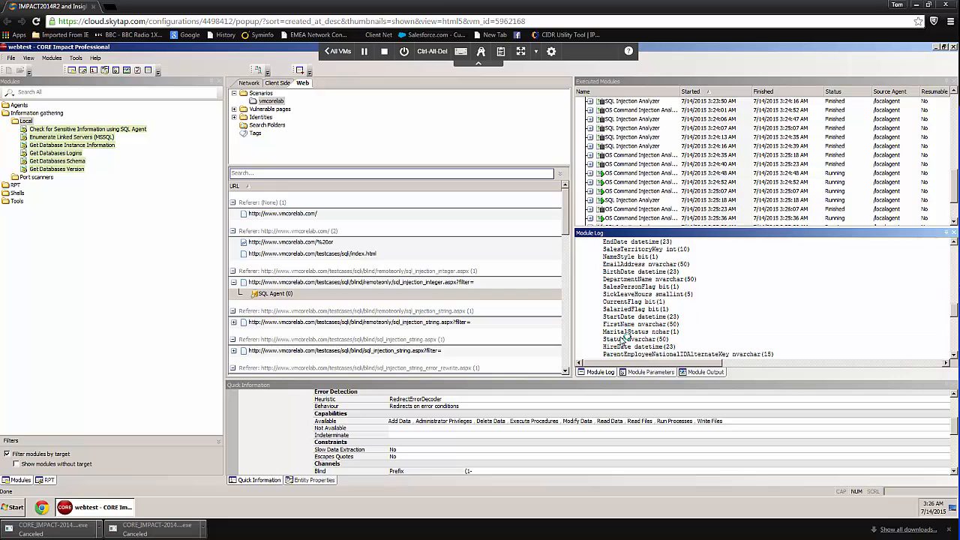
{"action": "scroll", "scroll_direction": "down", "scroll_amount": 3}
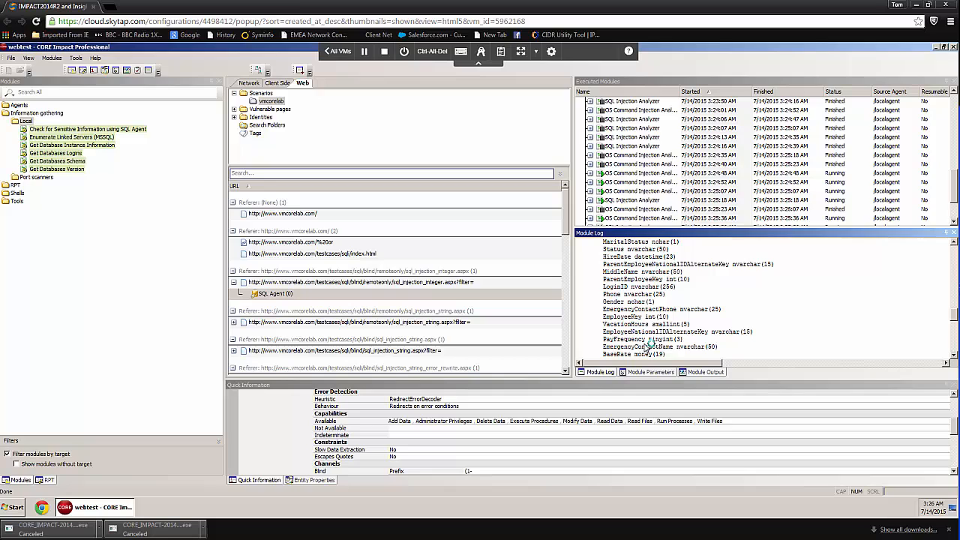
{"action": "scroll", "scroll_direction": "down", "scroll_amount": 3}
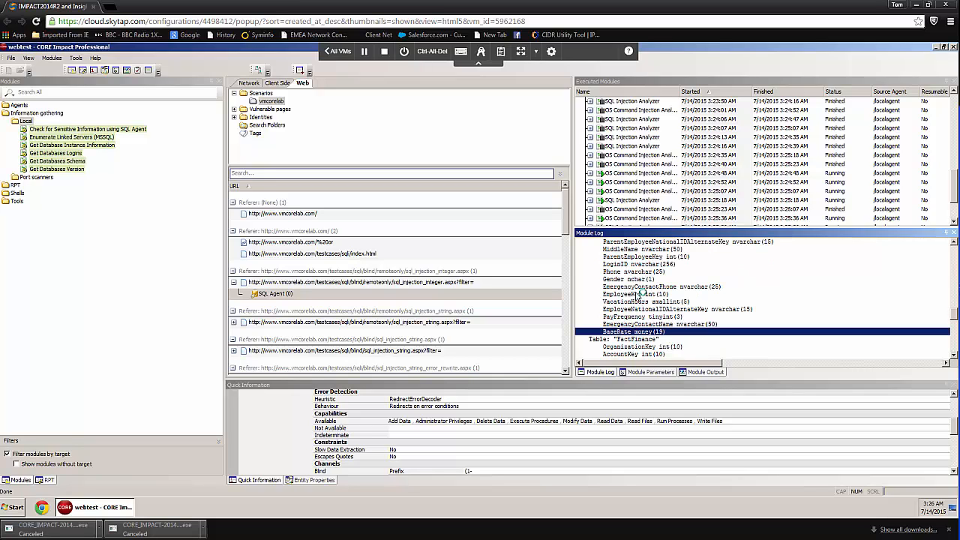
{"action": "mouse_move", "coordinate": [624, 267]}
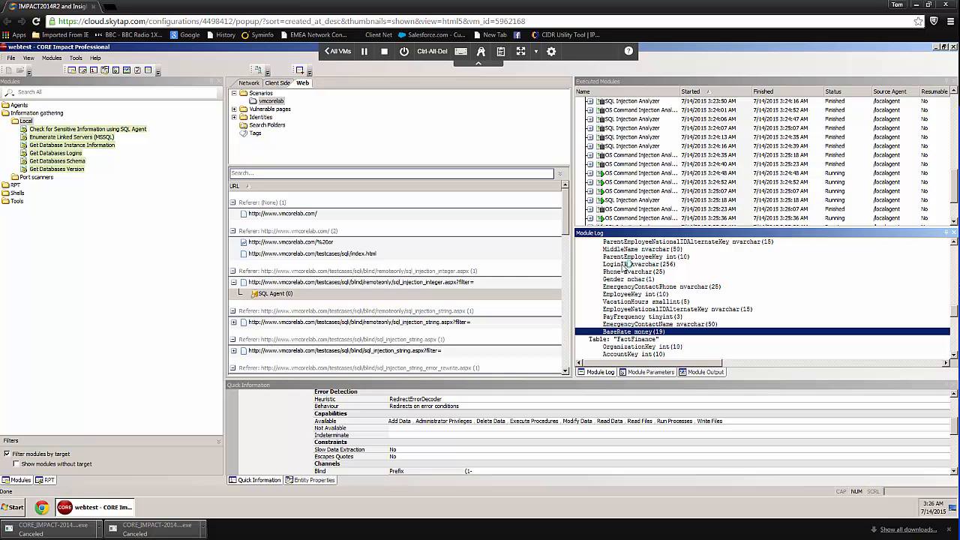
{"action": "scroll", "scroll_direction": "up", "scroll_amount": 3}
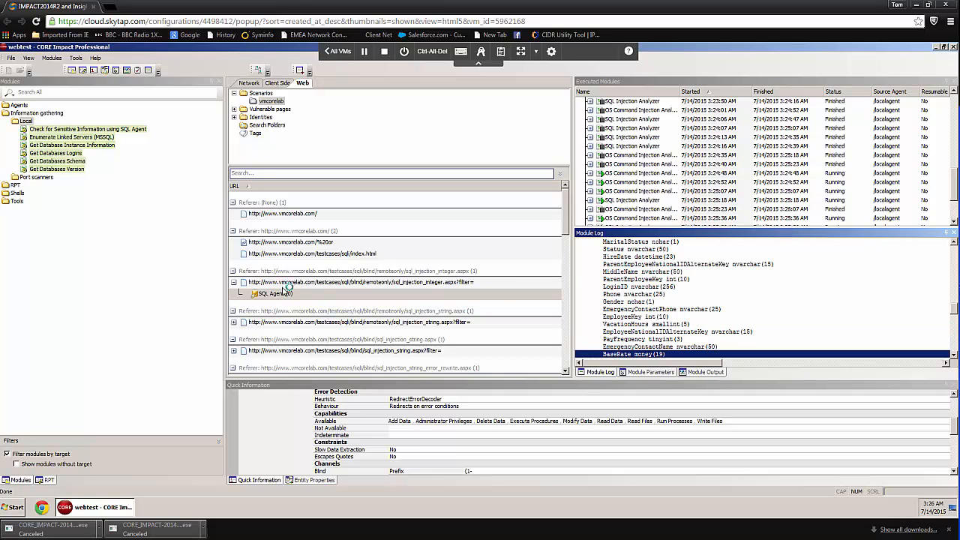
{"action": "right_click", "coordinate": [273, 292]}
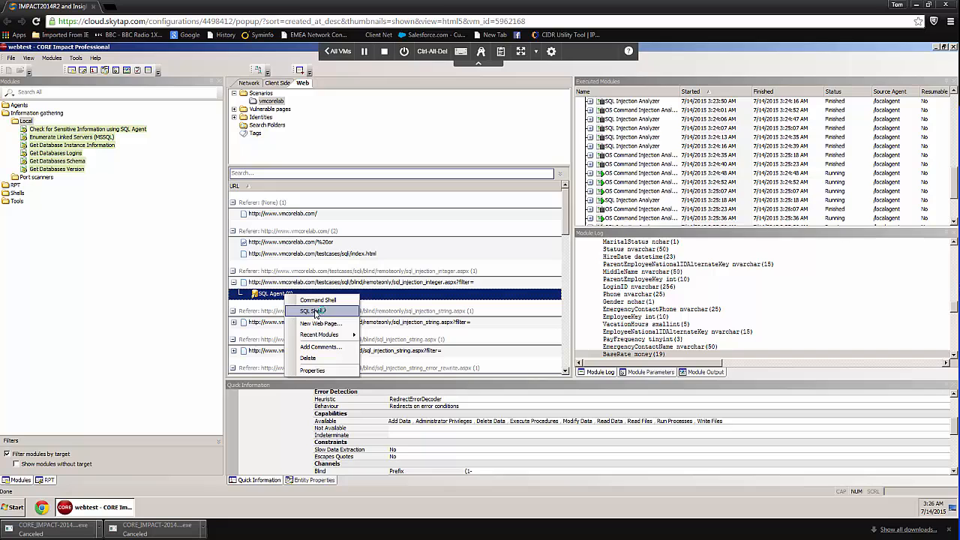
{"action": "left_click", "coordinate": [309, 311]}
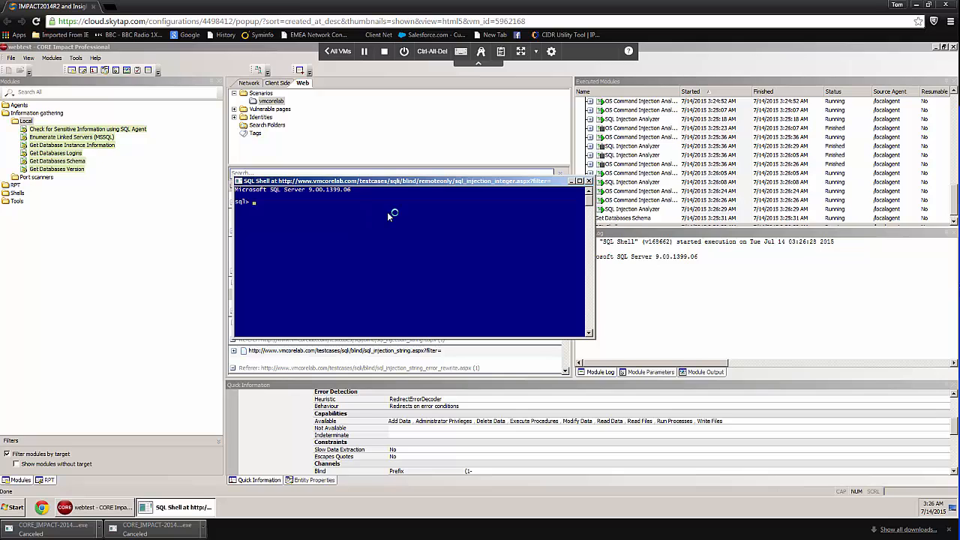
Run a SELECT of FirstName, LastName, BirthDate, BaseRate from the employee table, returning 296 rows
{"action": "type", "text": "SE"}
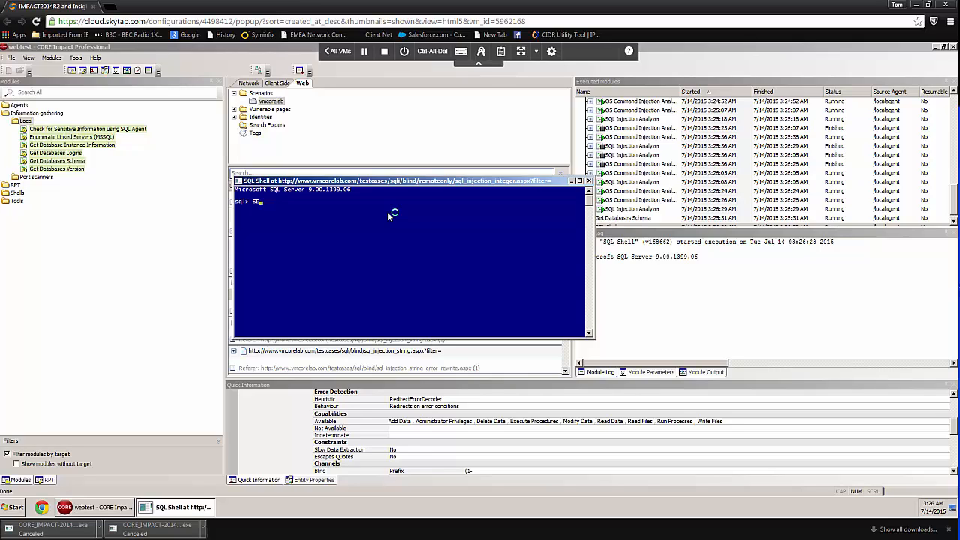
{"action": "type", "text": "ELECT"}
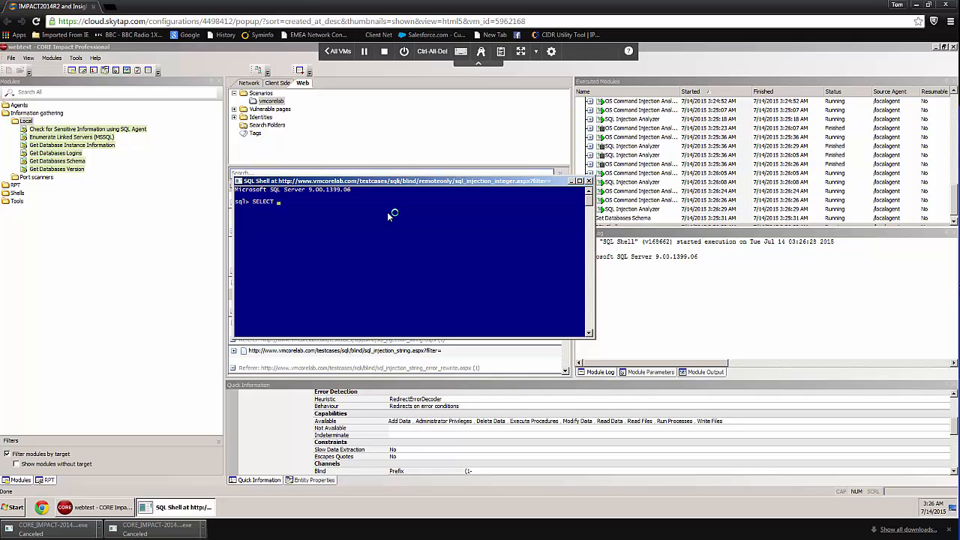
{"action": "type", "text": "Firstn"}
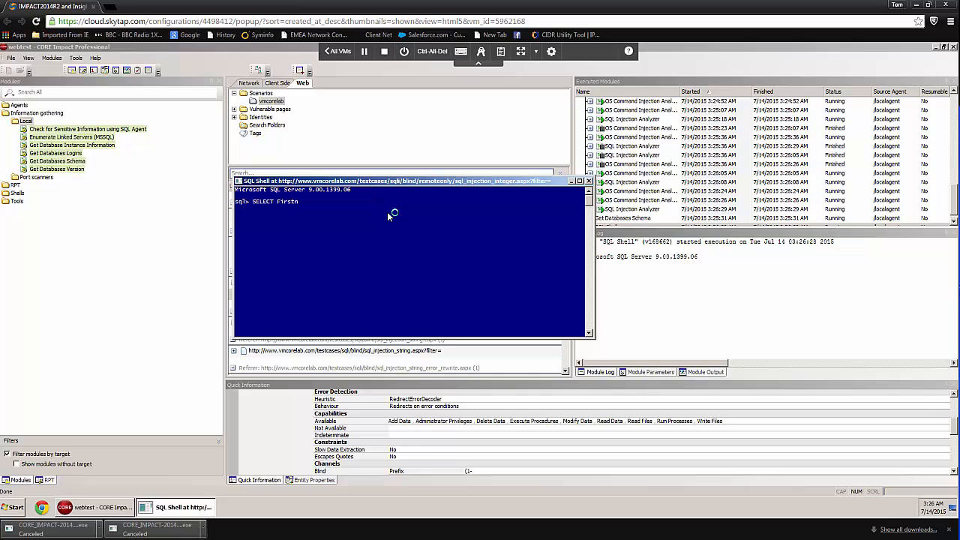
{"action": "type", "text": "ame,"}
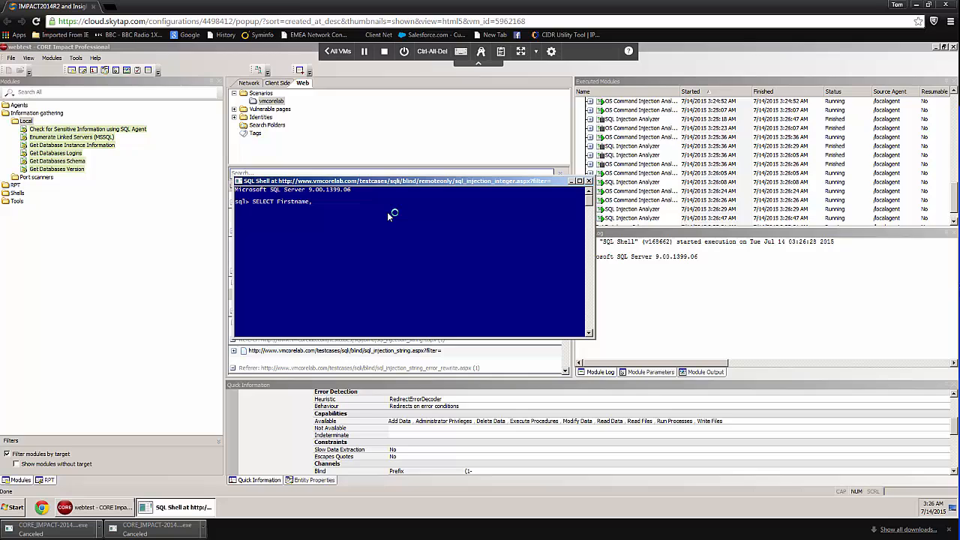
{"action": "type", "text": ",Last"}
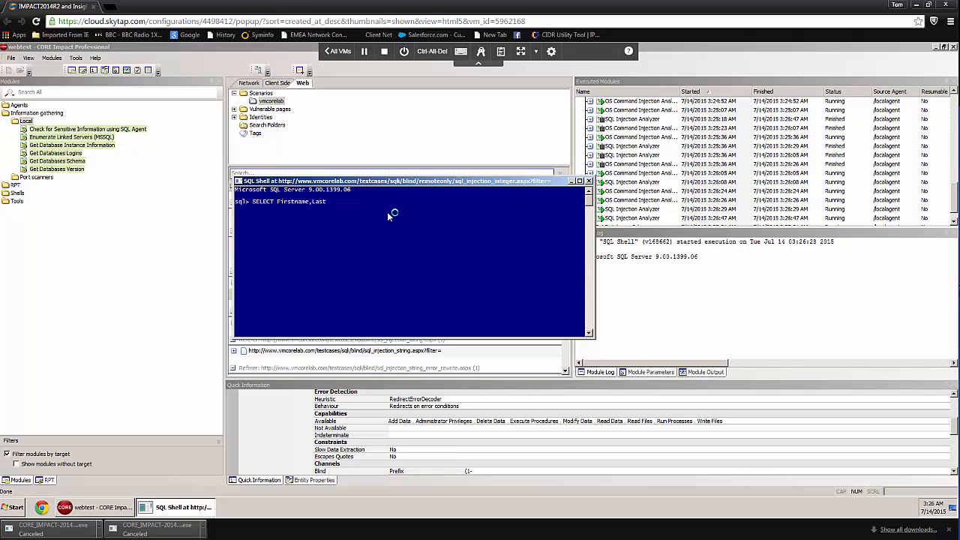
{"action": "type", "text": "name"}
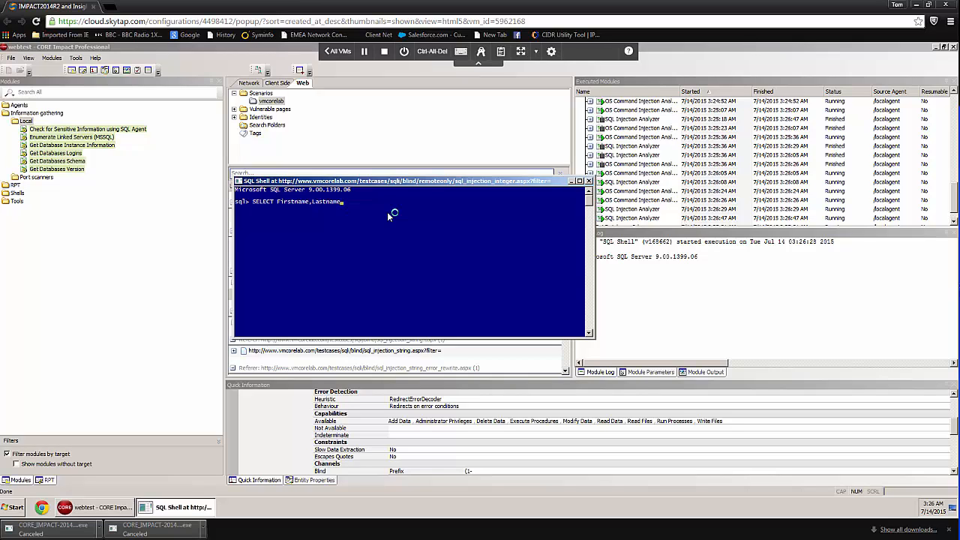
{"action": "type", "text": "8"}
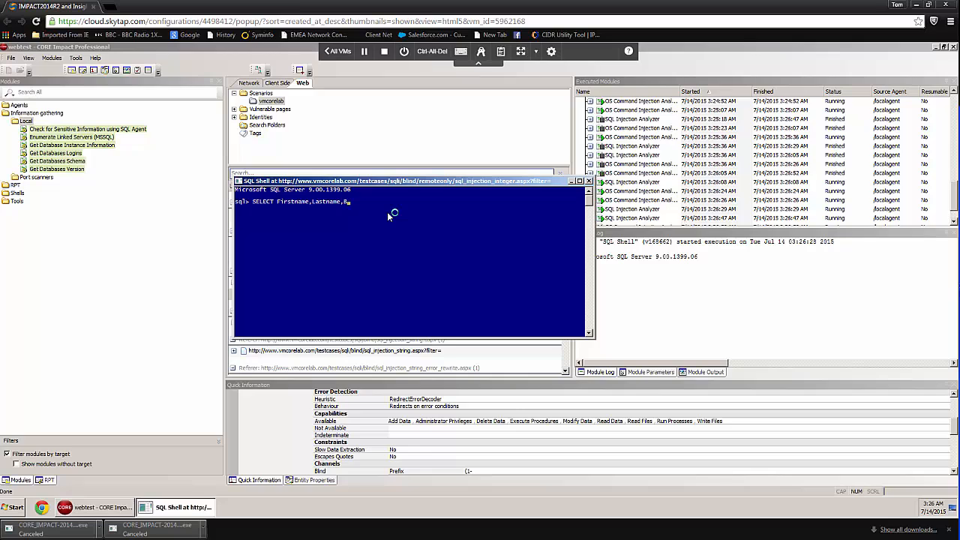
{"action": "type", "text": "Birthdate,"}
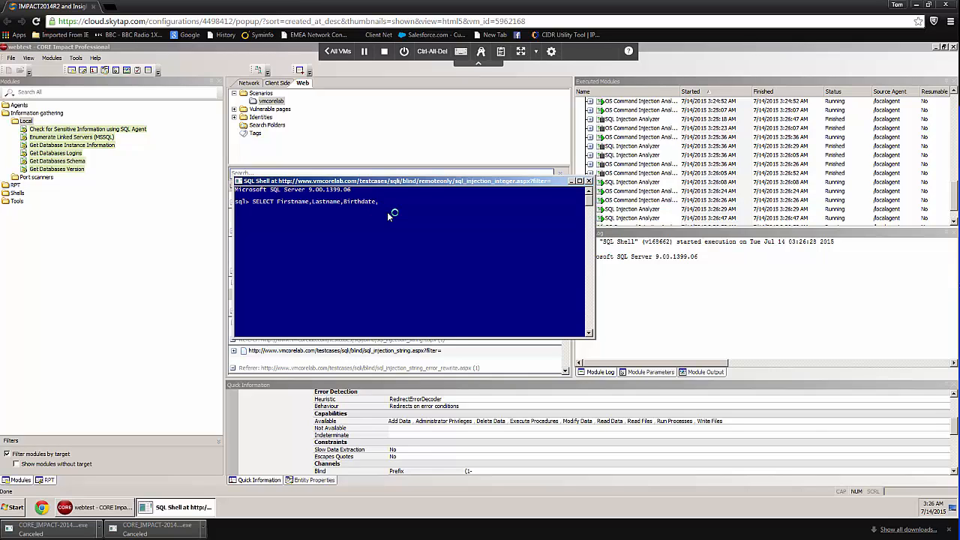
{"action": "type", "text": "Base"}
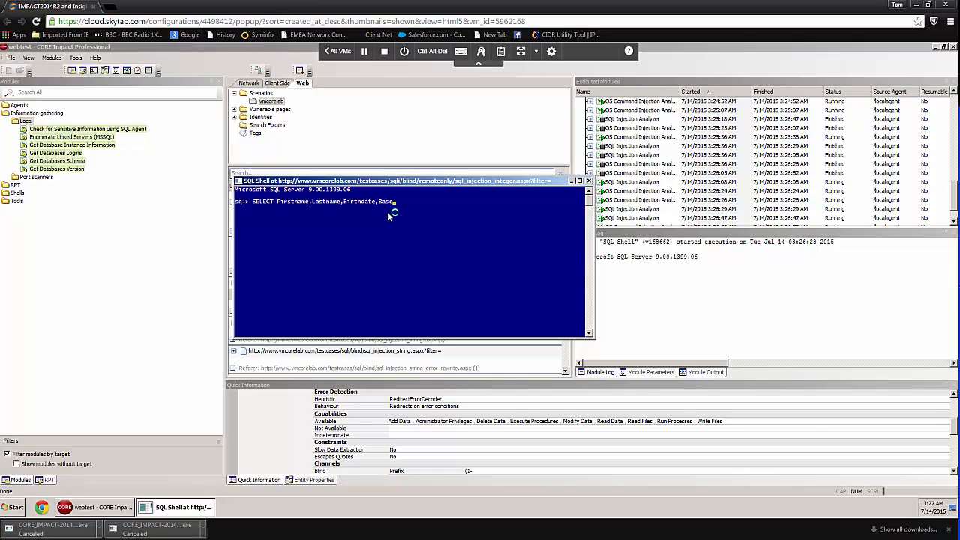
{"action": "type", "text": "Rate"}
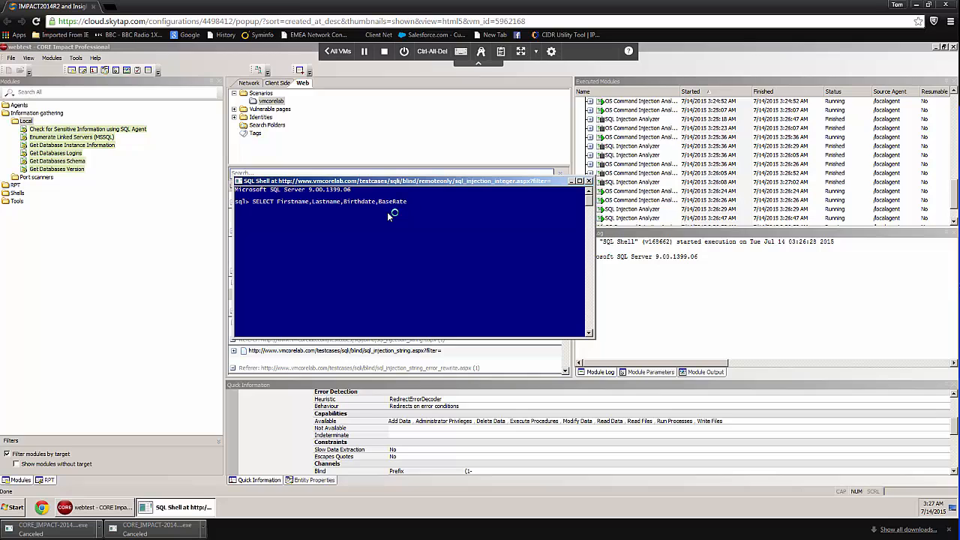
{"action": "type", "text": "FROM"}
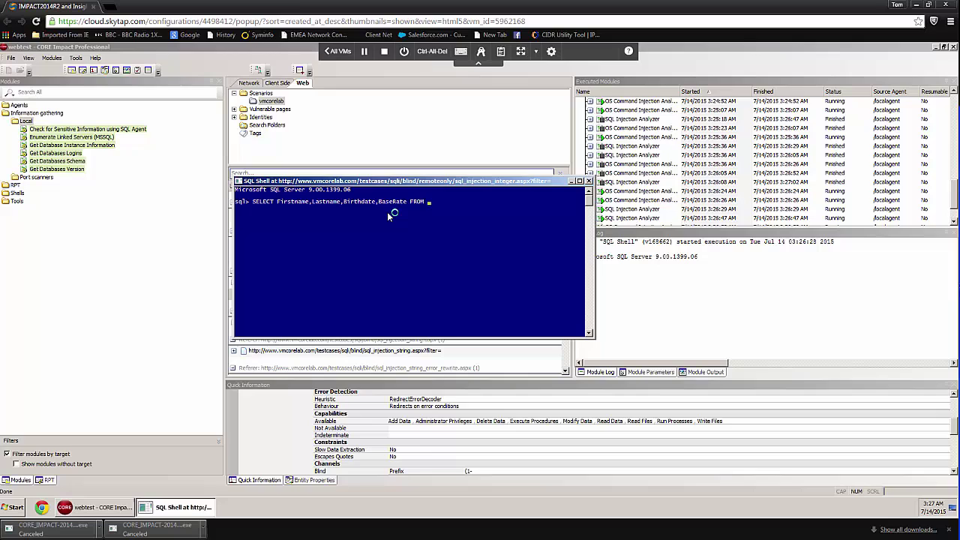
{"action": "type", "text": "DIMEmpl"}
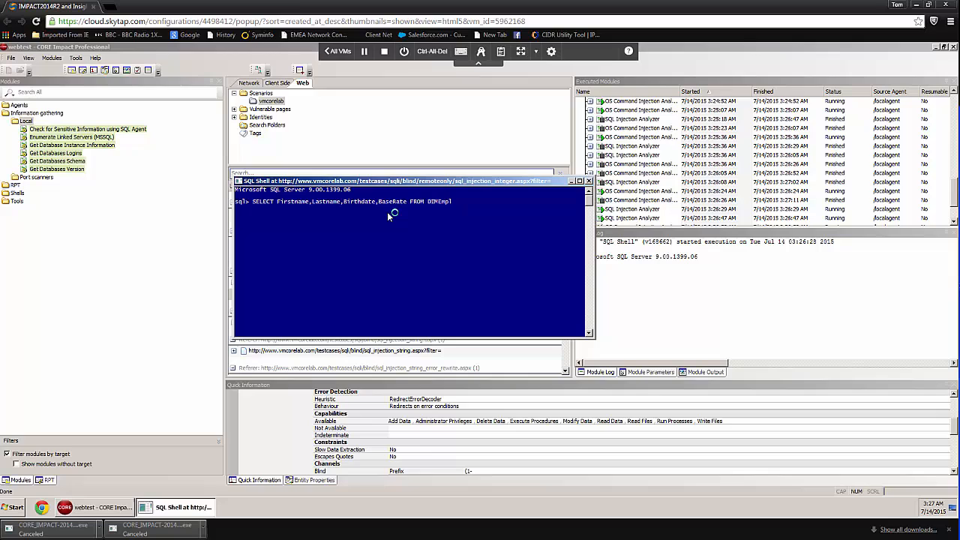
{"action": "type", "text": "oyee"}
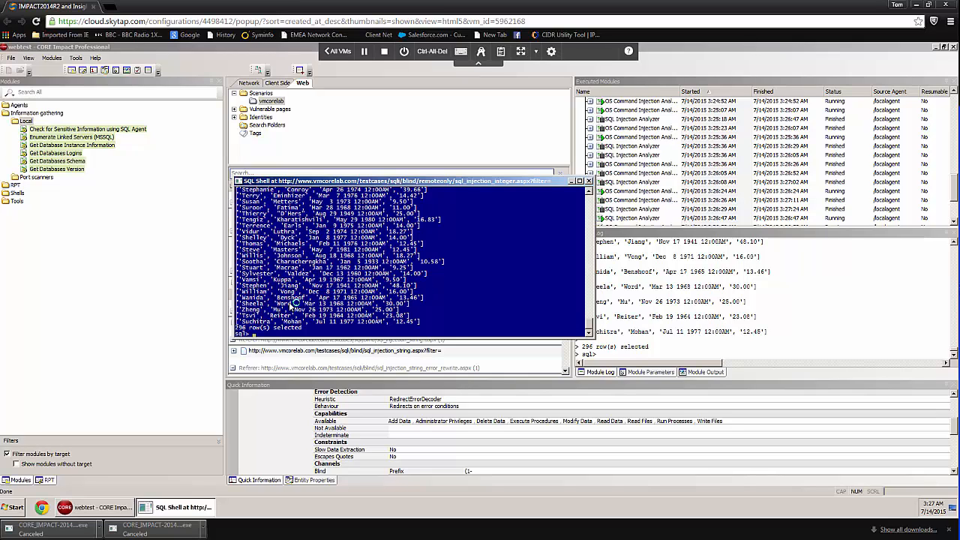
{"action": "mouse_move", "coordinate": [387, 243]}
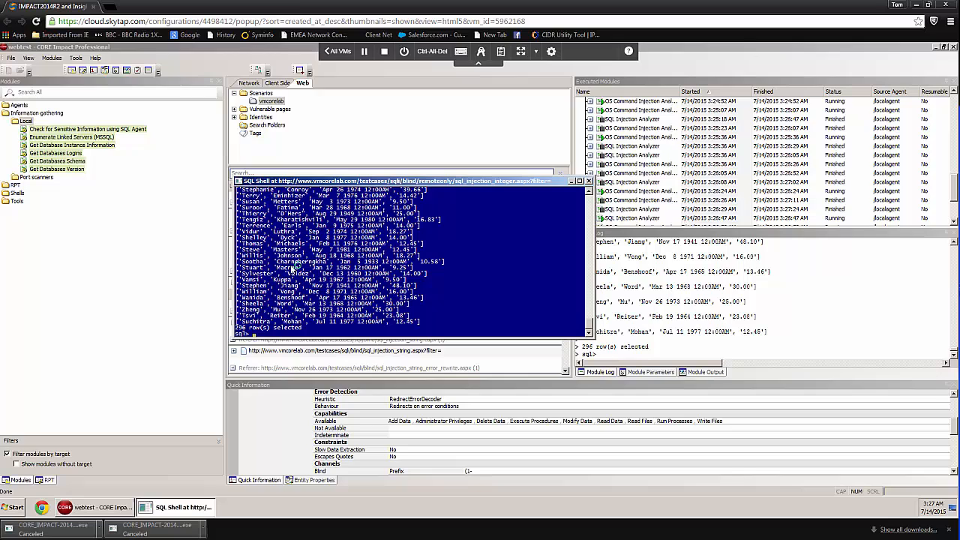
{"action": "mouse_move", "coordinate": [510, 233]}
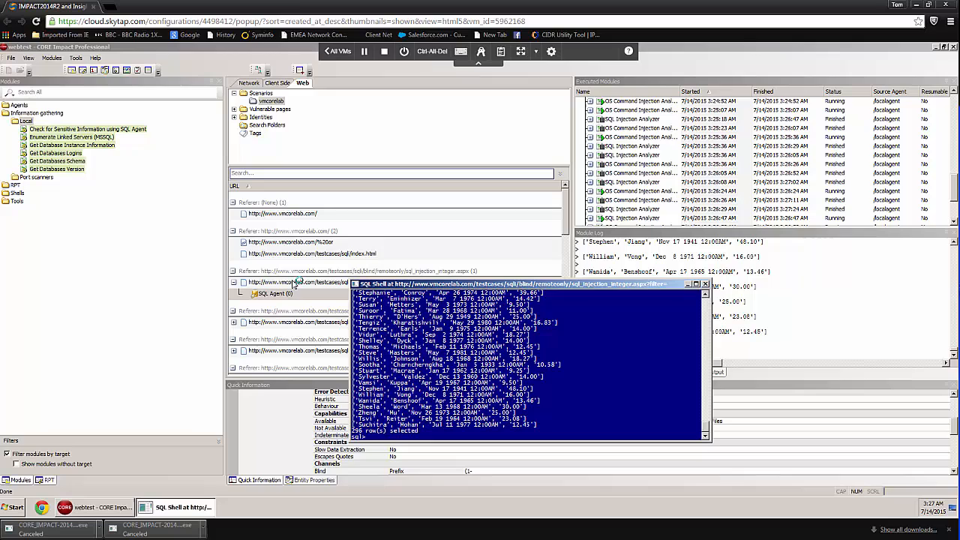
{"action": "mouse_move", "coordinate": [412, 324]}
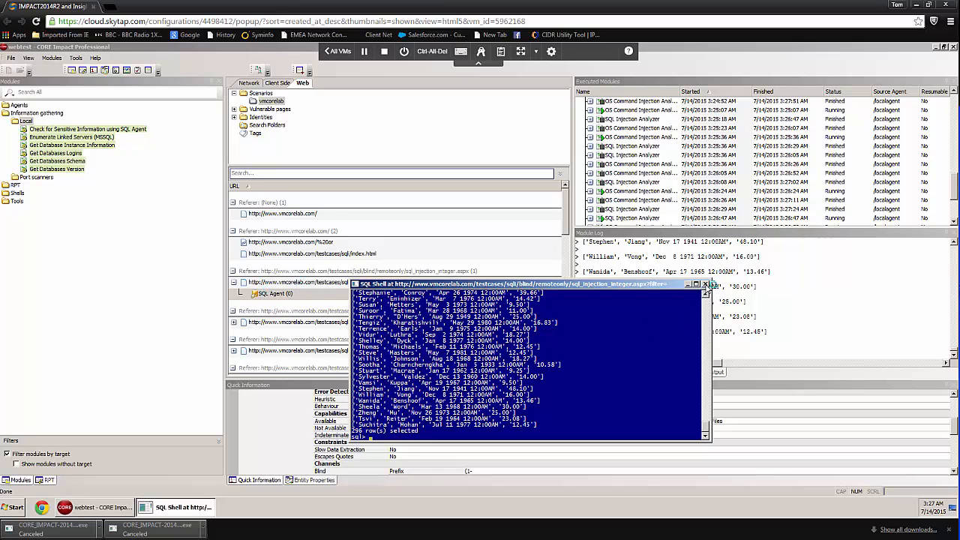
Close the SQL Shell and show SQL Agent (0)'s Quick Information properties
{"action": "left_click", "coordinate": [704, 285]}
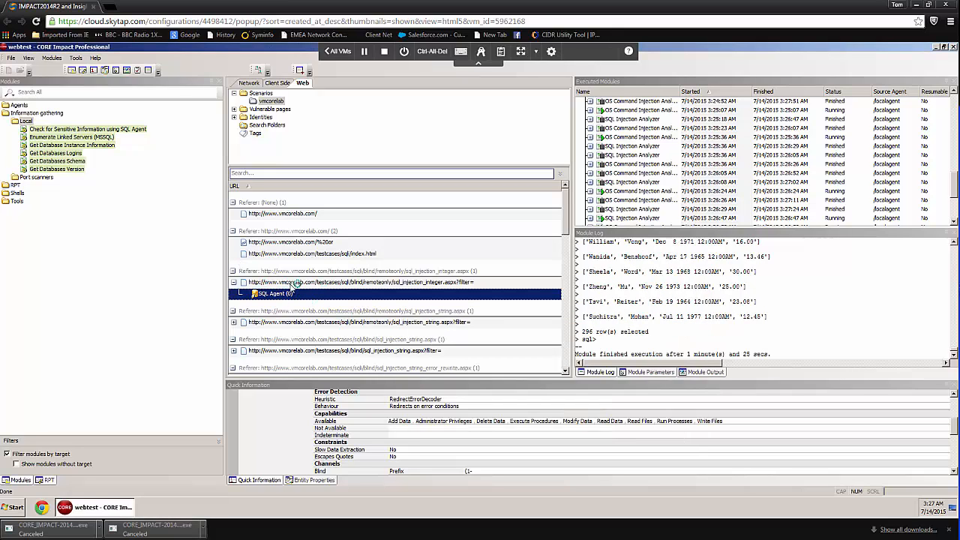
{"action": "mouse_move", "coordinate": [322, 292]}
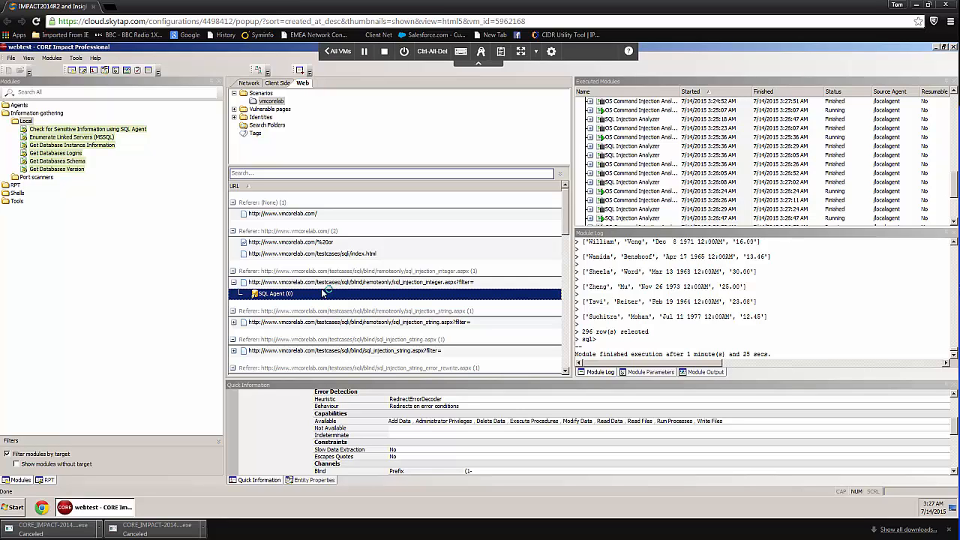
{"action": "mouse_move", "coordinate": [327, 293]}
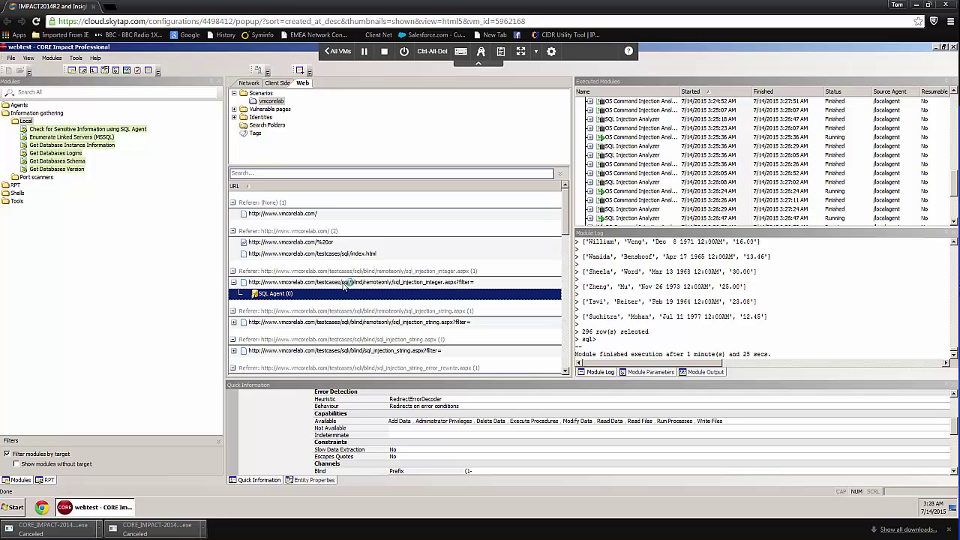
{"action": "left_click", "coordinate": [273, 293]}
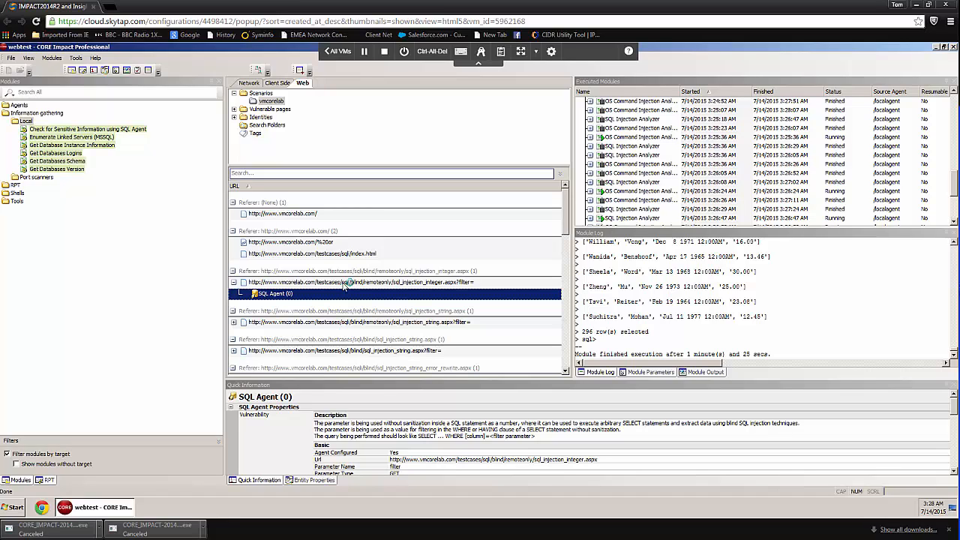
{"action": "mouse_move", "coordinate": [113, 219]}
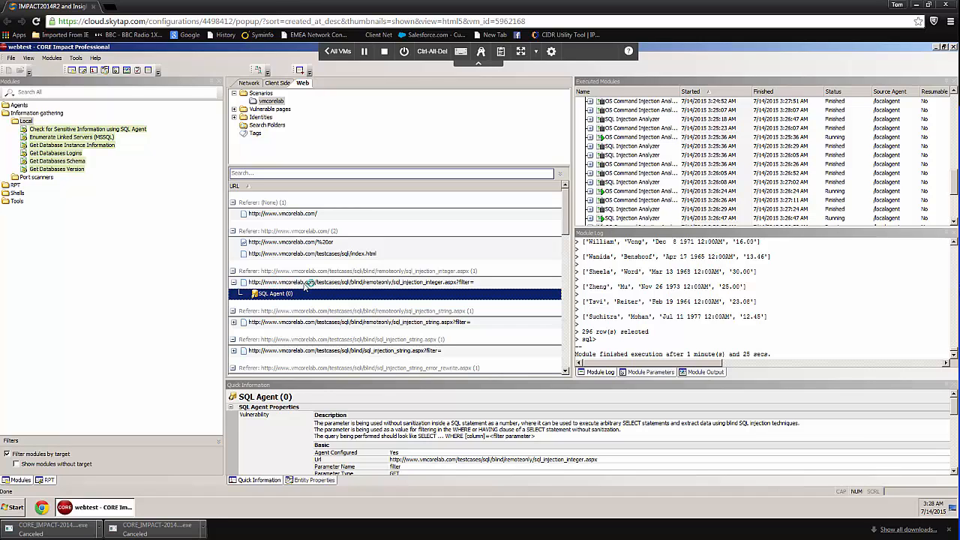
{"action": "mouse_move", "coordinate": [309, 262]}
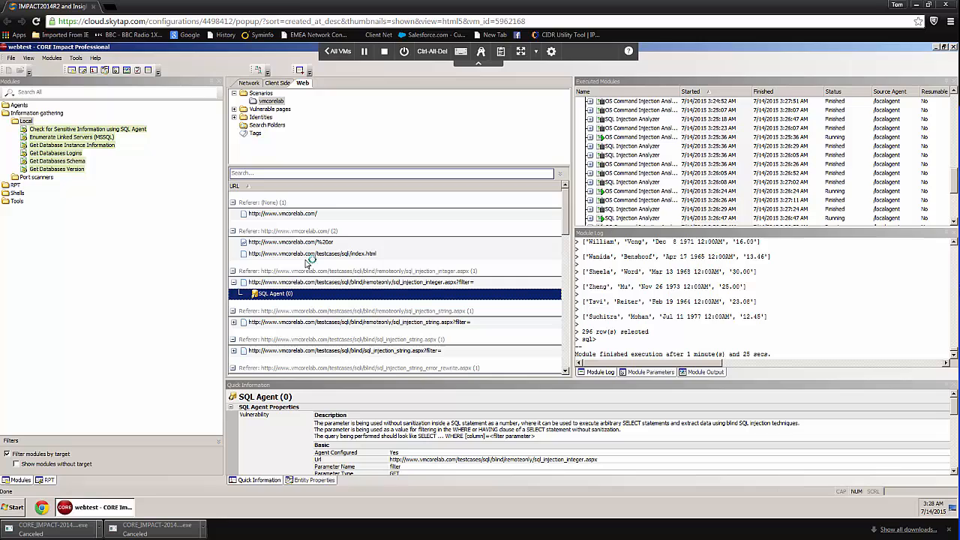
{"action": "mouse_move", "coordinate": [261, 261]}
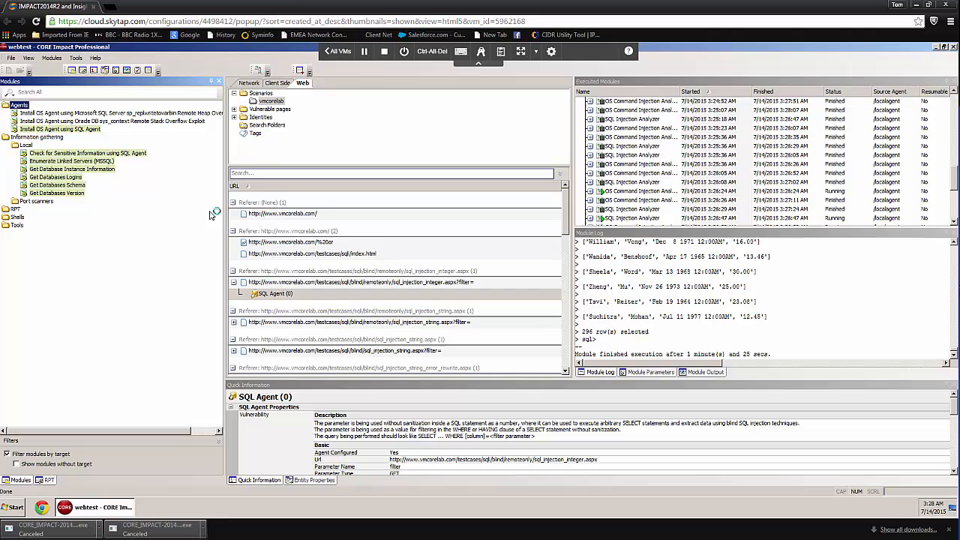
Run Install OS Agent using SQL Agent on SQL Agent (0) to deploy an agent on 192.168.123.120
{"action": "left_click", "coordinate": [273, 292]}
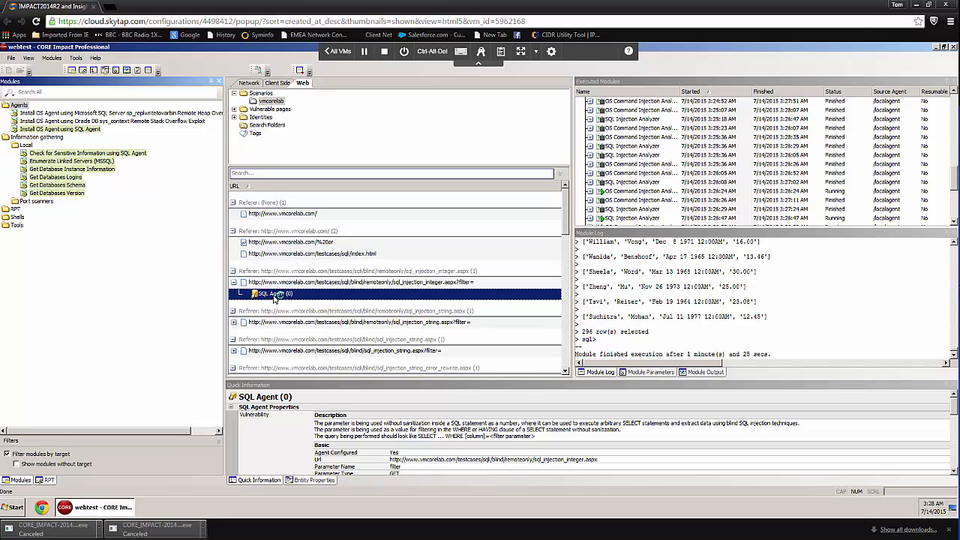
{"action": "double_click", "coordinate": [273, 292]}
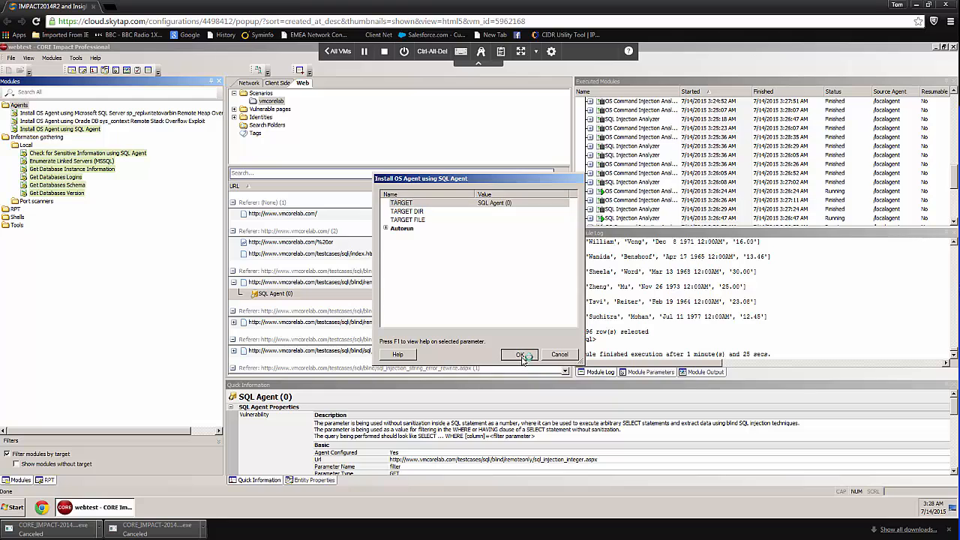
{"action": "left_click", "coordinate": [519, 354]}
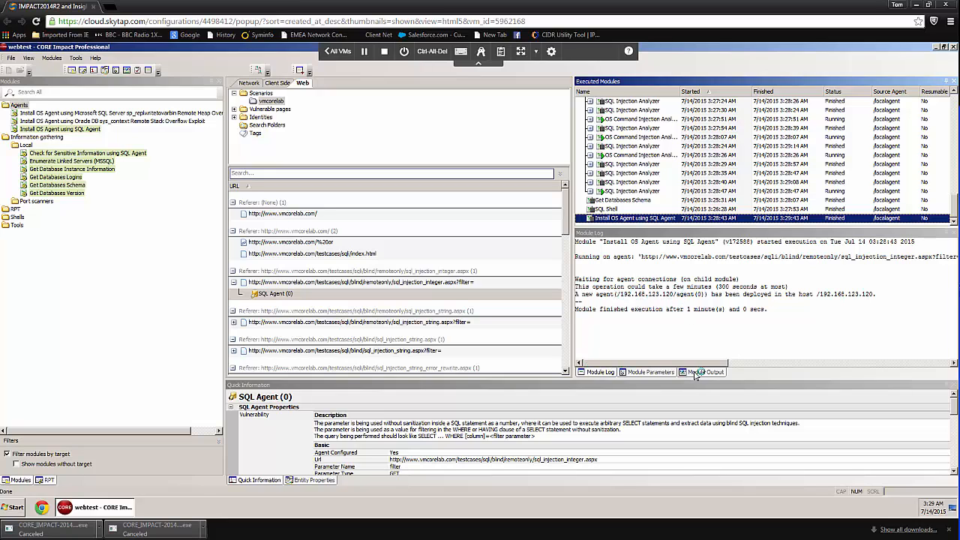
Show the install module output detailing the new OS agent on 192.168.123.120 with i386 architecture
{"action": "left_click", "coordinate": [705, 372]}
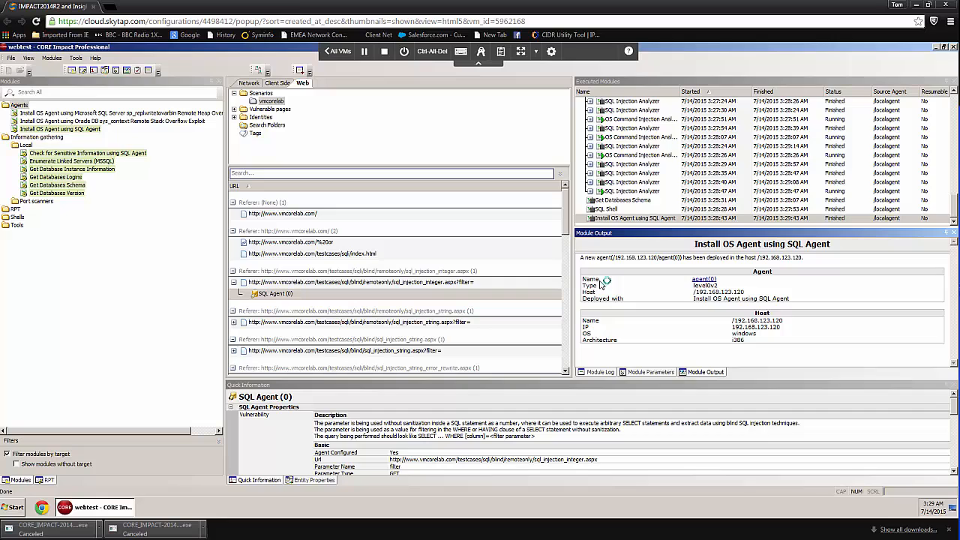
{"action": "mouse_move", "coordinate": [702, 284]}
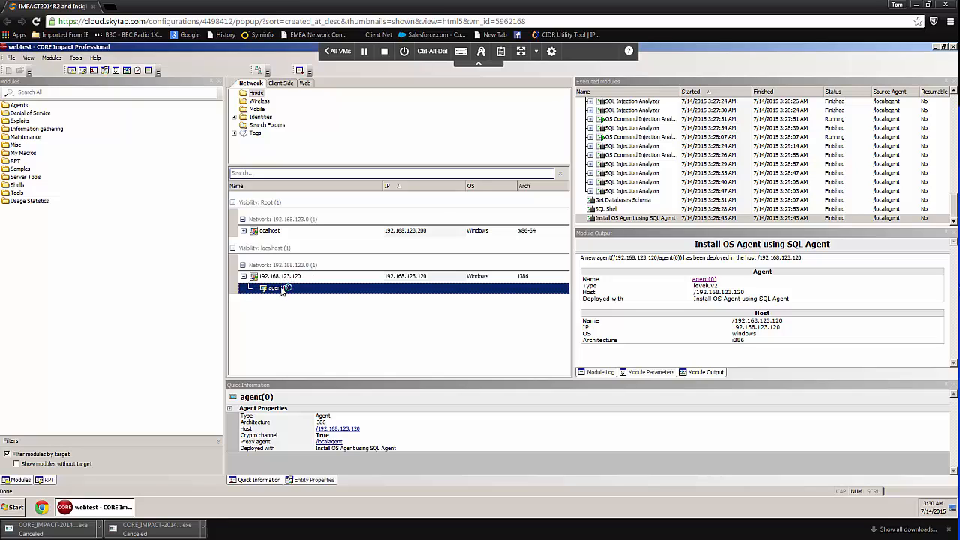
Run Get Username on agent(0) returning SYSTEM, then Mimikatz to dump credentials including Administrator
{"action": "right_click", "coordinate": [277, 288]}
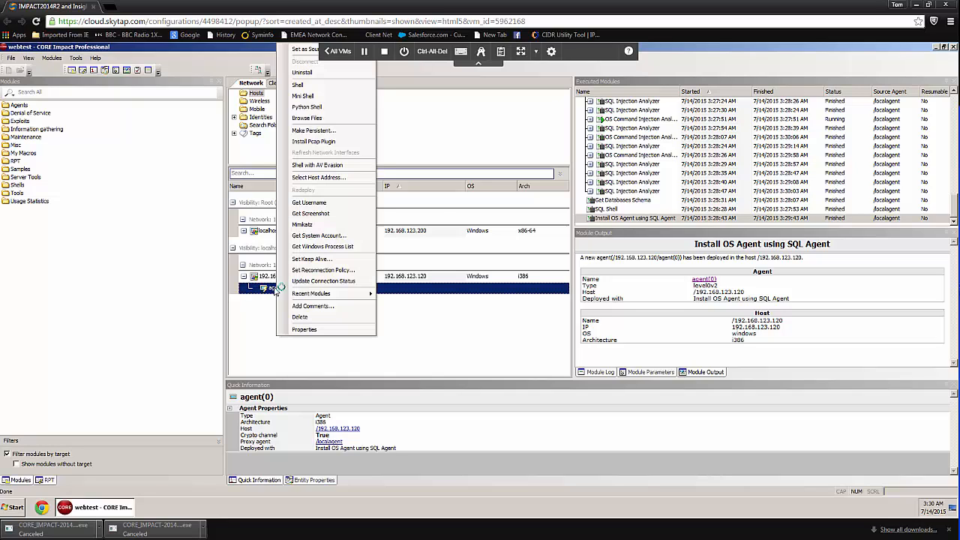
{"action": "mouse_move", "coordinate": [322, 270]}
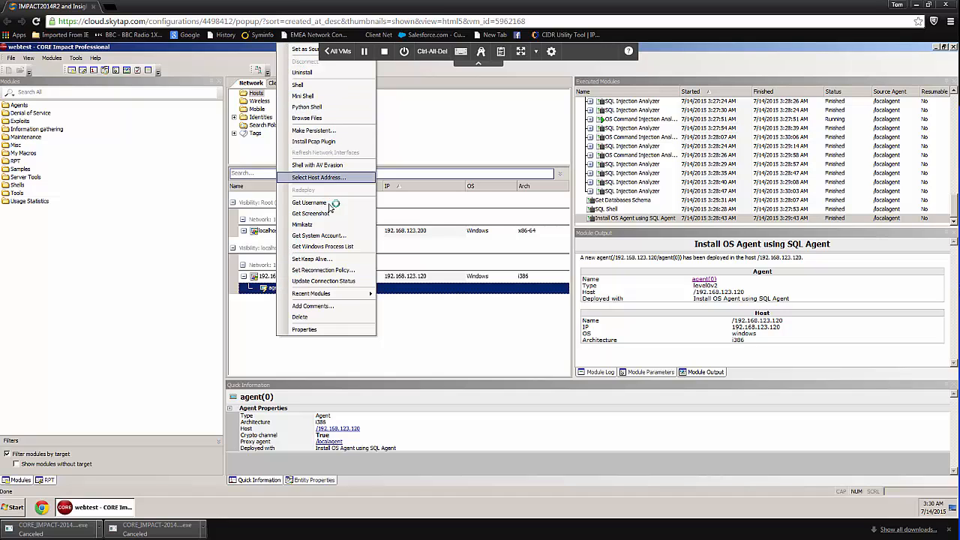
{"action": "mouse_move", "coordinate": [309, 202]}
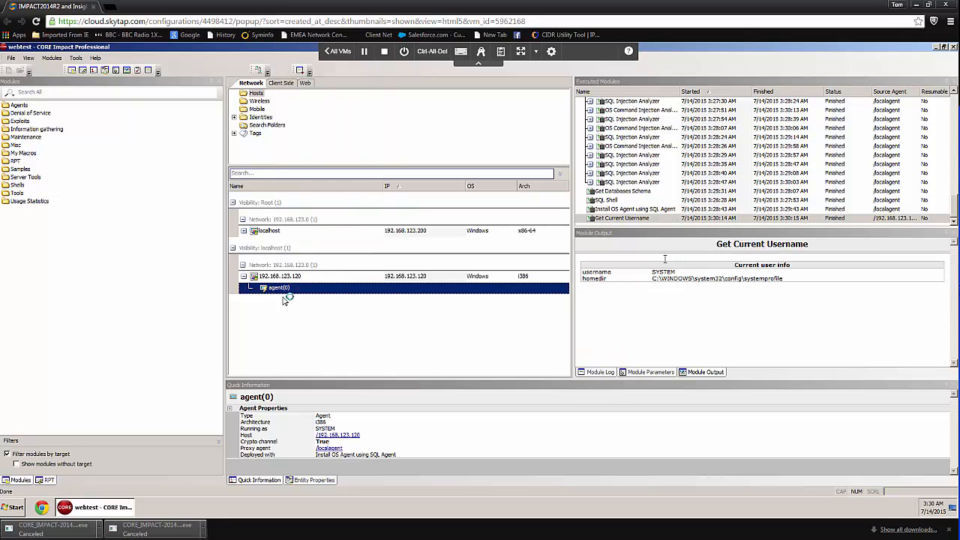
{"action": "right_click", "coordinate": [278, 288]}
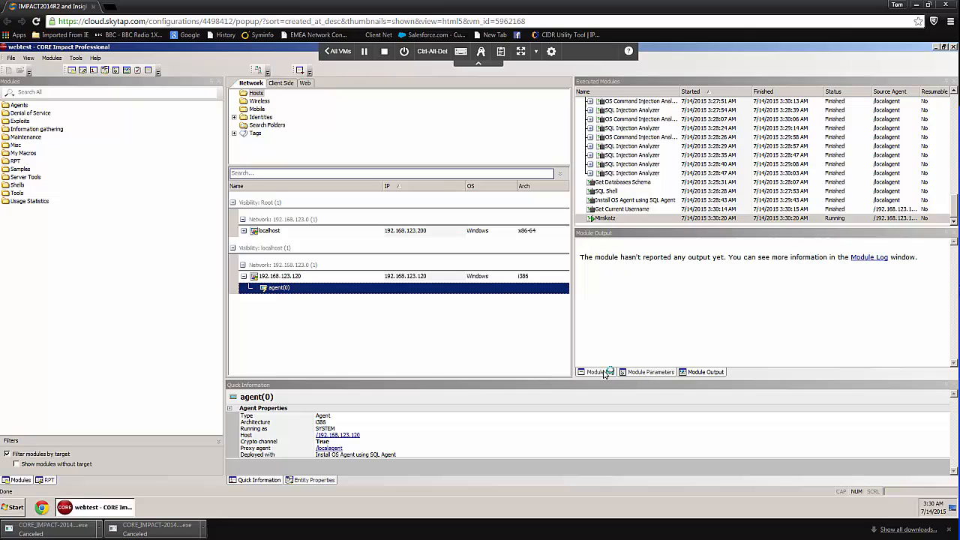
{"action": "left_click", "coordinate": [600, 372]}
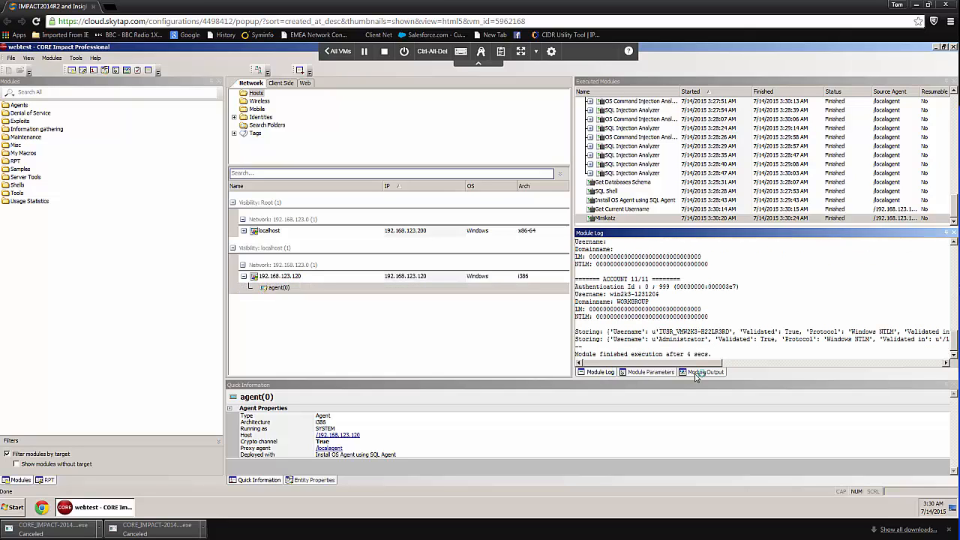
{"action": "left_click", "coordinate": [705, 372]}
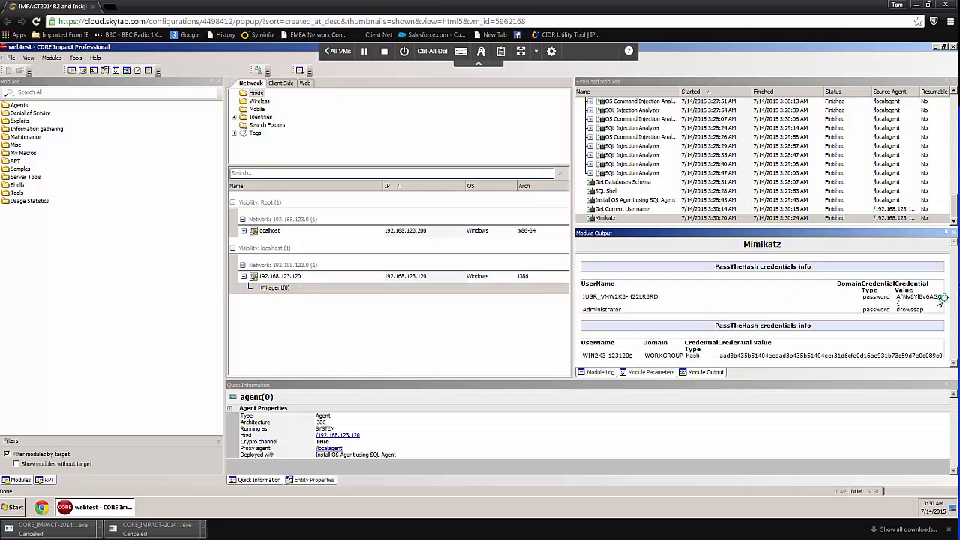
{"action": "mouse_move", "coordinate": [597, 306]}
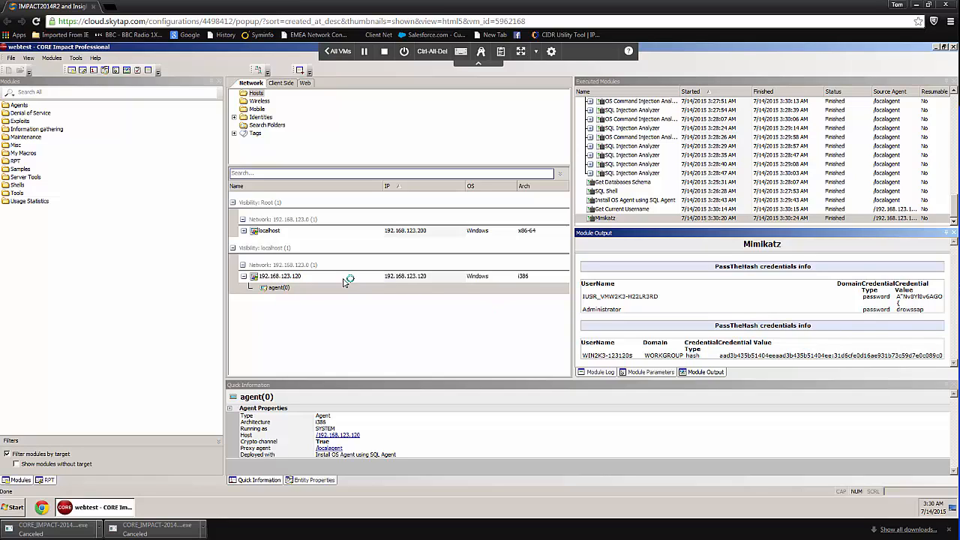
{"action": "mouse_move", "coordinate": [299, 267]}
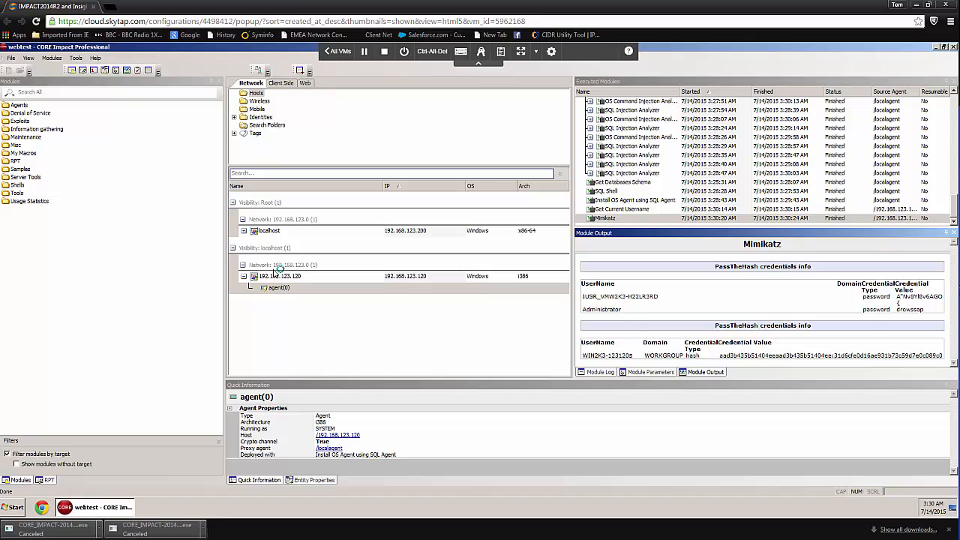
{"action": "mouse_move", "coordinate": [312, 186]}
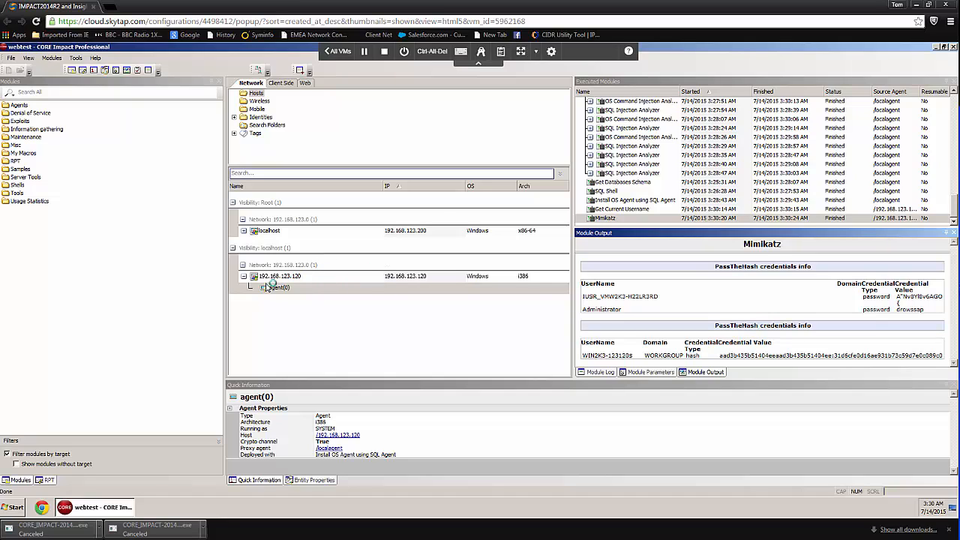
Review agent(0)'s context actions, then switch the Modules pane to the Network RPT step list
{"action": "left_click", "coordinate": [276, 288]}
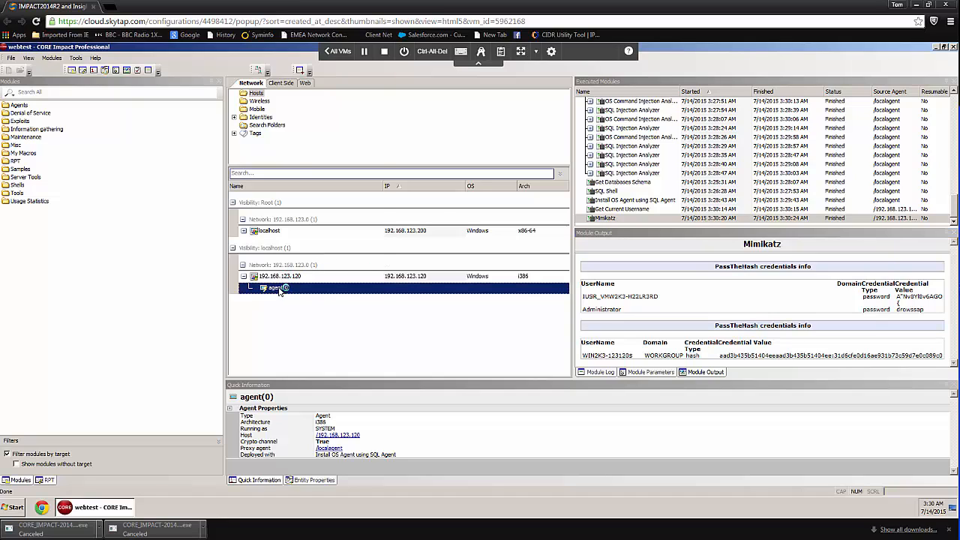
{"action": "right_click", "coordinate": [273, 288]}
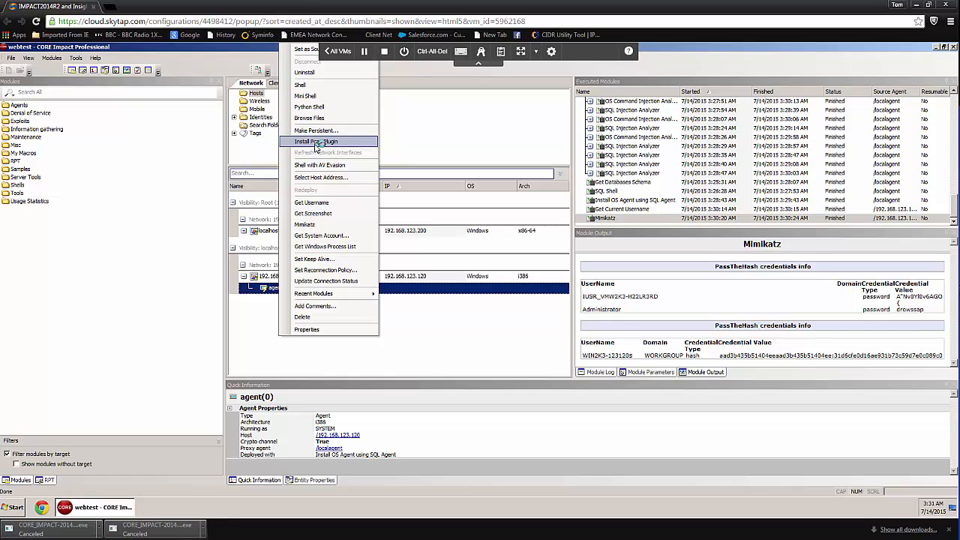
{"action": "mouse_move", "coordinate": [414, 329]}
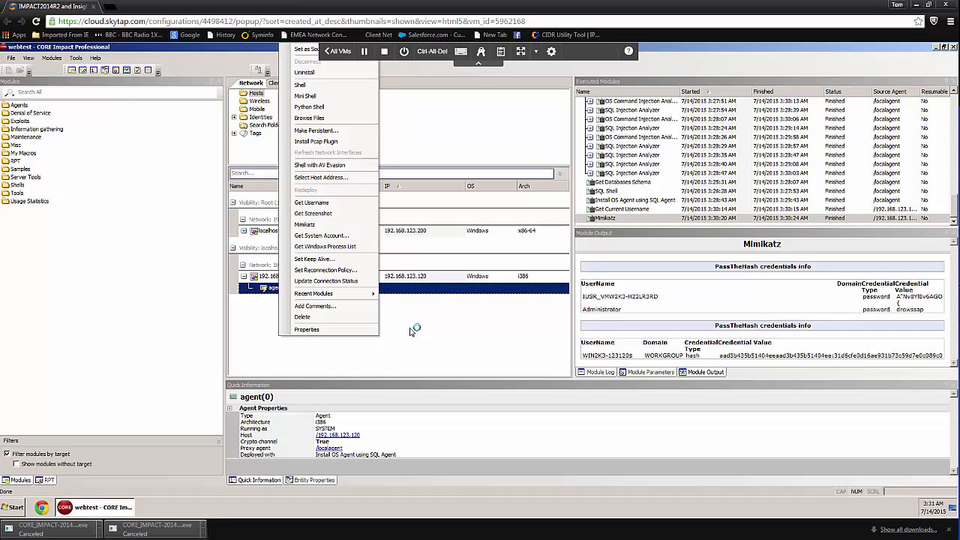
{"action": "mouse_move", "coordinate": [268, 249]}
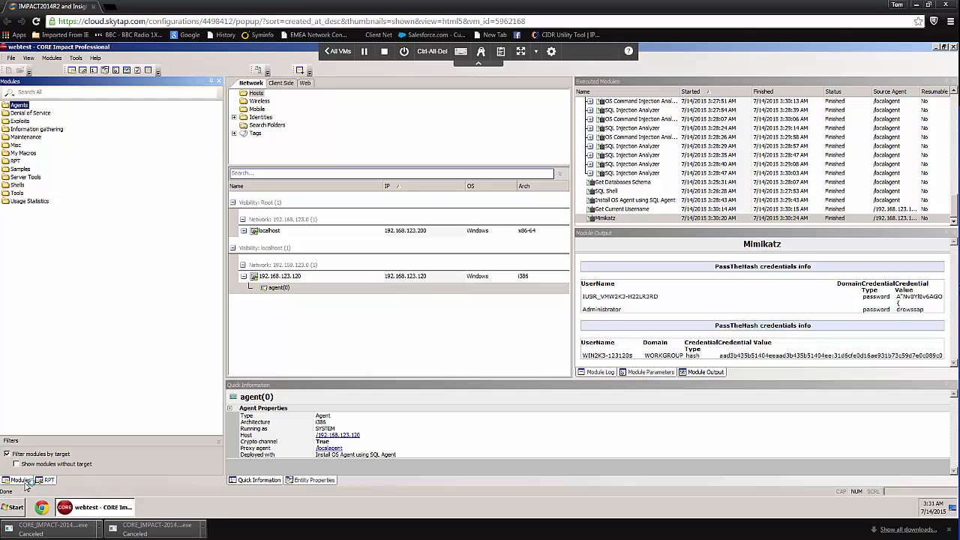
{"action": "left_click", "coordinate": [50, 480]}
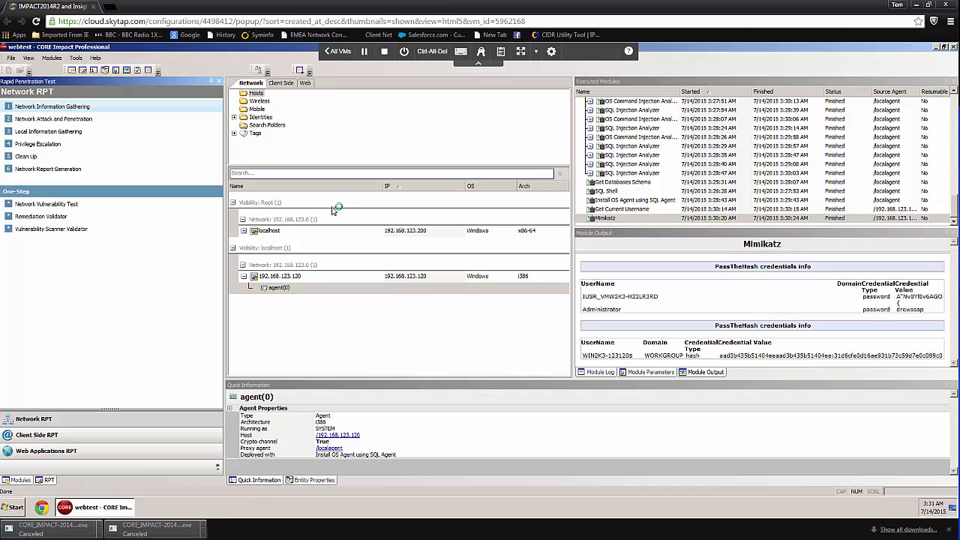
Launch Network Information Gathering with Core Impact discovery, IPv4, range 192.168.123.0/24 and Detailed scan type
{"action": "left_click", "coordinate": [51, 105]}
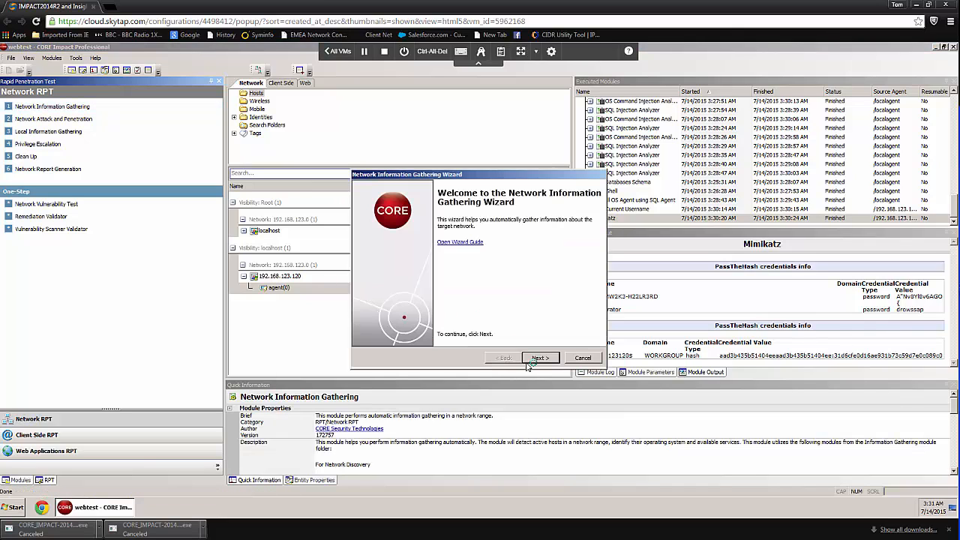
{"action": "left_click", "coordinate": [540, 357]}
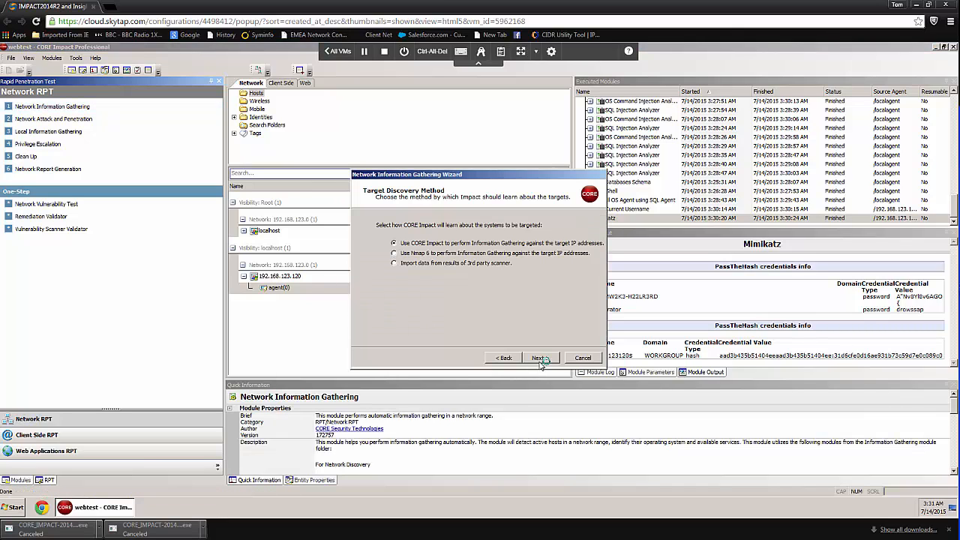
{"action": "left_click", "coordinate": [539, 357]}
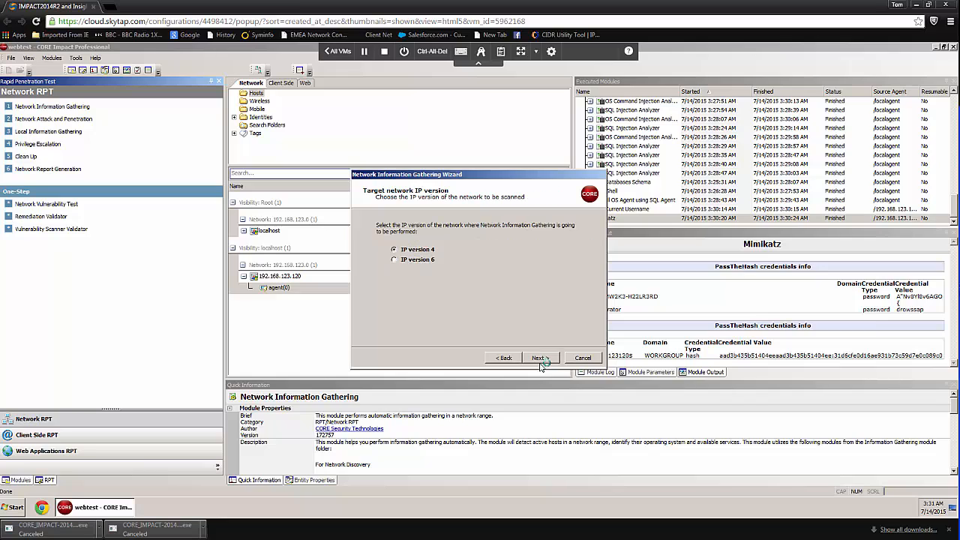
{"action": "left_click", "coordinate": [538, 357]}
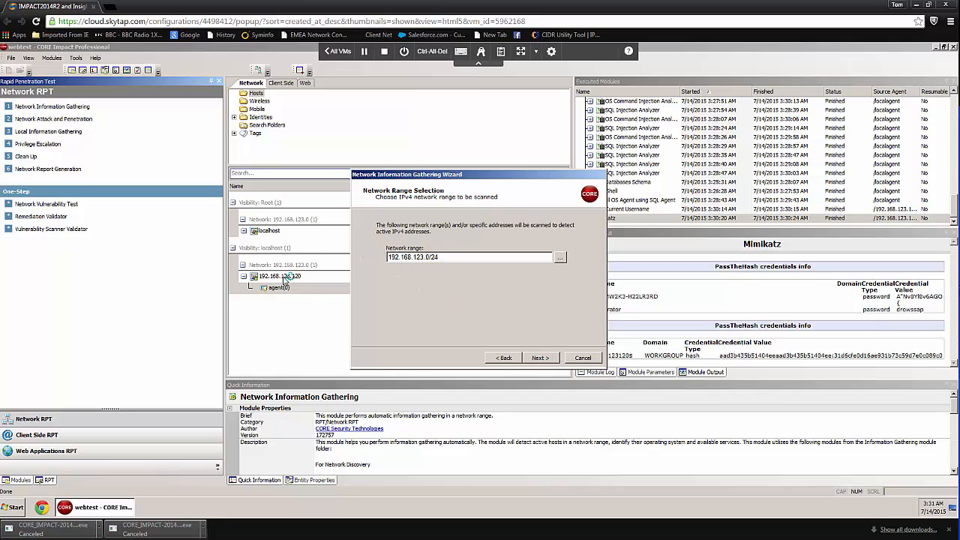
{"action": "left_click", "coordinate": [539, 357]}
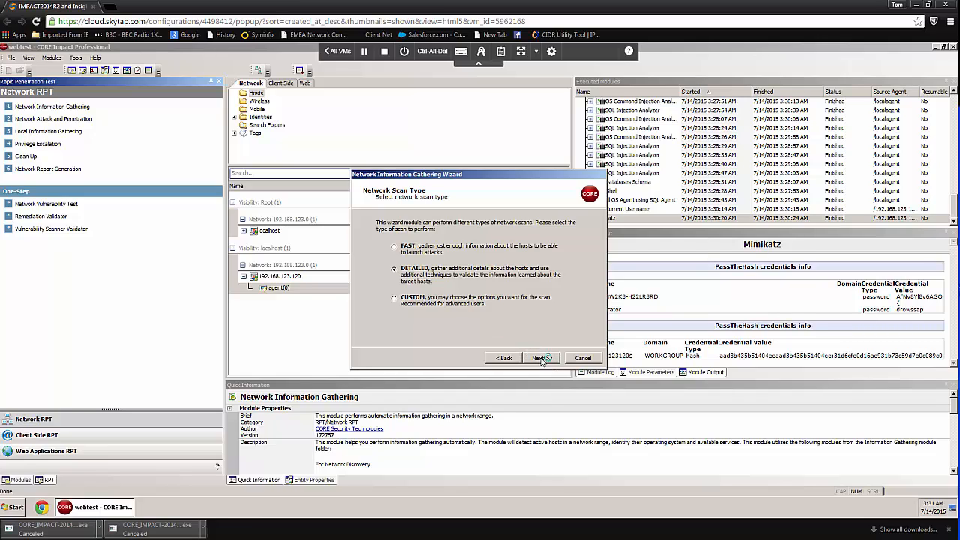
{"action": "left_click", "coordinate": [540, 357]}
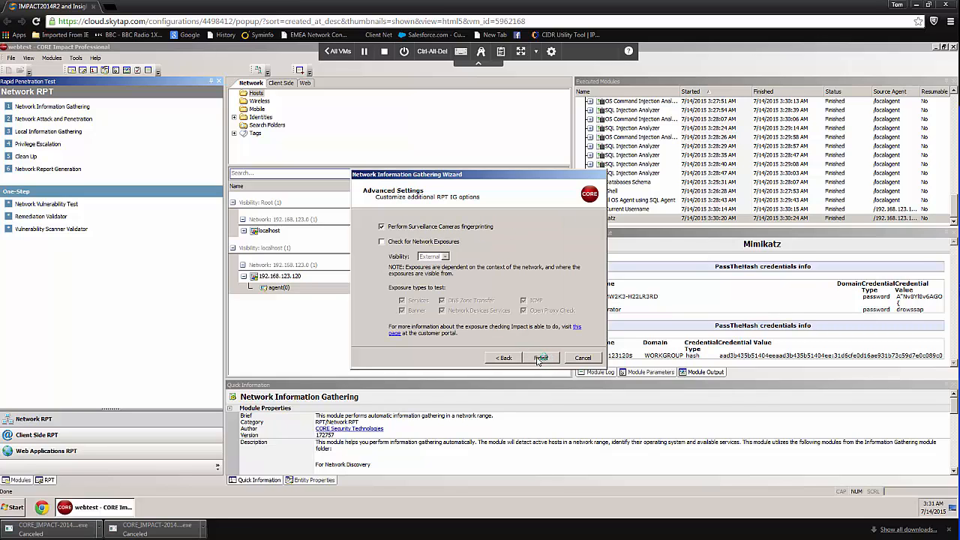
{"action": "left_click", "coordinate": [540, 357]}
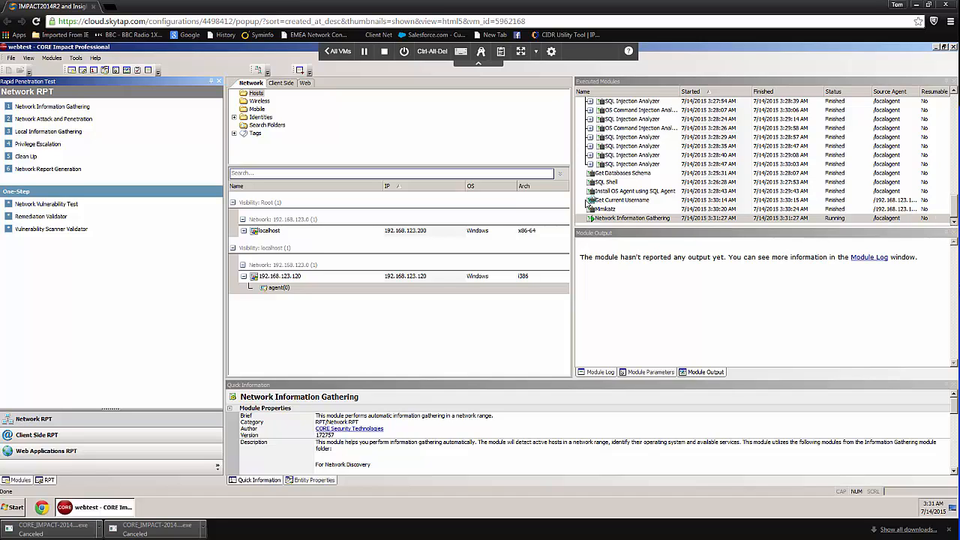
Show the running scan's execution and IP discovery summaries for the 256 target addresses
{"action": "left_click", "coordinate": [633, 218]}
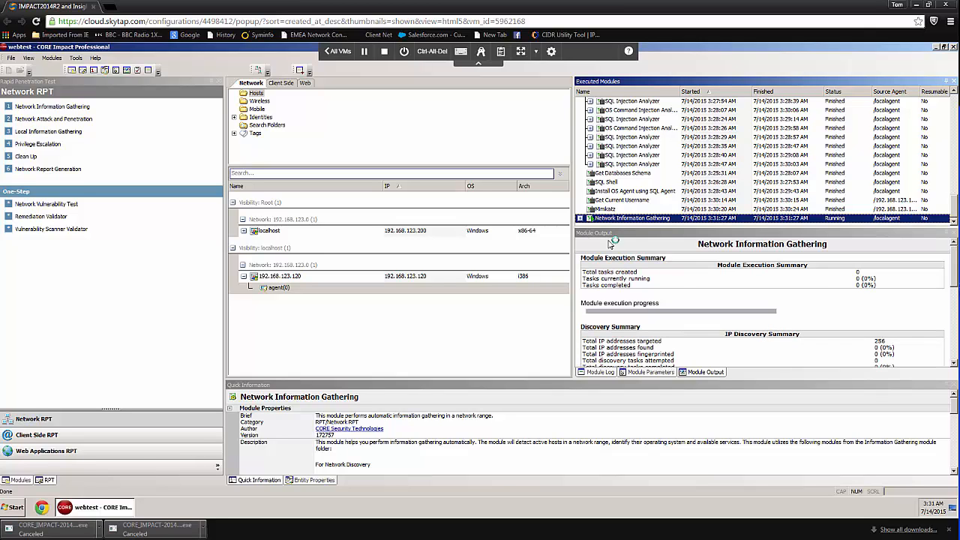
{"action": "mouse_move", "coordinate": [668, 177]}
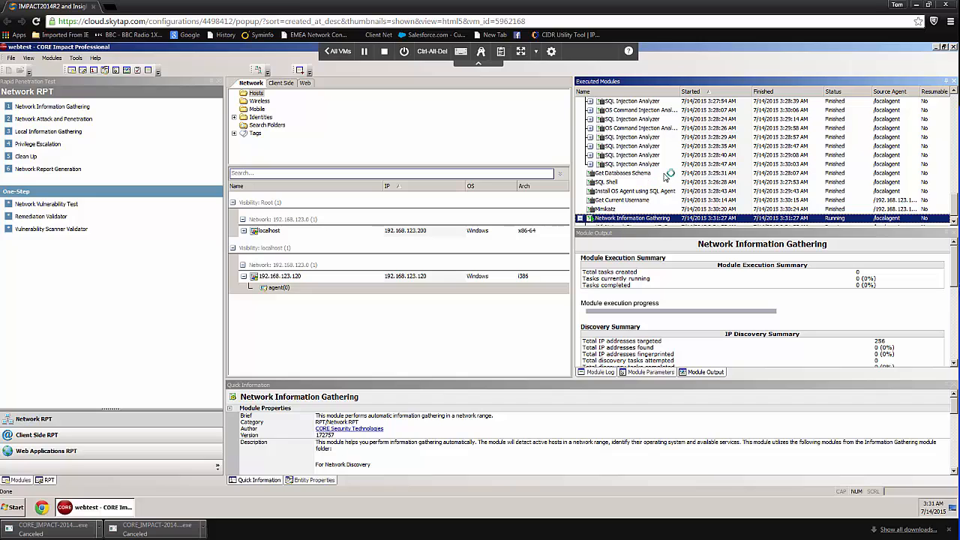